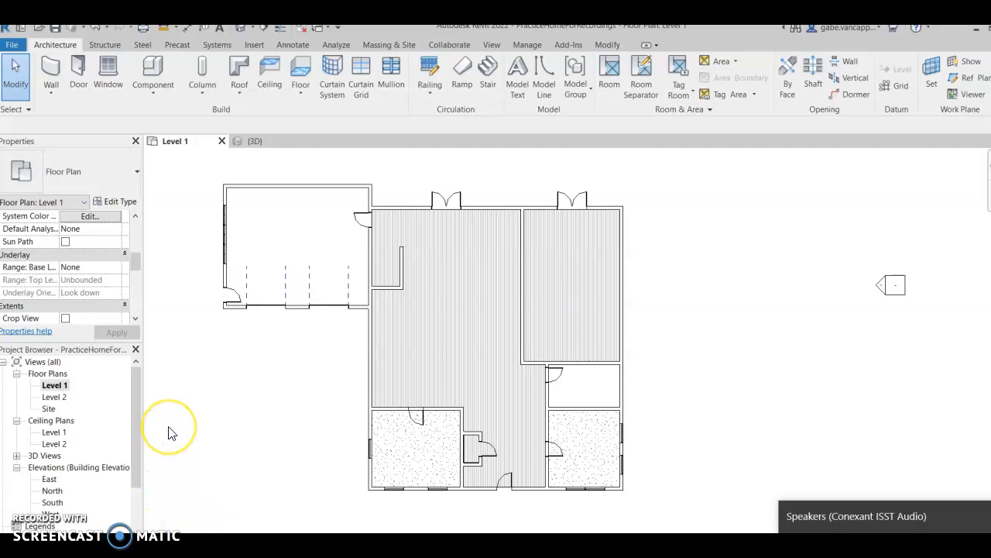
pyautogui.moveTo(170, 432)
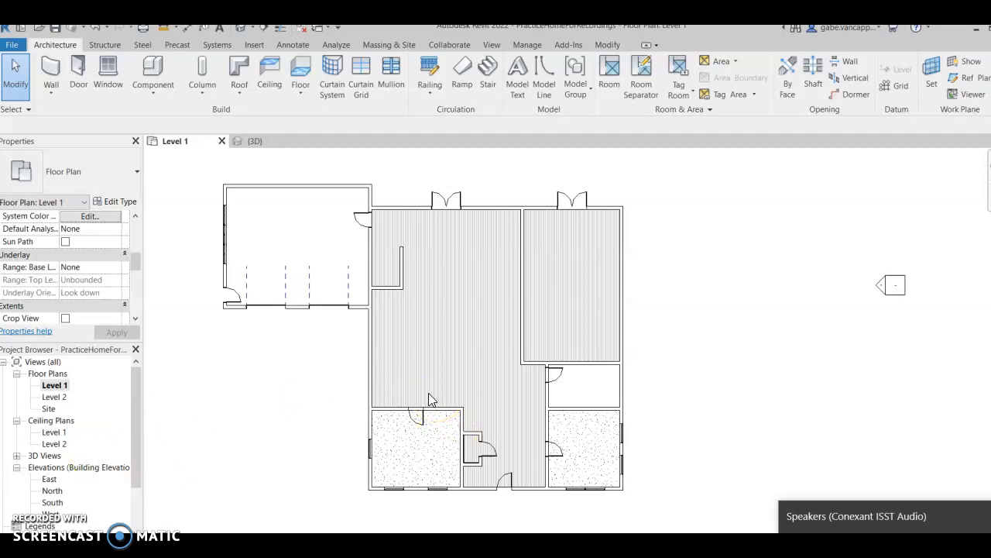
pyautogui.moveTo(395, 244)
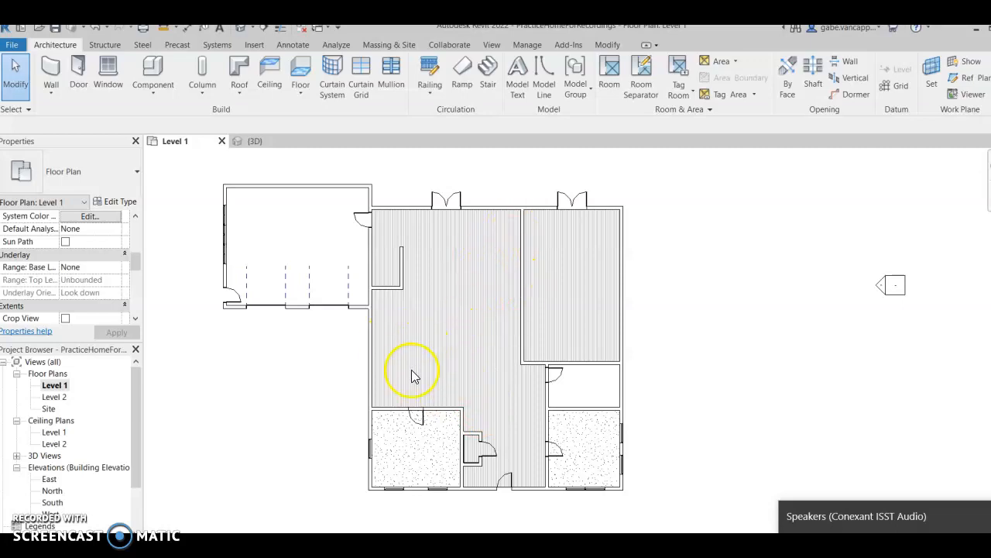
pyautogui.moveTo(489, 336)
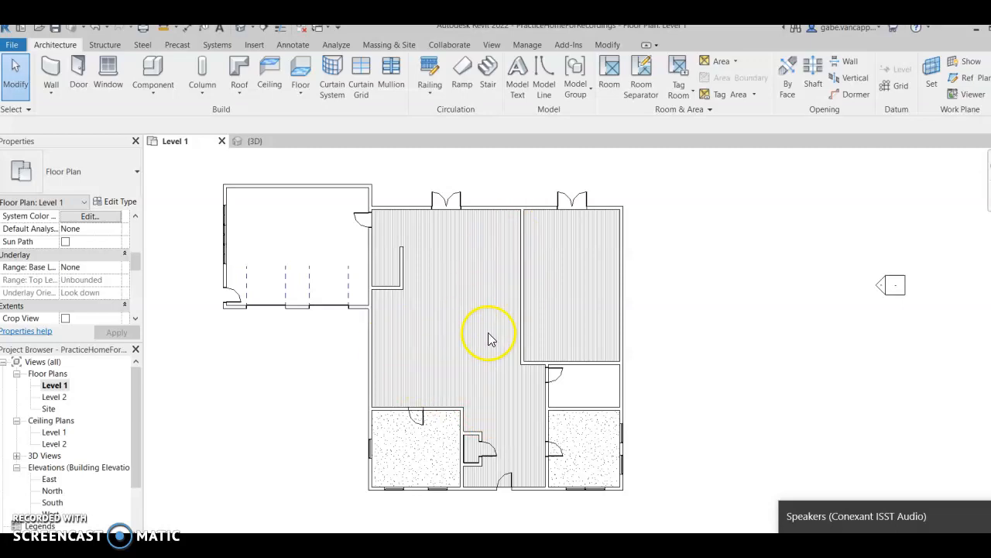
pyautogui.moveTo(408, 171)
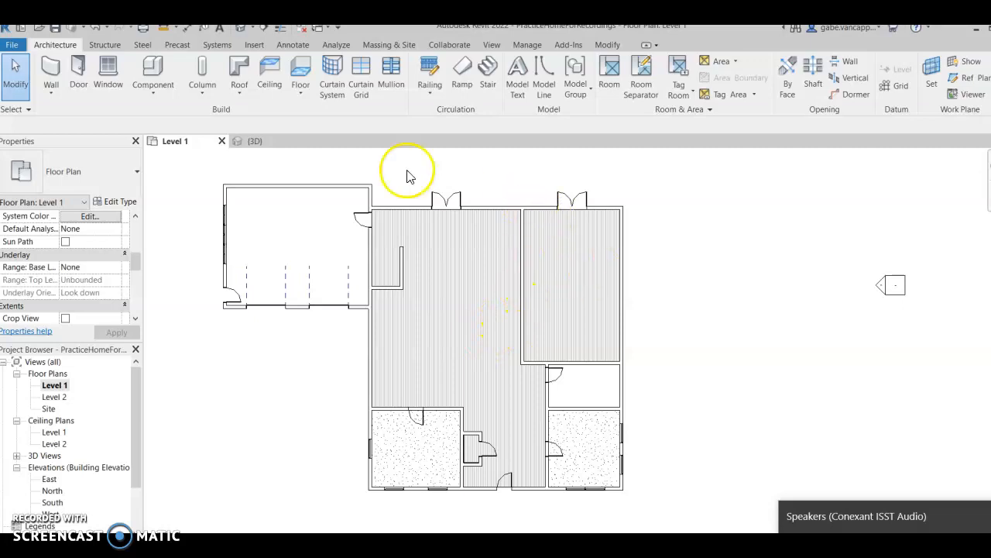
# Start a new Level 1 floor sketch using the 10-inch wood joist floor type.
pyautogui.click(301, 68)
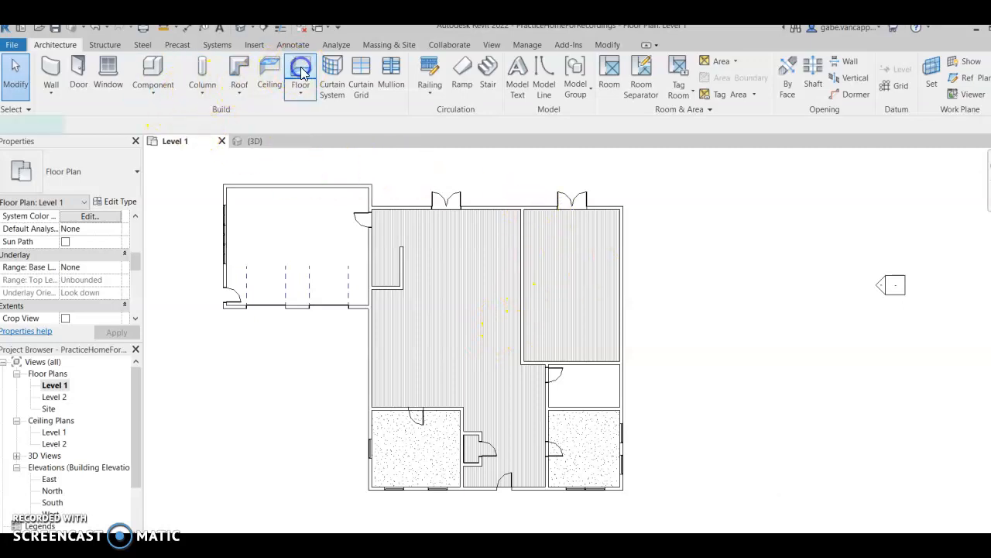
pyautogui.click(300, 70)
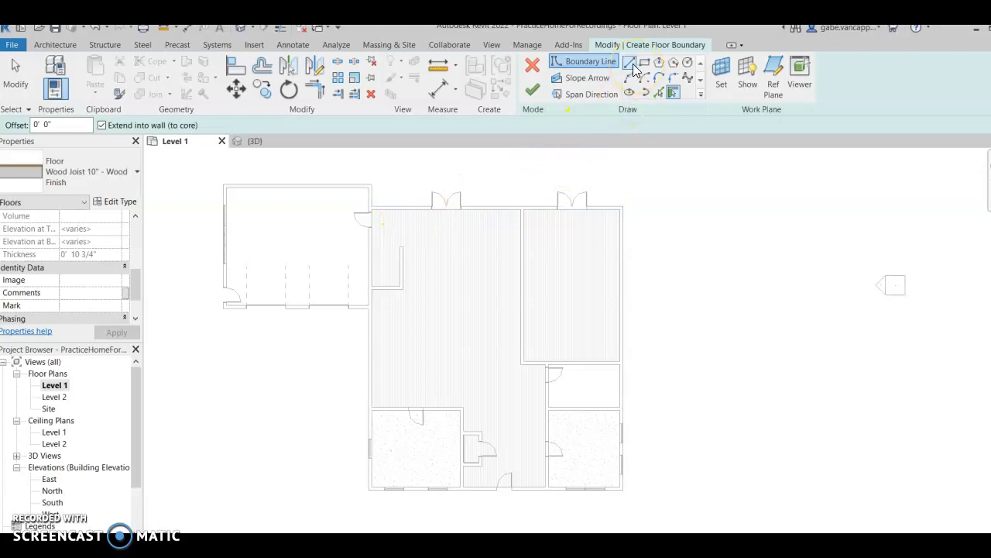
pyautogui.moveTo(635, 68)
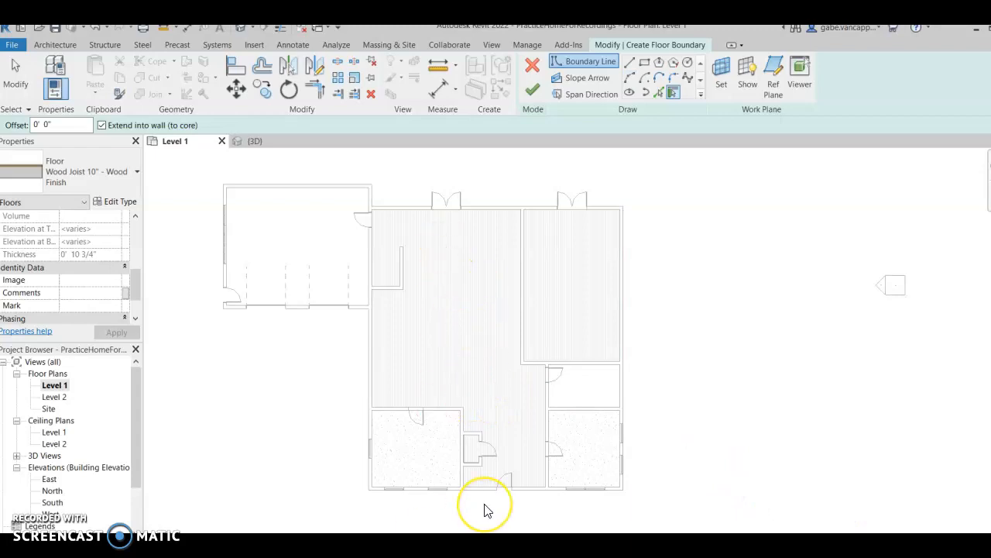
pyautogui.moveTo(621, 361)
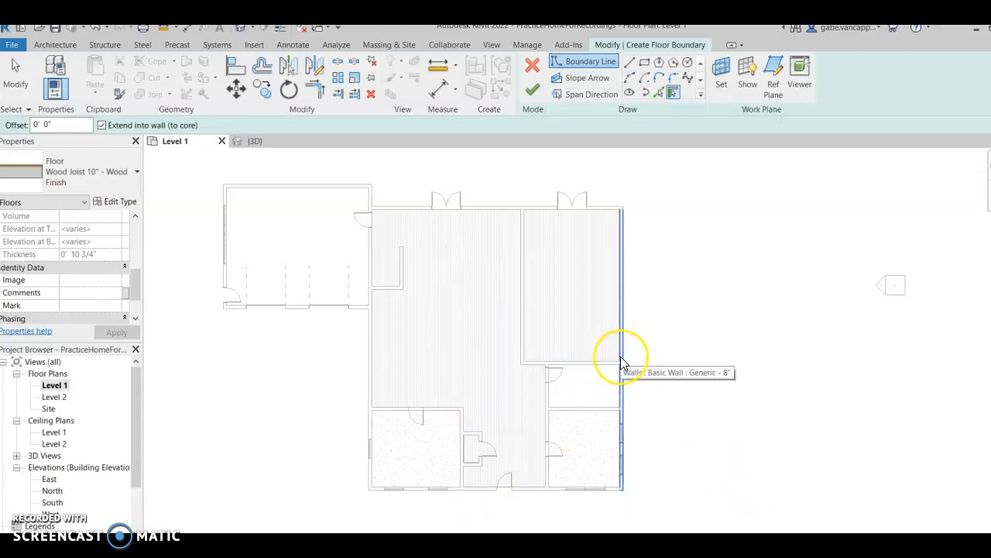
pyautogui.moveTo(561, 286)
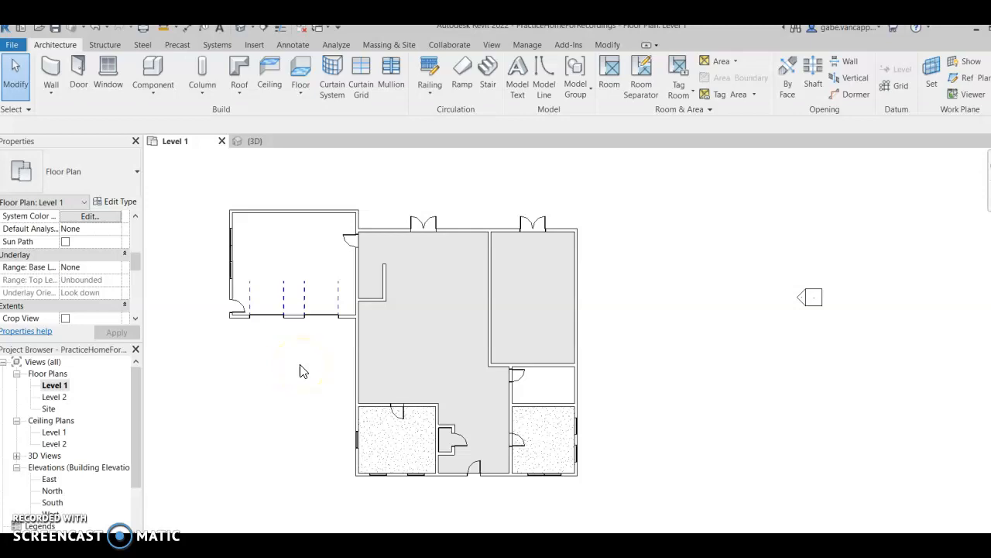
pyautogui.moveTo(409, 172)
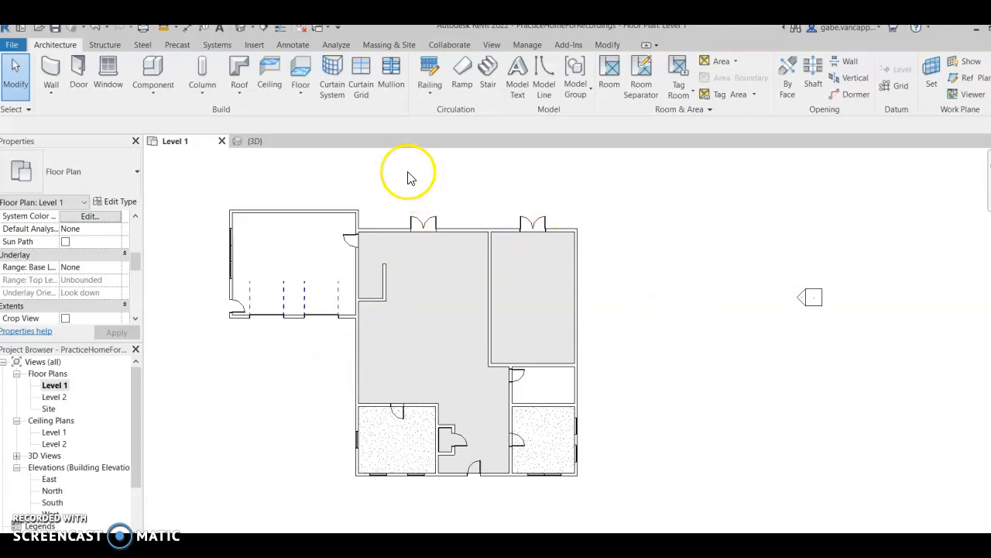
# Switch to the 3D view and inspect the house walls around the new floor.
pyautogui.click(492, 44)
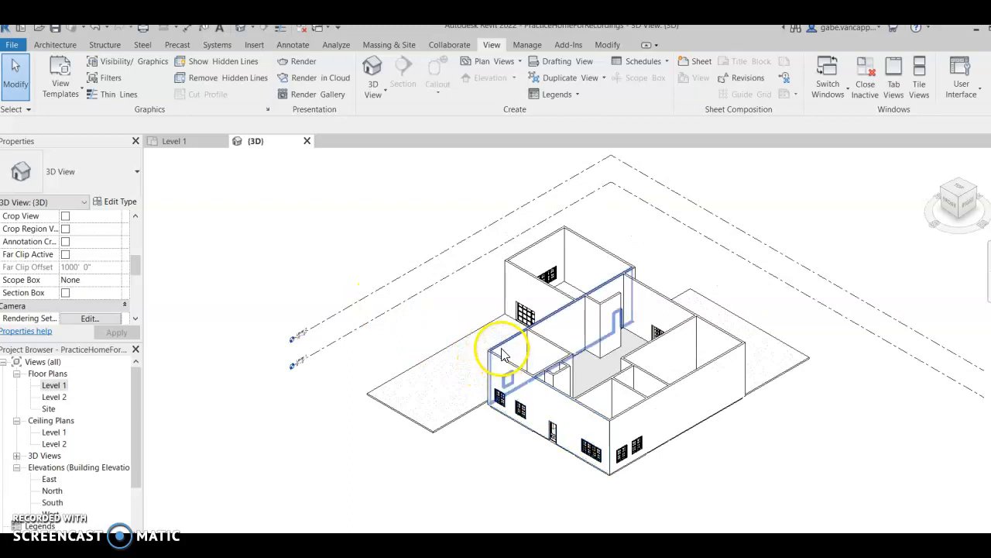
pyautogui.click(501, 349)
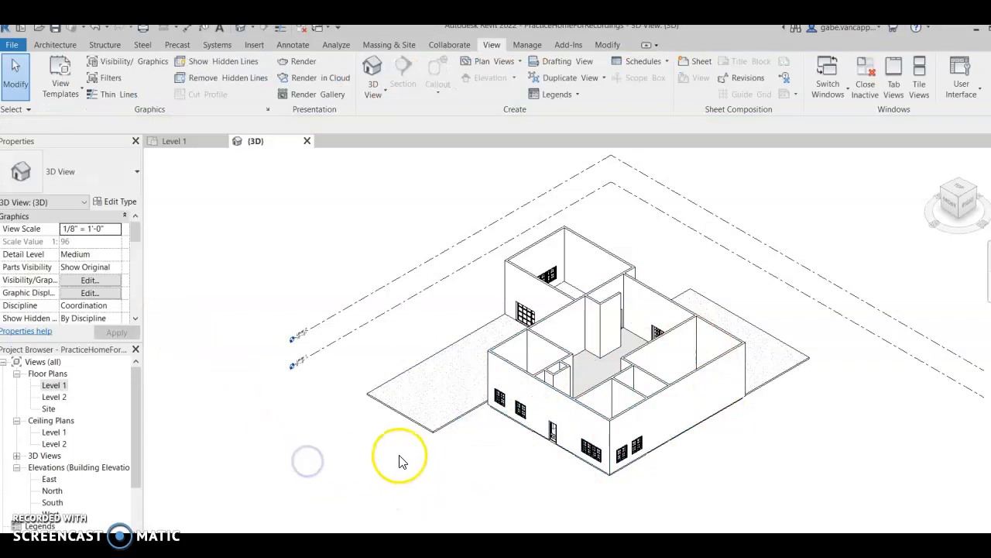
pyautogui.moveTo(407, 457)
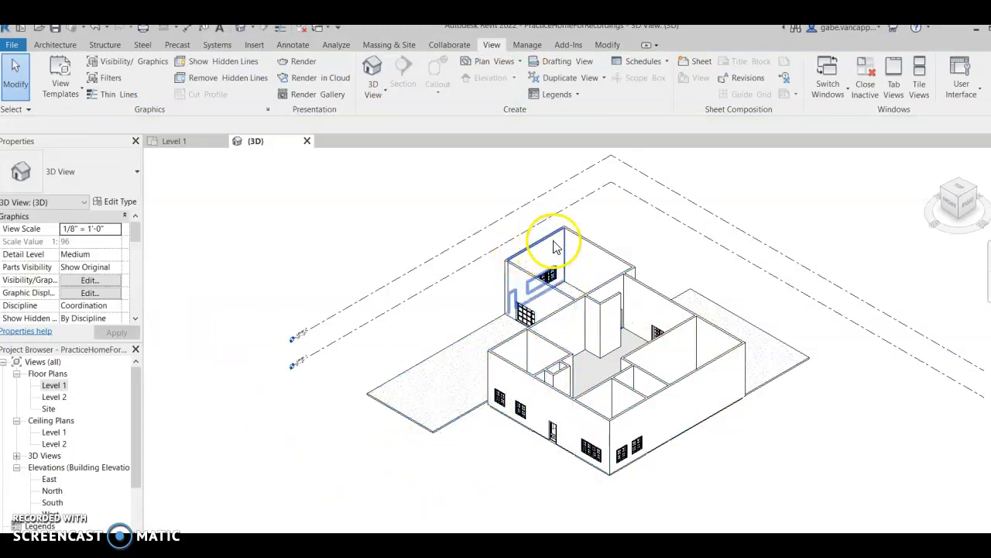
pyautogui.moveTo(548, 294)
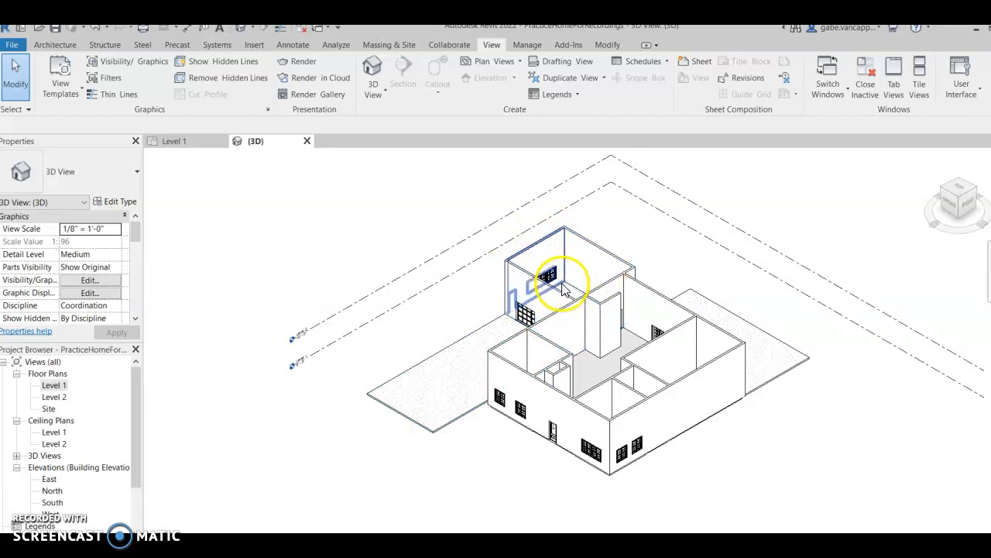
pyautogui.moveTo(470, 306)
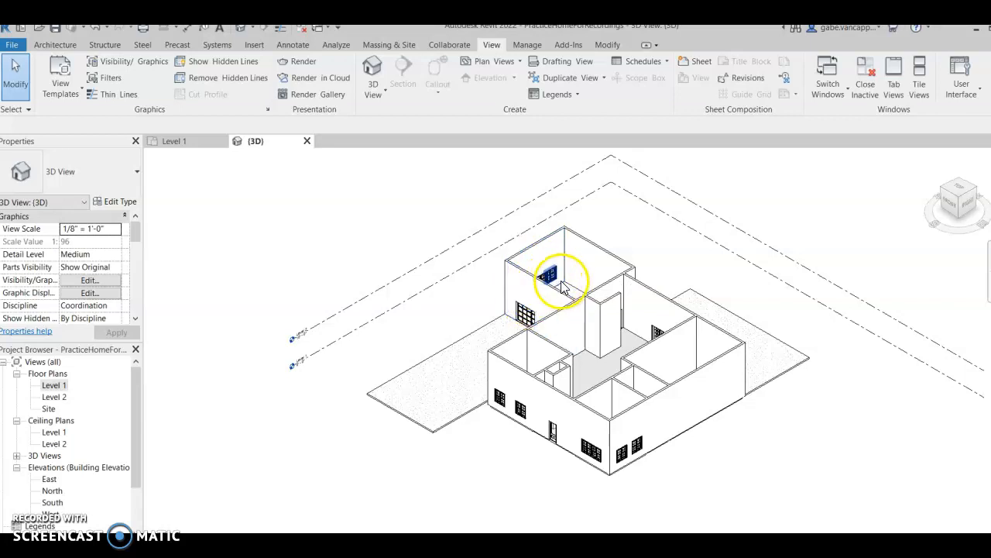
pyautogui.moveTo(550, 267)
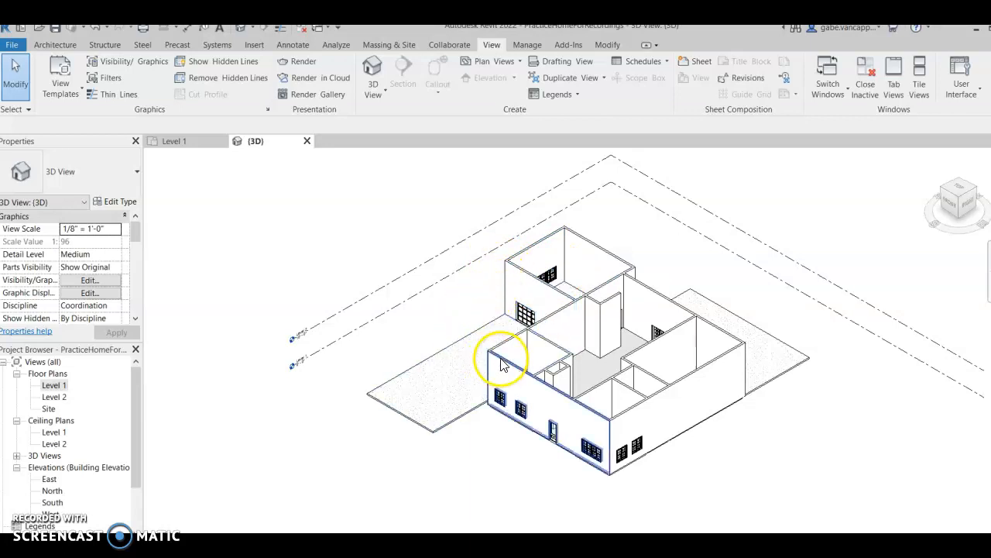
# Lower the front entry and lower-right room interior walls from 20 to 10 feet.
pyautogui.click(504, 364)
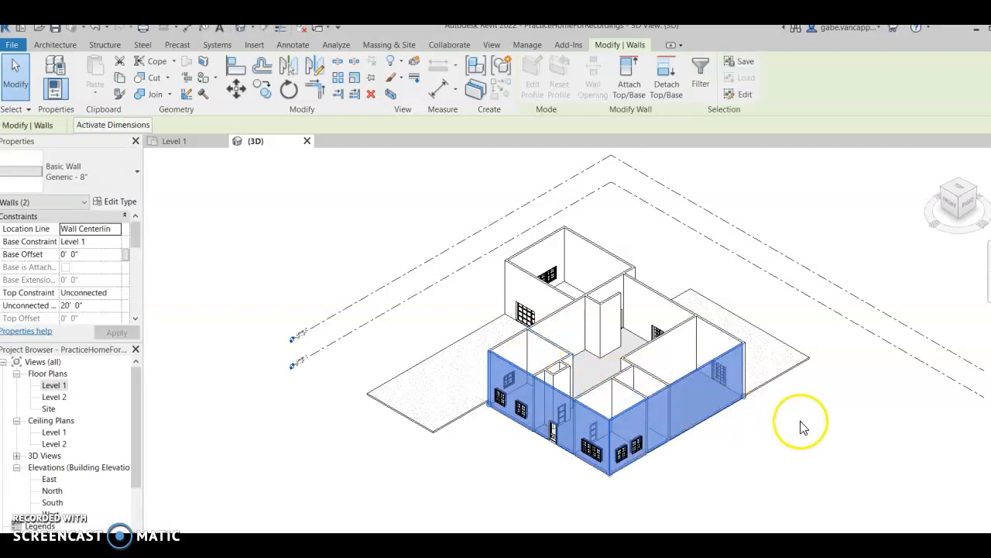
pyautogui.moveTo(464, 372)
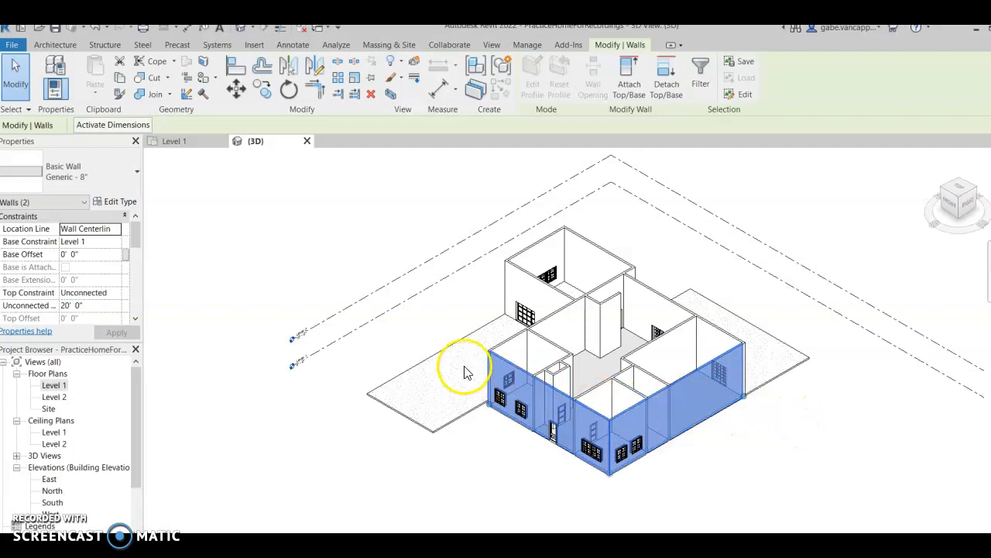
pyautogui.moveTo(66, 310)
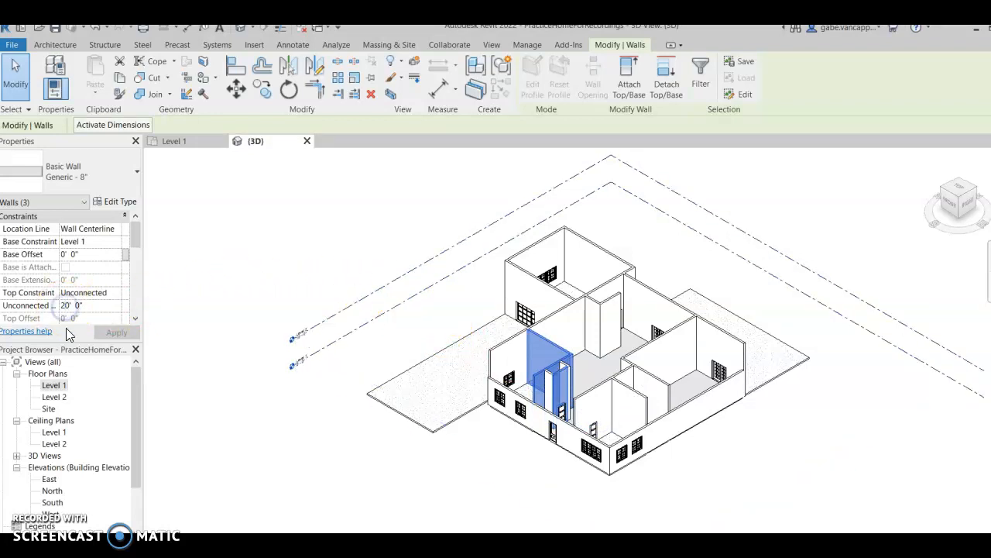
pyautogui.click(115, 331)
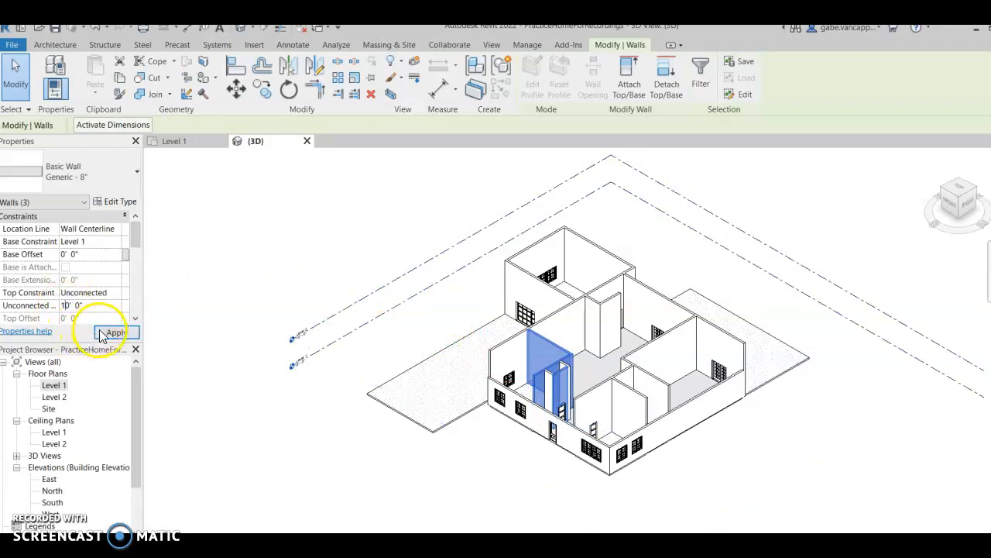
pyautogui.click(114, 331)
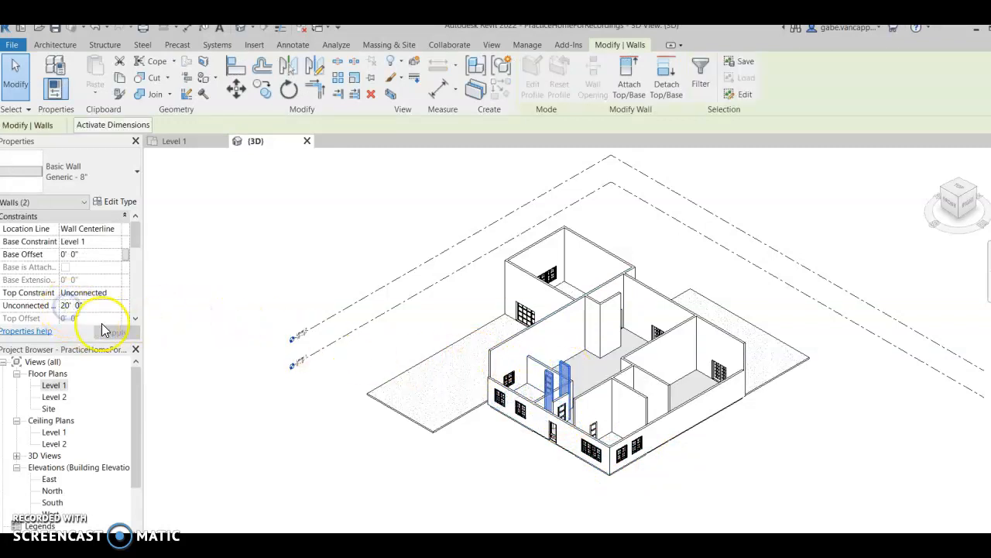
pyautogui.click(106, 333)
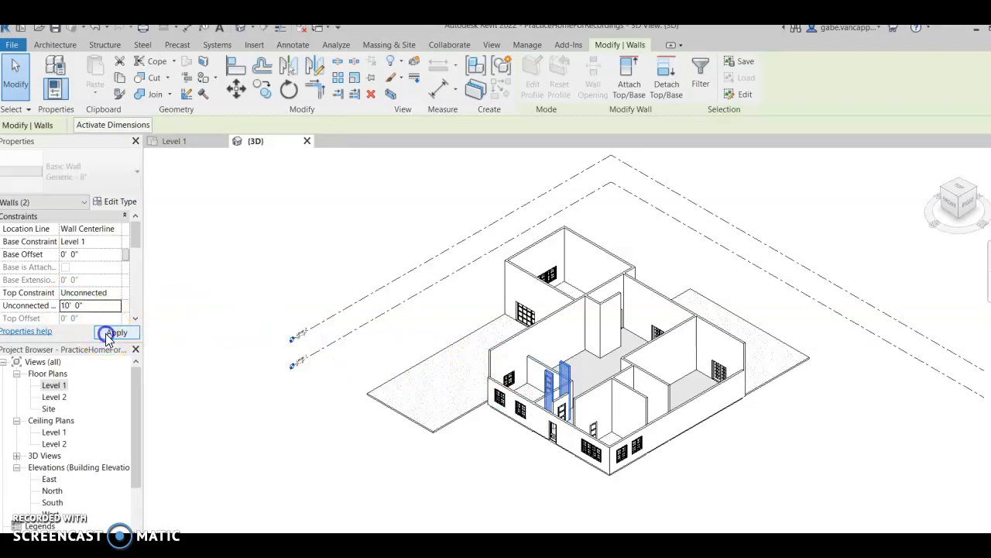
pyautogui.click(107, 333)
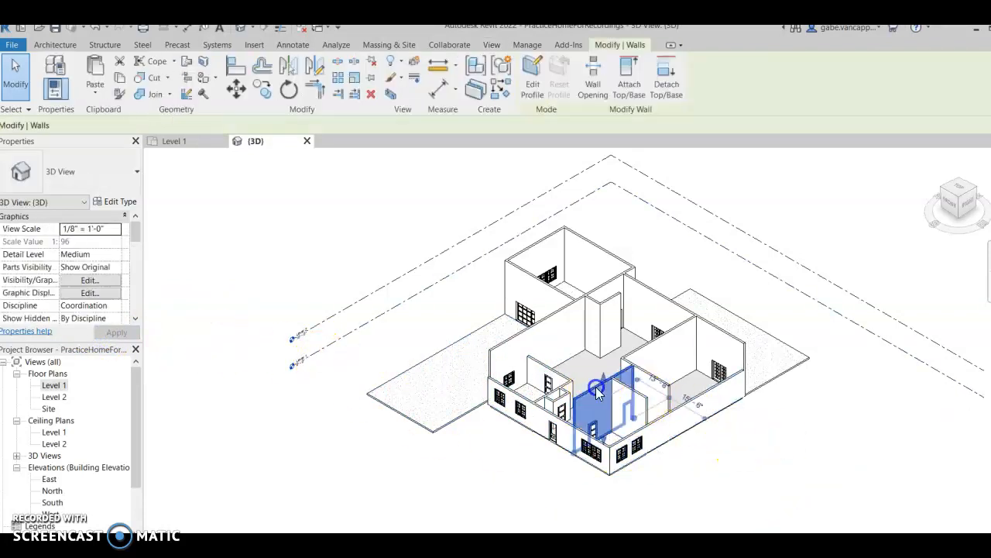
pyautogui.click(608, 399)
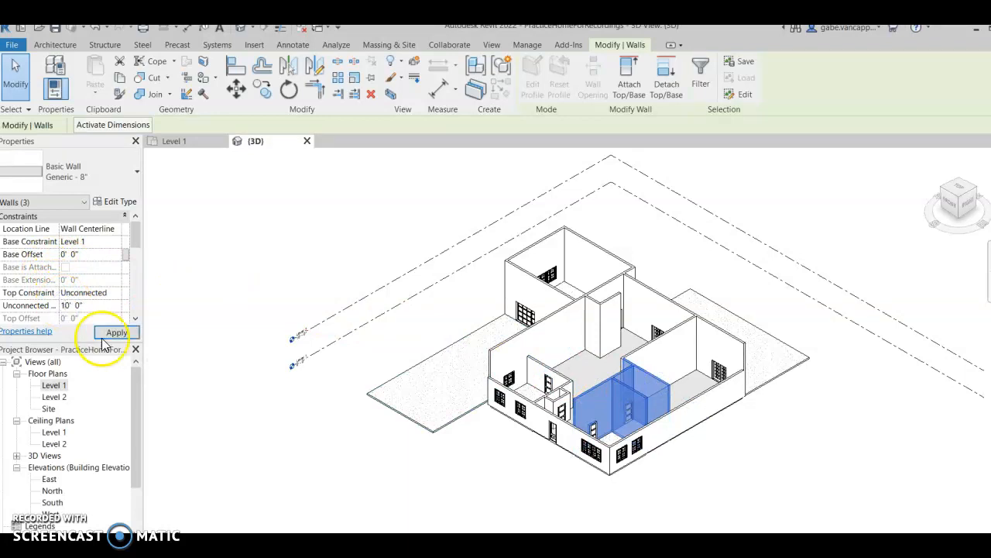
pyautogui.click(115, 332)
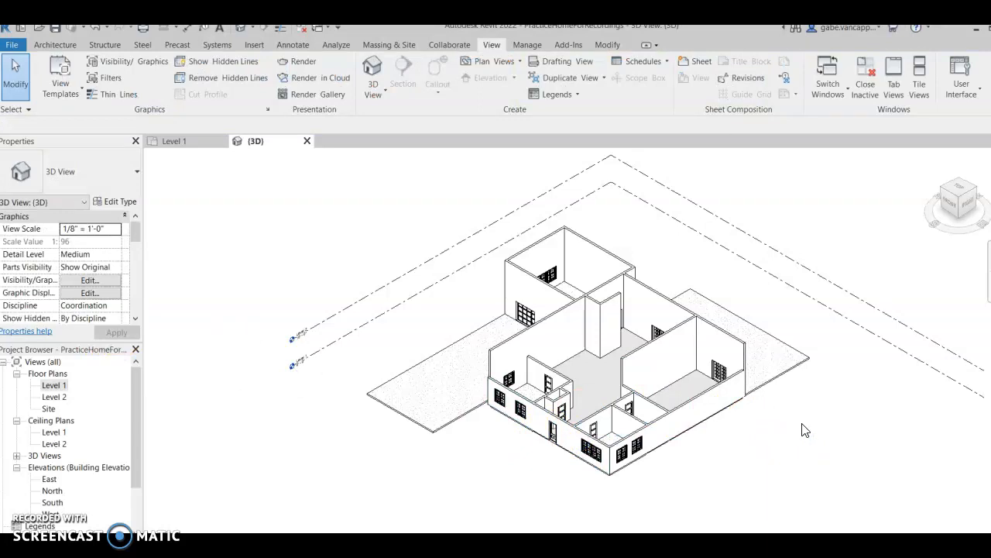
# Set the four right-hand room walls to an unconnected height of 10' 0".
pyautogui.click(721, 341)
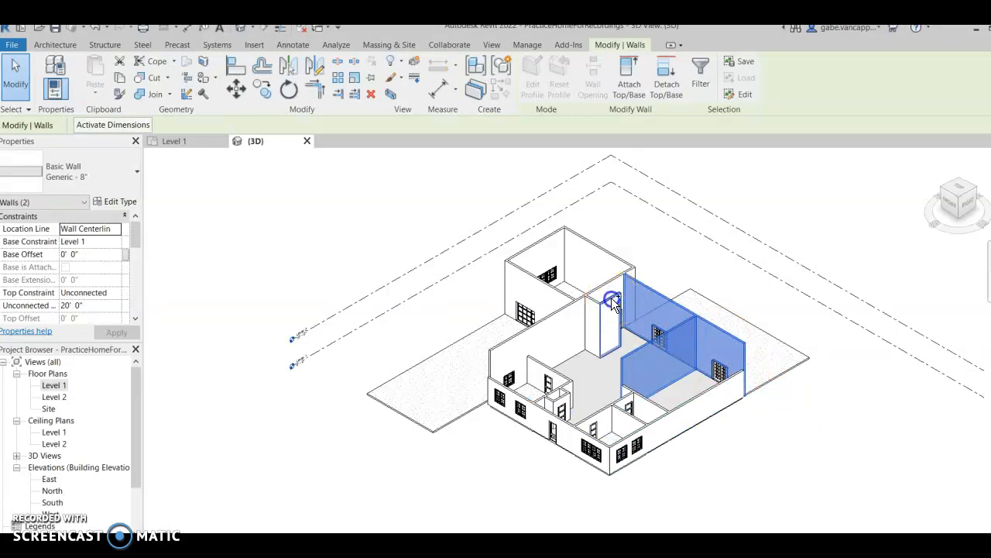
pyautogui.click(601, 310)
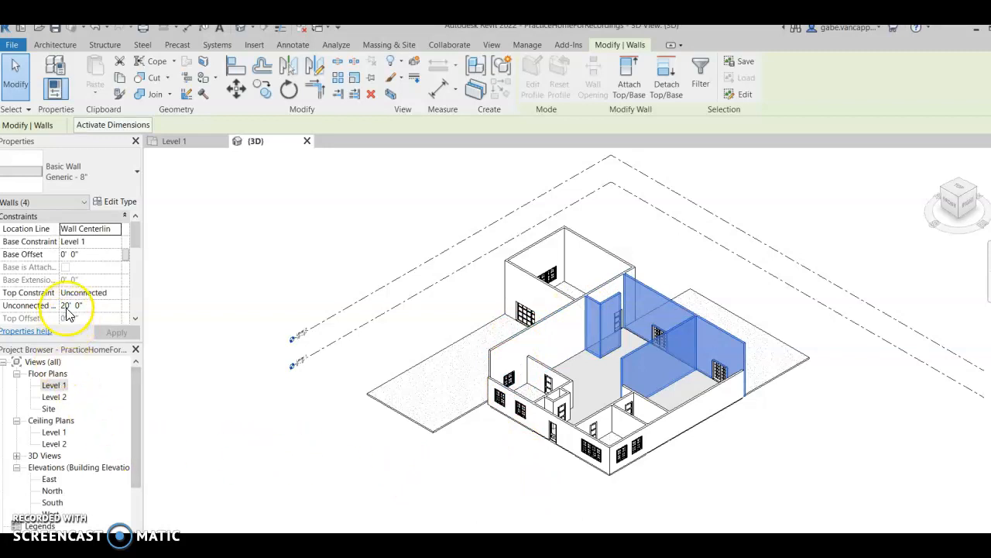
pyautogui.write('10\' 0"')
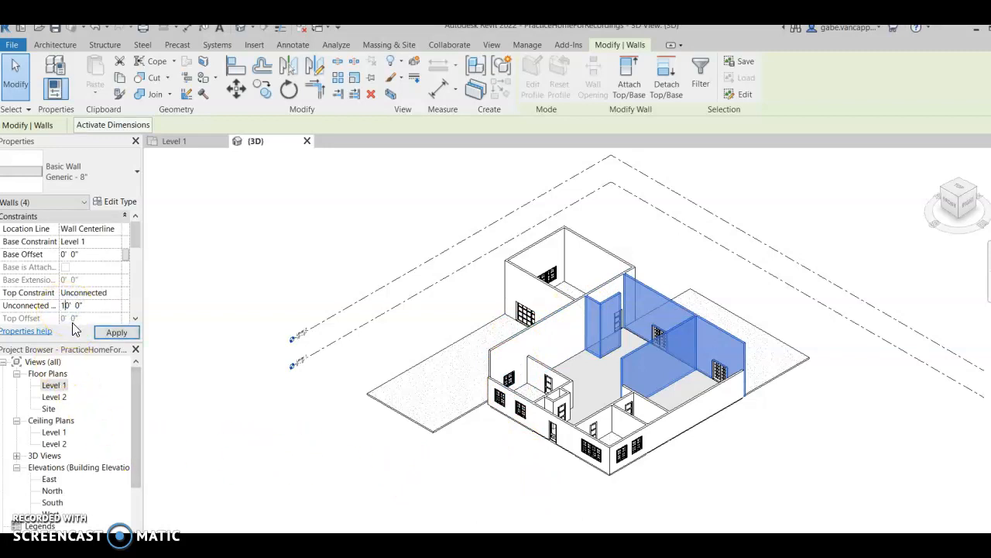
pyautogui.click(117, 332)
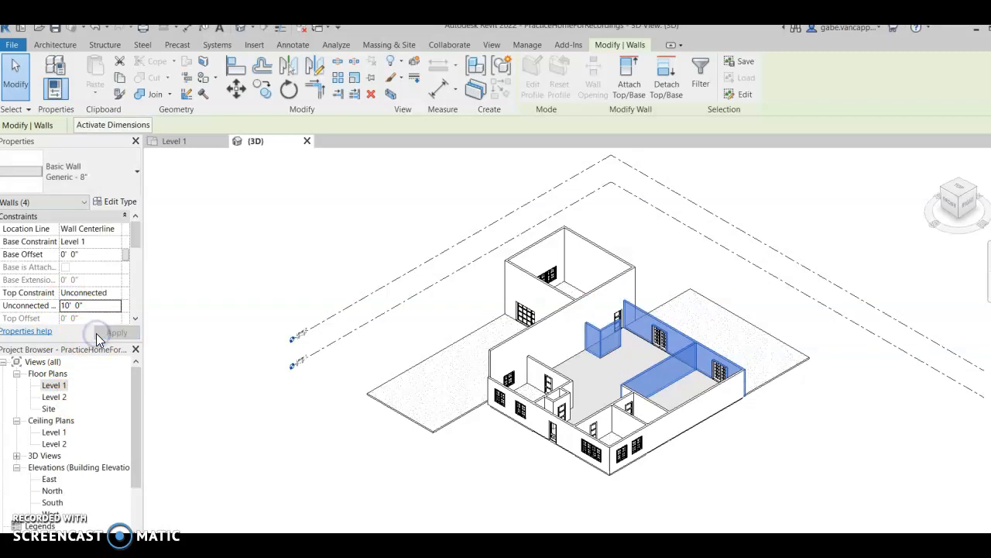
pyautogui.moveTo(516, 346)
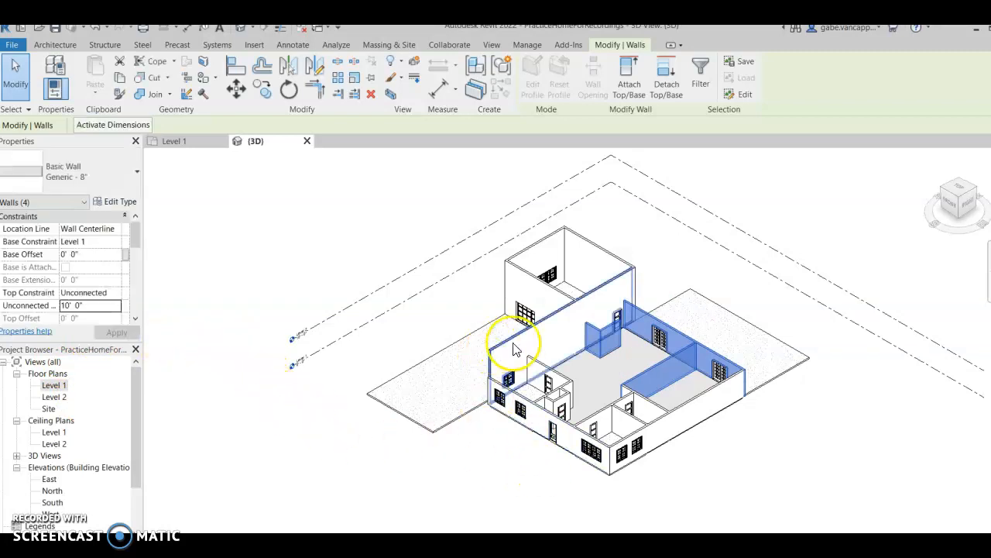
pyautogui.moveTo(537, 341)
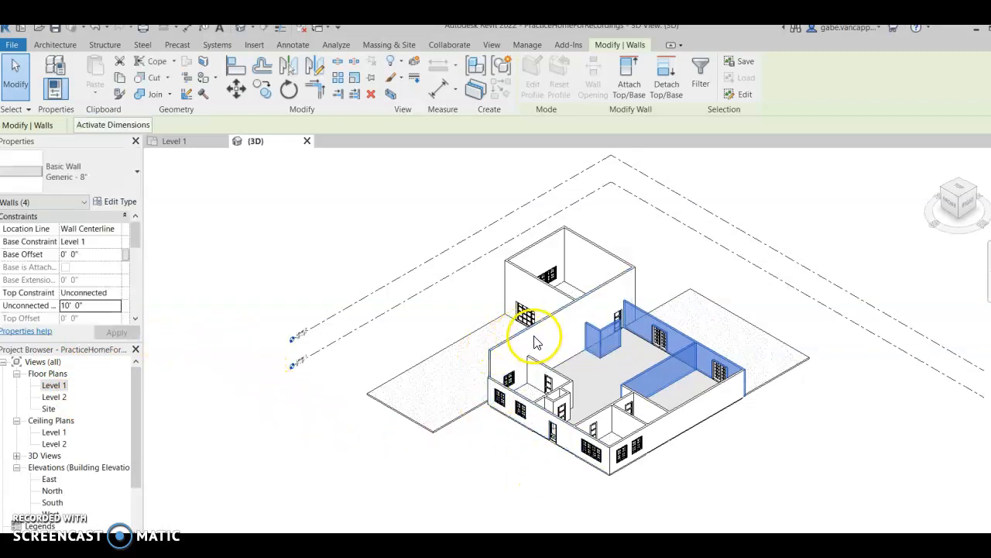
pyautogui.moveTo(542, 334)
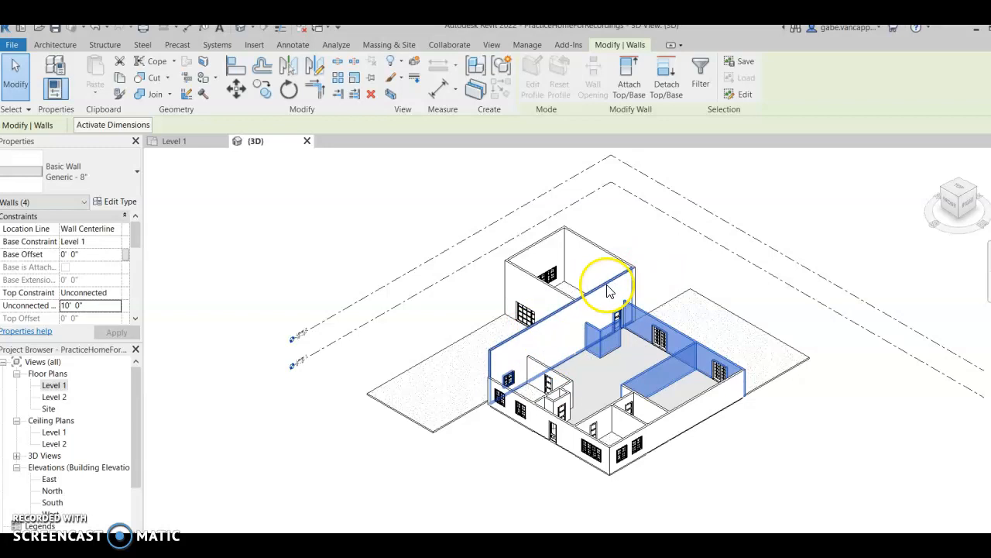
pyautogui.moveTo(543, 334)
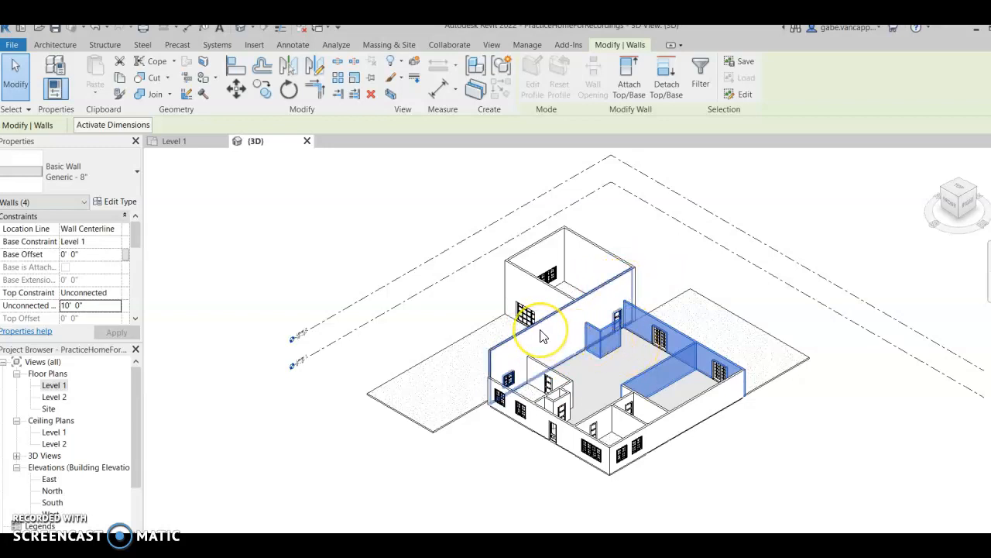
# Lower the tall wall through the middle of the house to 10 feet.
pyautogui.click(540, 331)
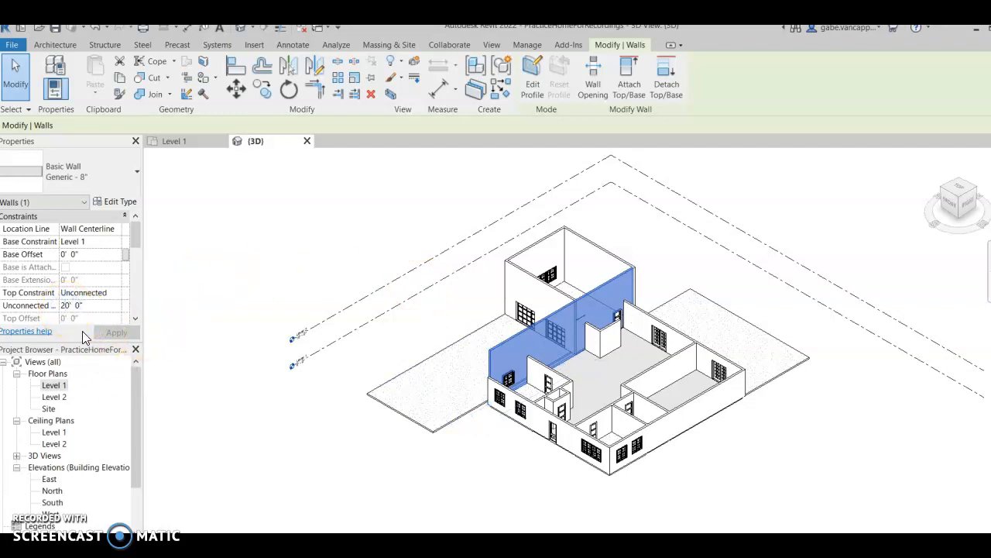
pyautogui.click(115, 332)
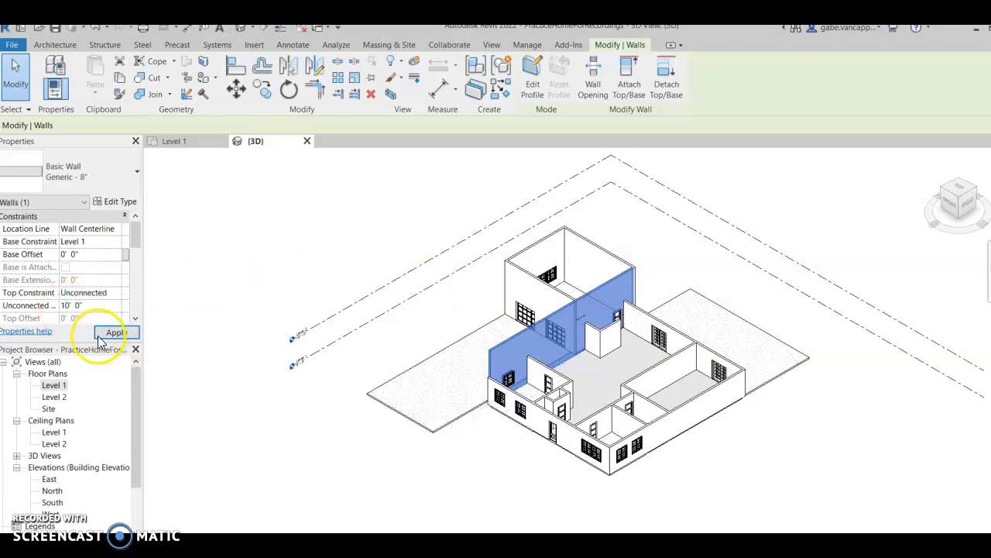
pyautogui.click(114, 331)
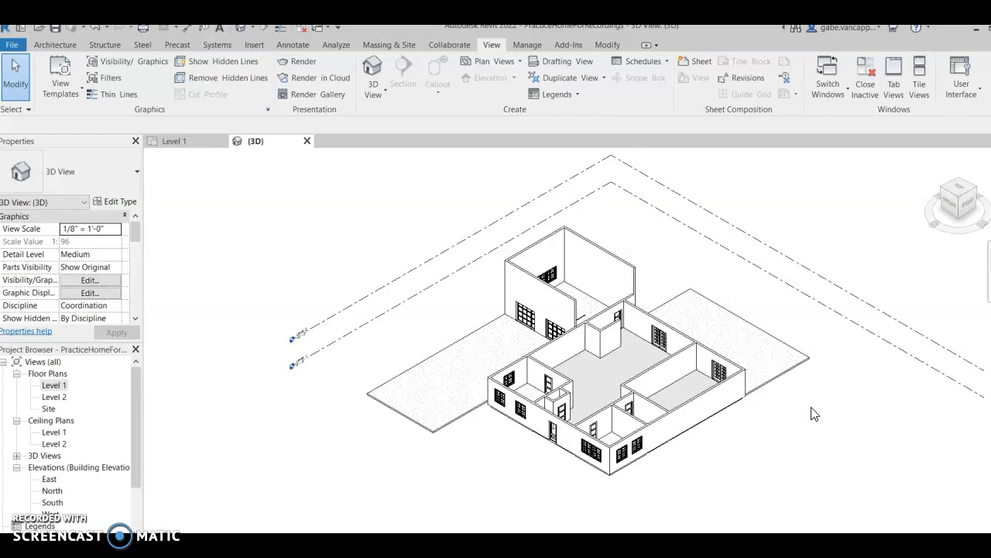
pyautogui.moveTo(890, 261)
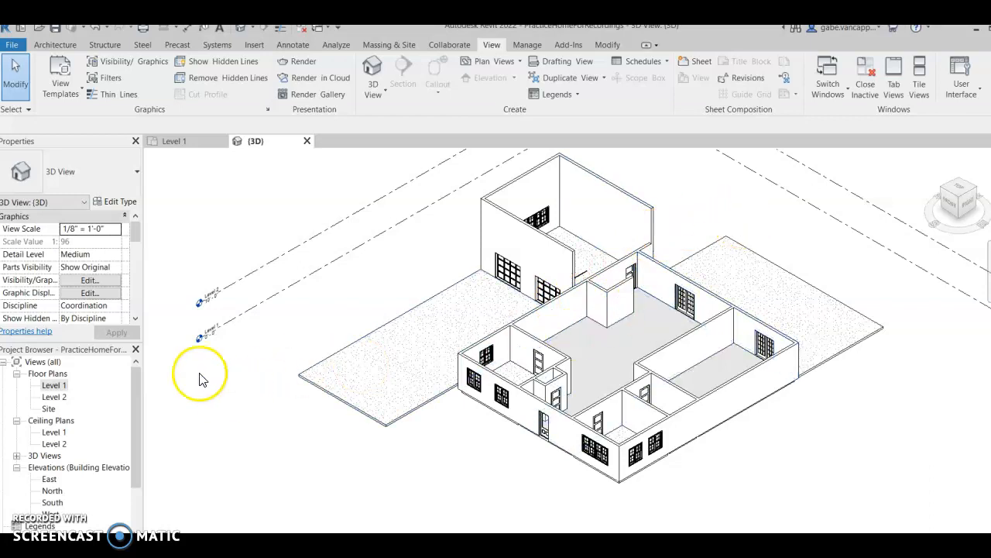
pyautogui.moveTo(62, 396)
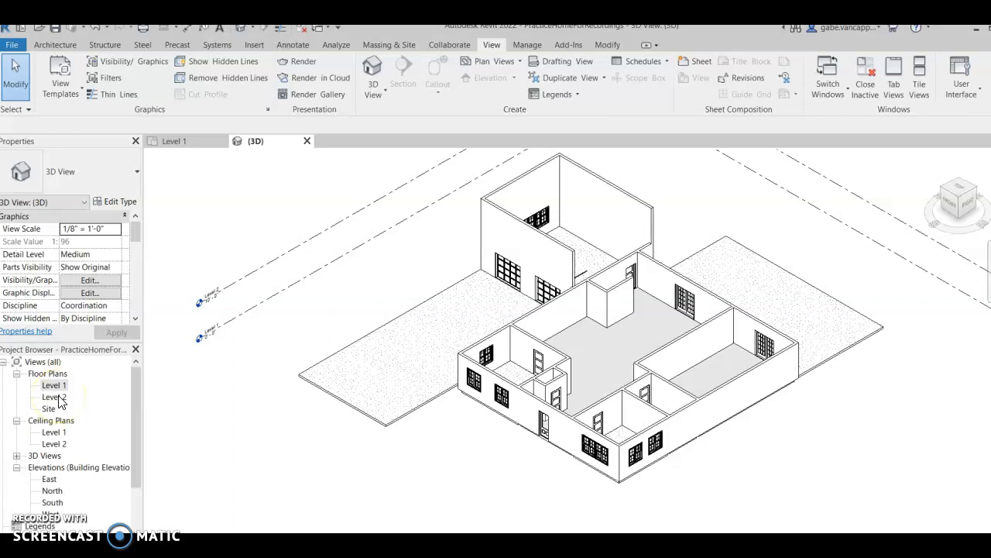
pyautogui.moveTo(446, 374)
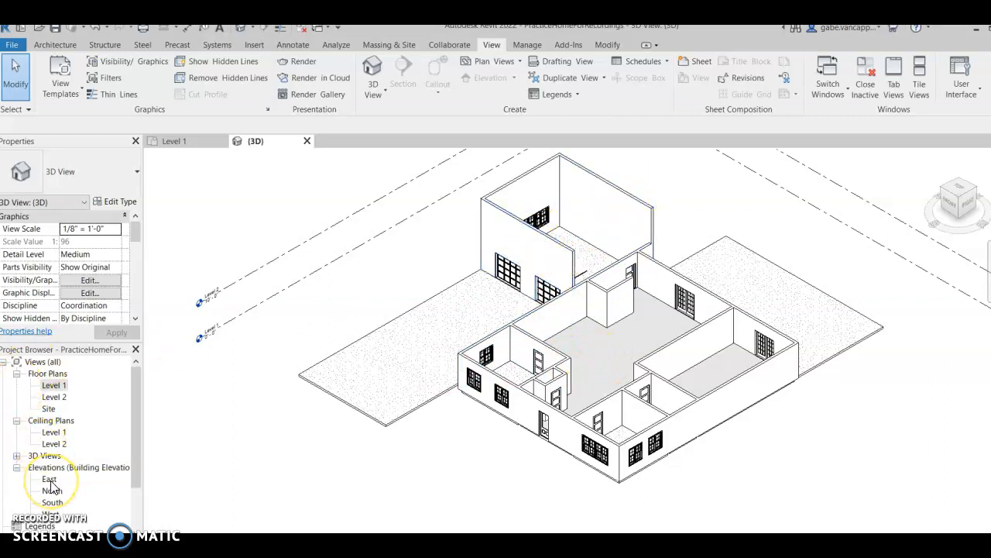
# Open the East elevation to view Level 1 at 0 ft and Level 2 at 10 ft.
pyautogui.doubleClick(48, 478)
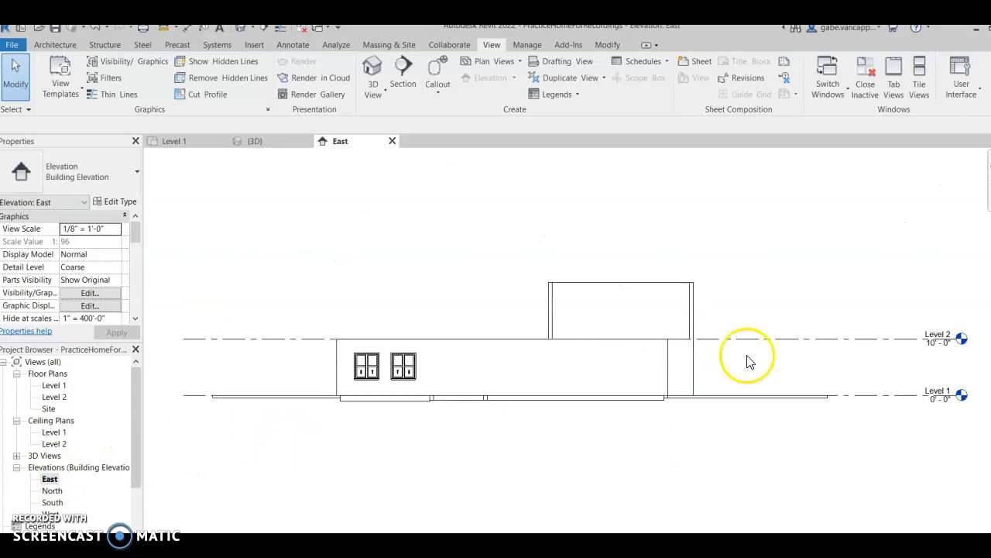
pyautogui.click(744, 337)
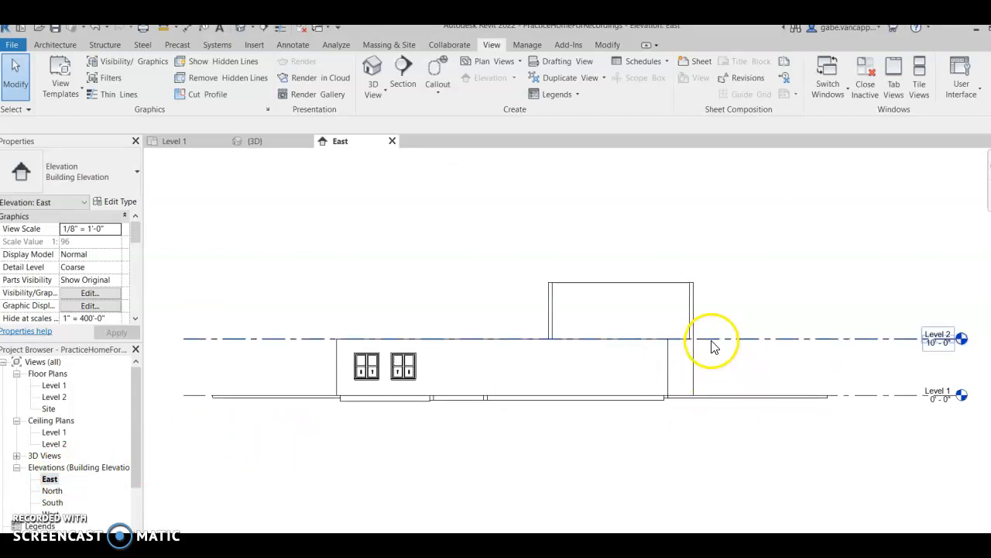
pyautogui.moveTo(717, 345)
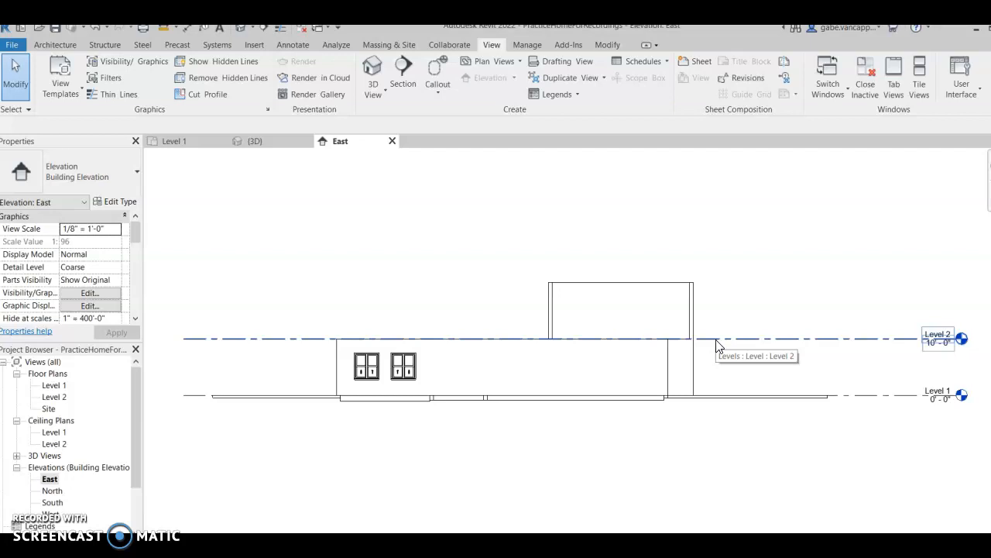
pyautogui.moveTo(714, 345)
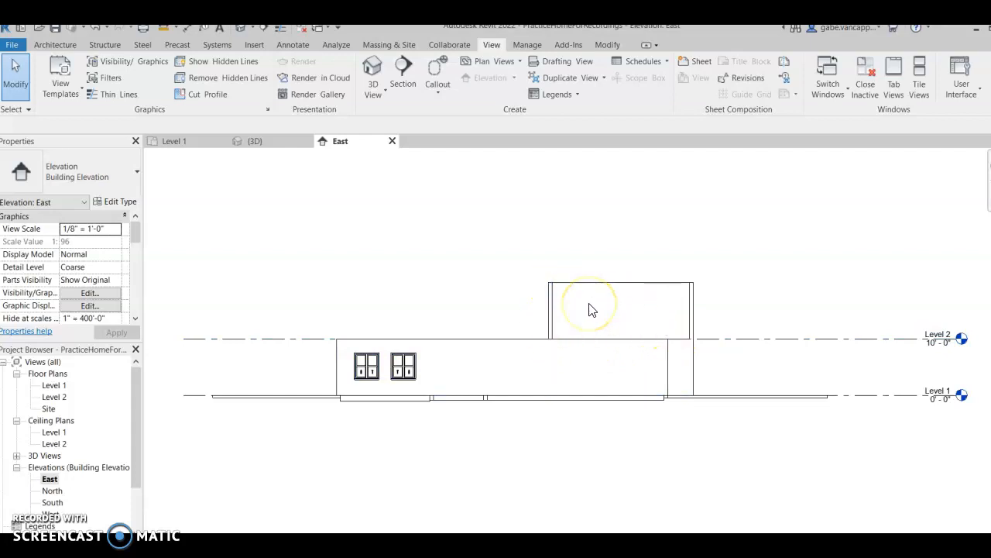
pyautogui.moveTo(549, 300)
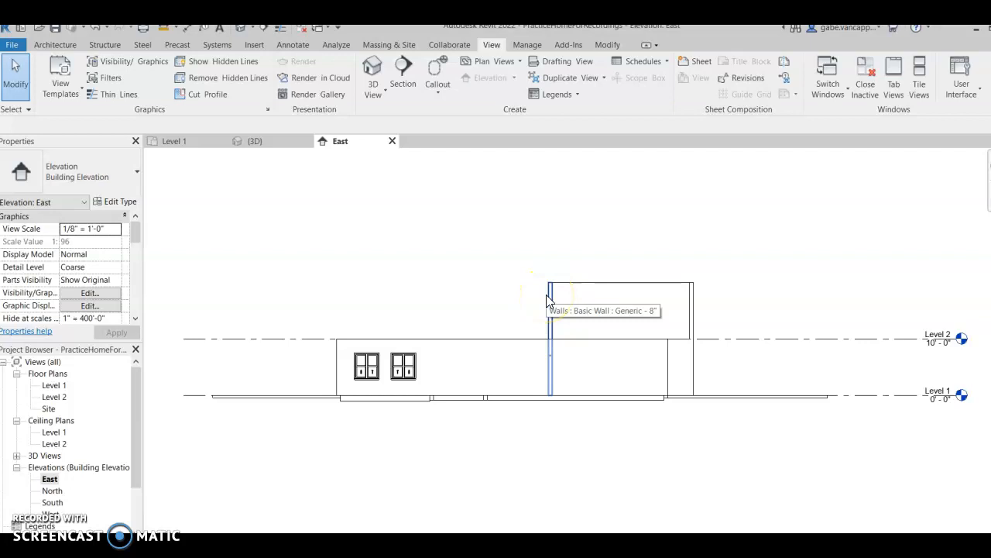
pyautogui.moveTo(159, 284)
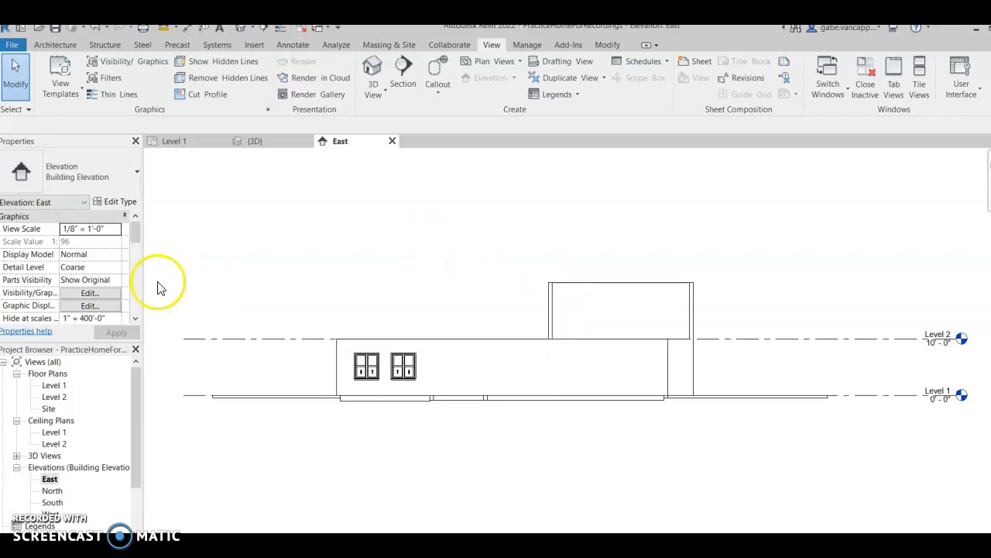
pyautogui.moveTo(508, 283)
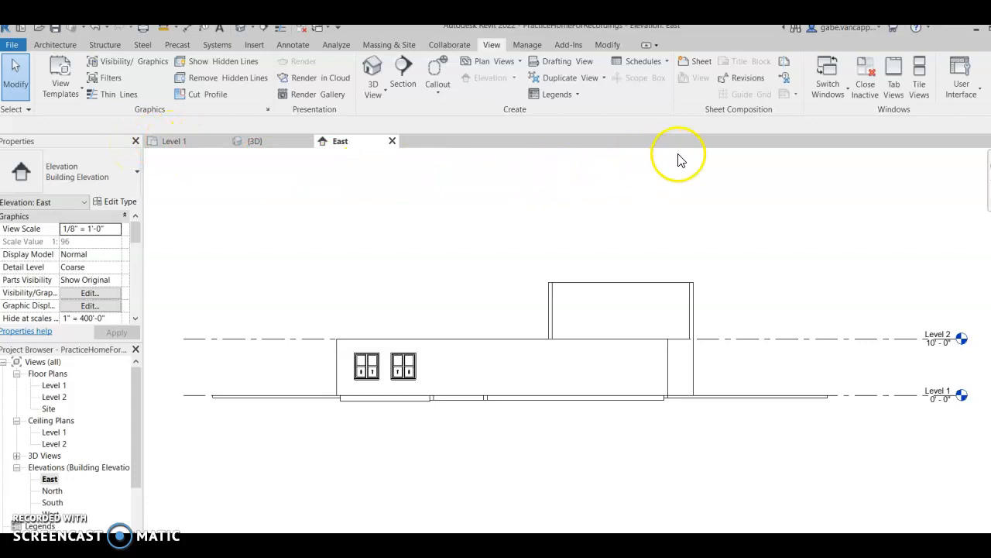
pyautogui.click(55, 44)
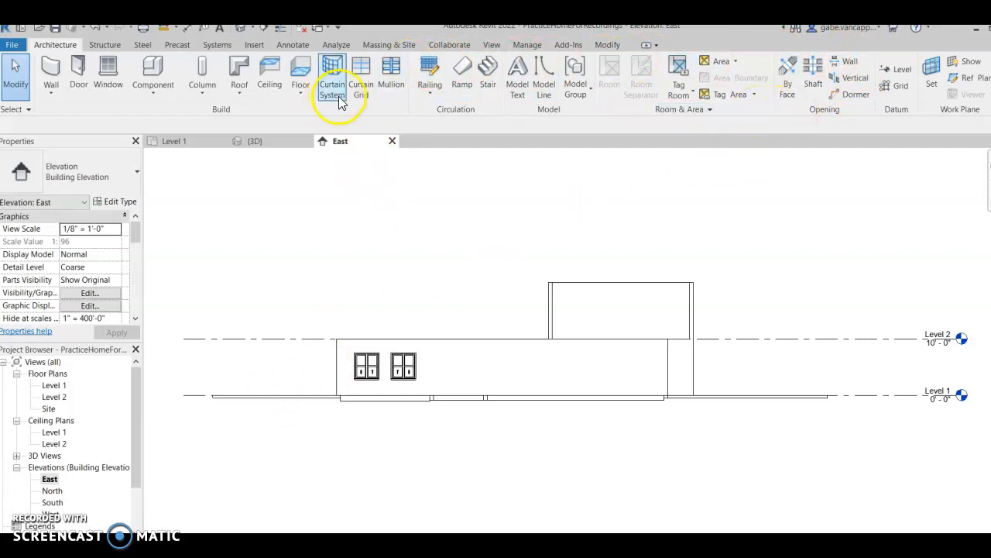
pyautogui.moveTo(742, 84)
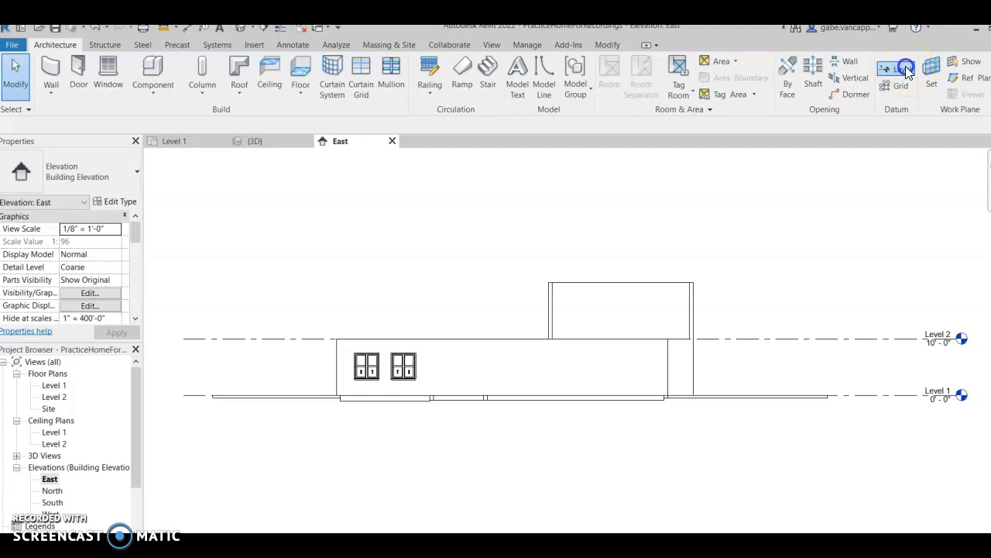
# Draw a new level line, Level 3, at 20 ft on the East elevation.
pyautogui.click(891, 70)
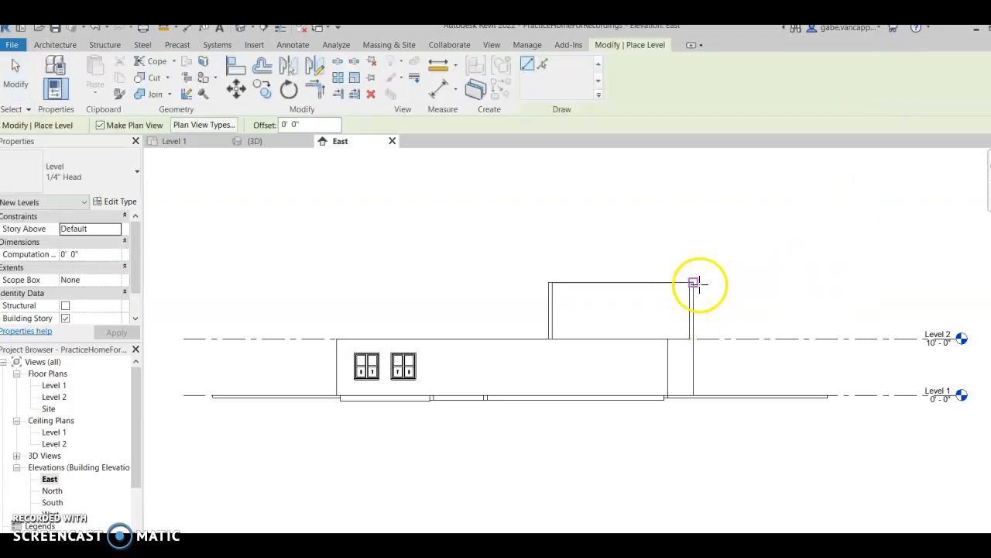
pyautogui.moveTo(692, 281)
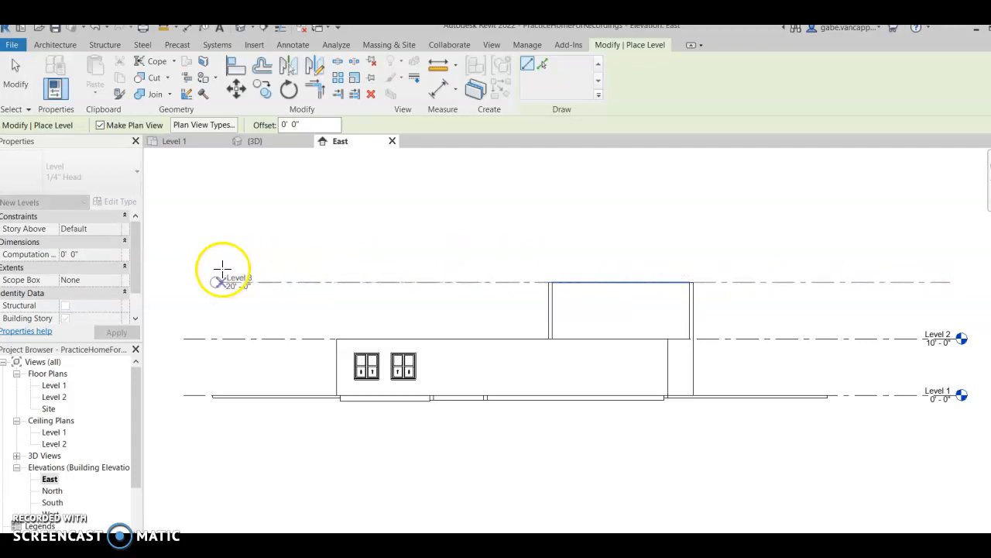
pyautogui.click(222, 280)
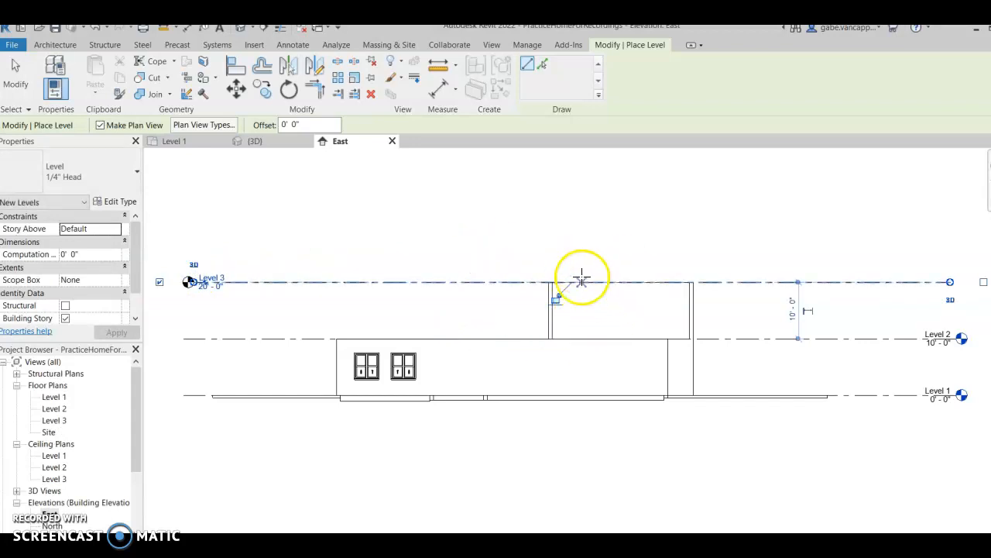
pyautogui.moveTo(509, 223)
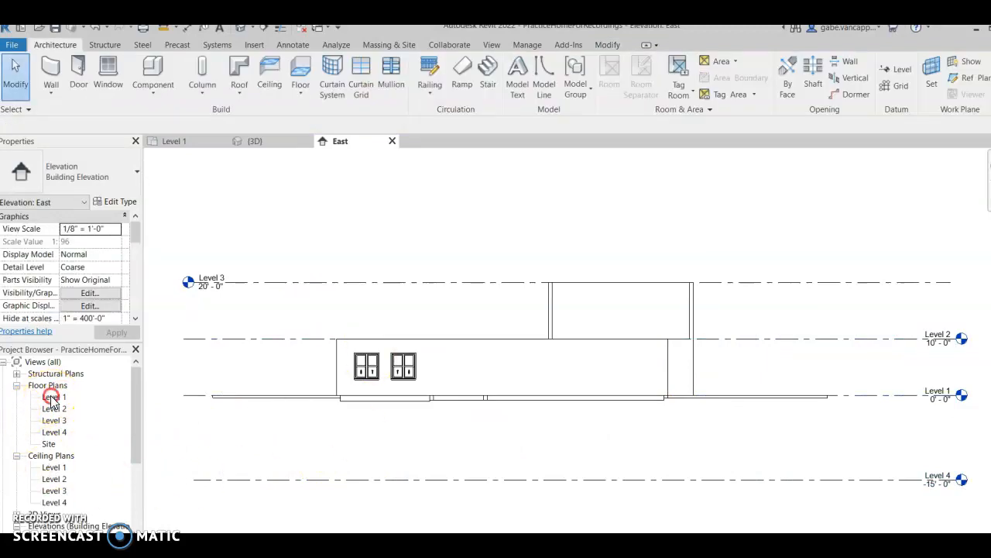
# Rename the Level 1 and Level 2 plans and levels to 1st Floor and 2nd Floor.
pyautogui.rightClick(50, 396)
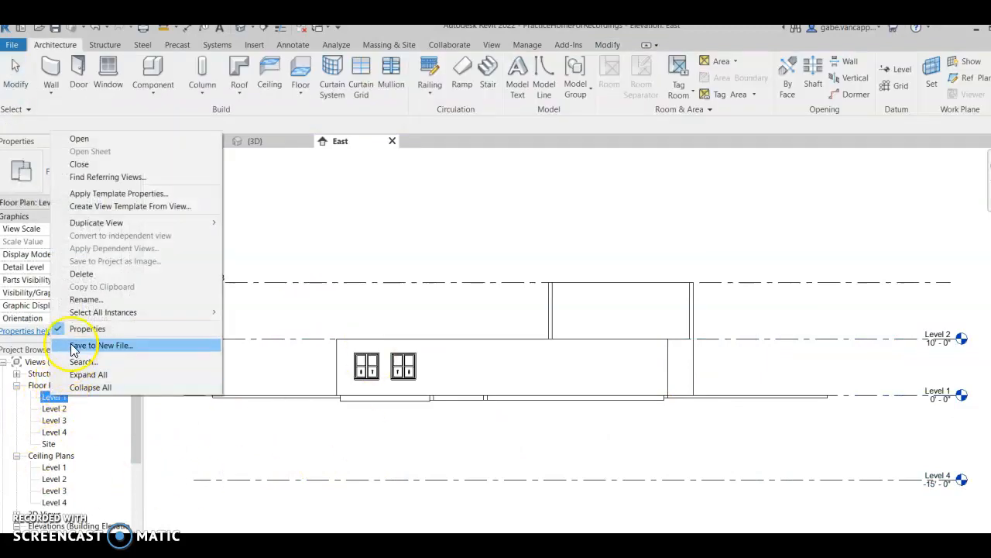
pyautogui.click(87, 328)
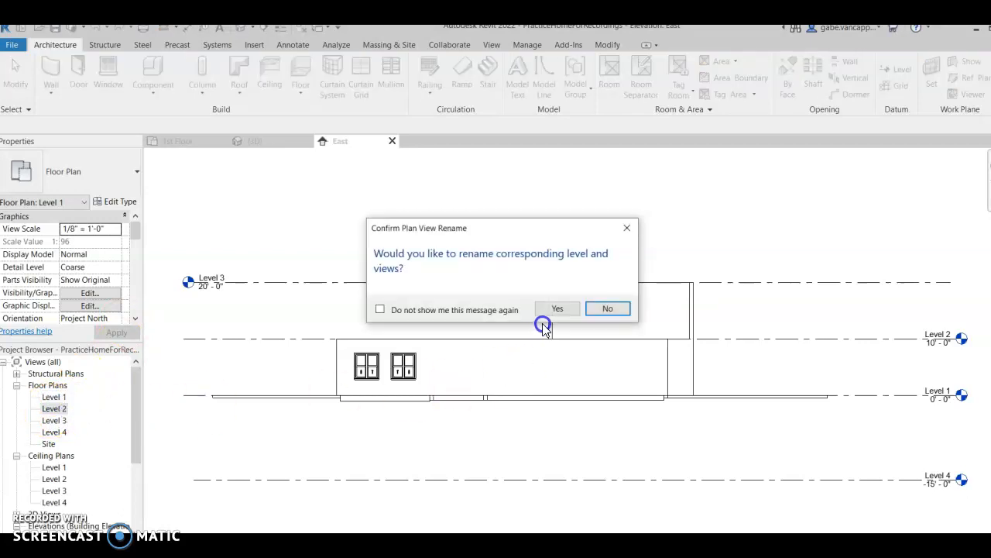
pyautogui.click(607, 309)
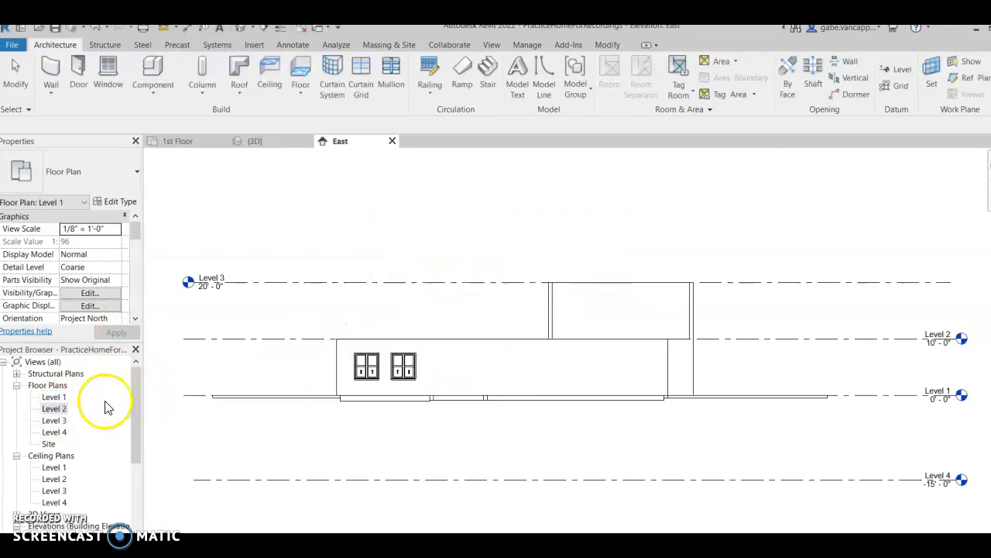
pyautogui.rightClick(54, 409)
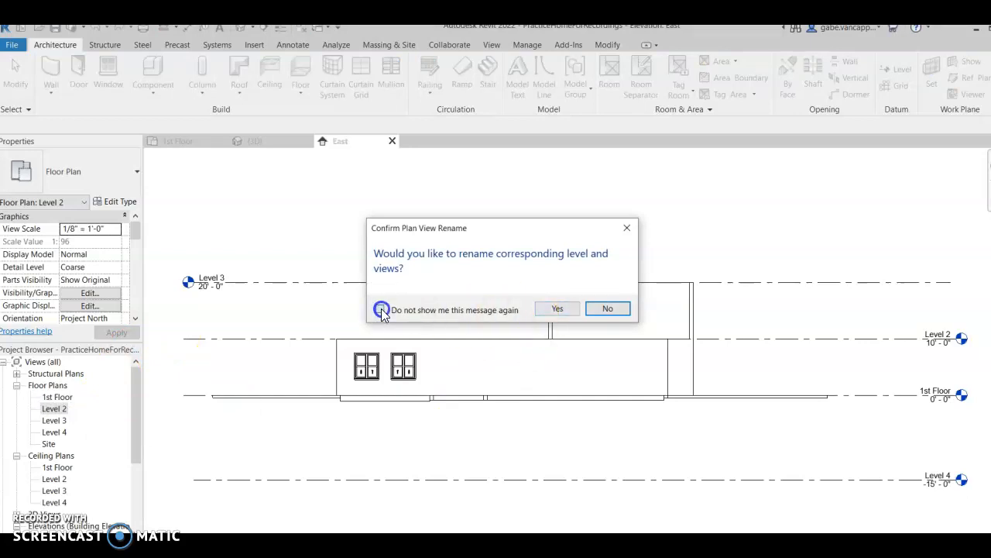
pyautogui.click(557, 309)
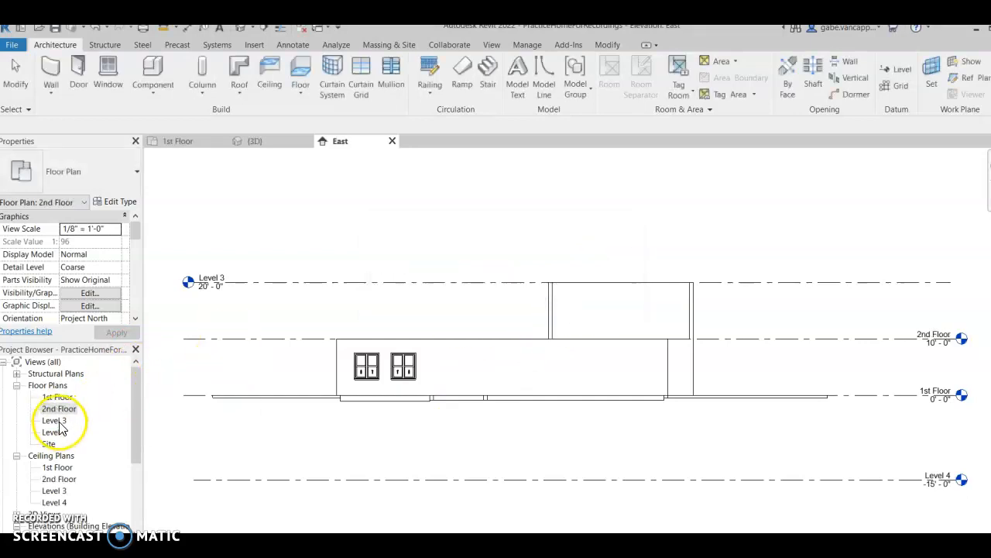
# Rename the Level 3 and Level 4 plans to Roof and Basement.
pyautogui.rightClick(52, 419)
pyautogui.write('Roof')
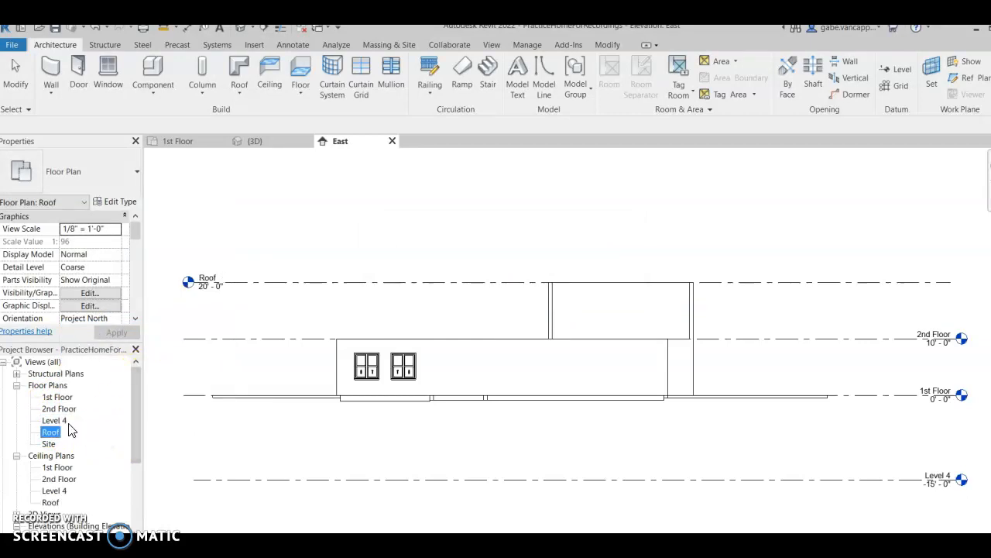
pyautogui.click(51, 420)
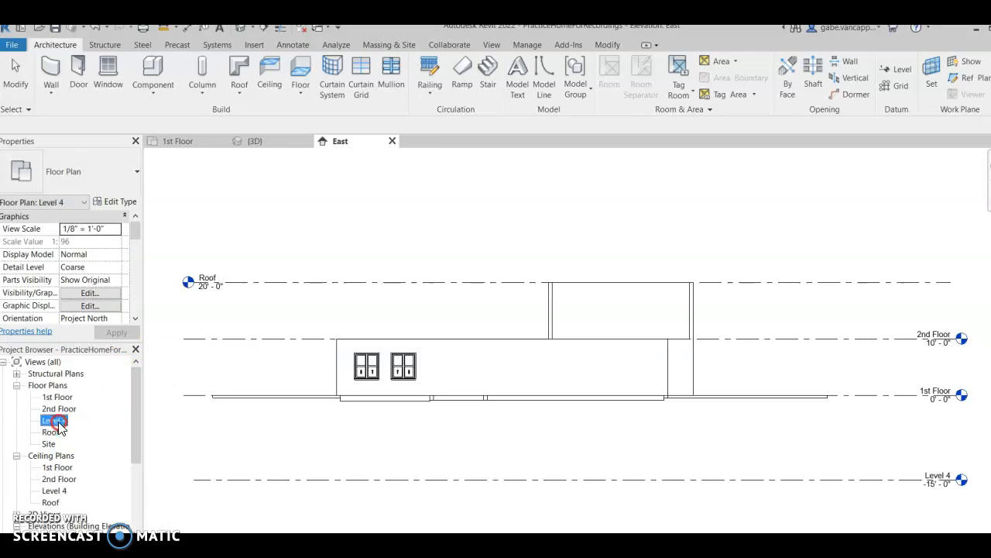
pyautogui.rightClick(50, 420)
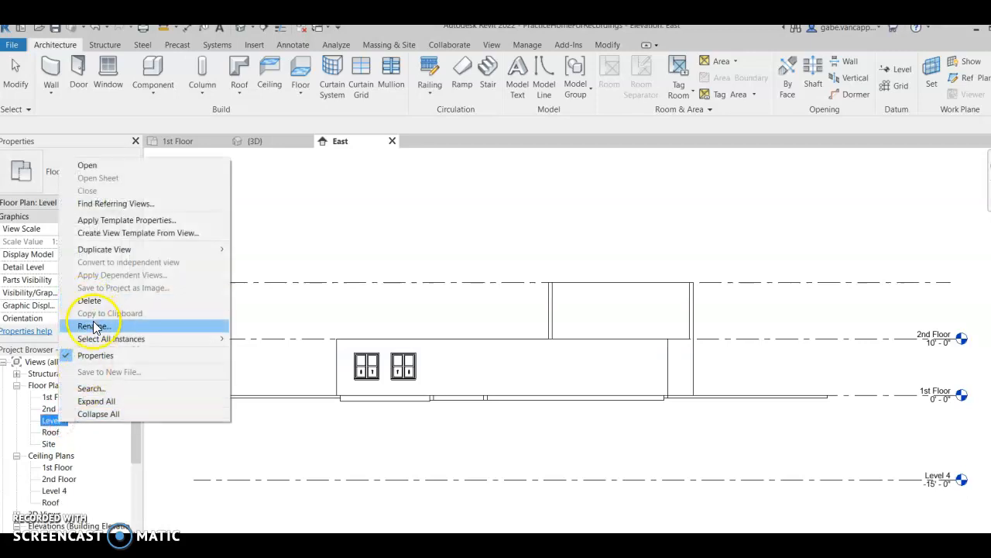
pyautogui.click(92, 326)
pyautogui.write('Basement')
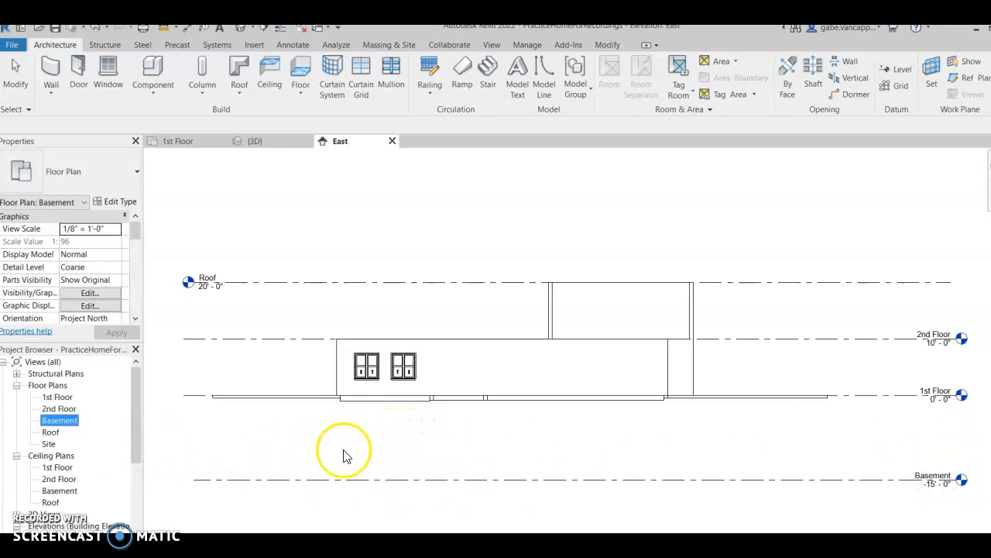
pyautogui.rightClick(59, 420)
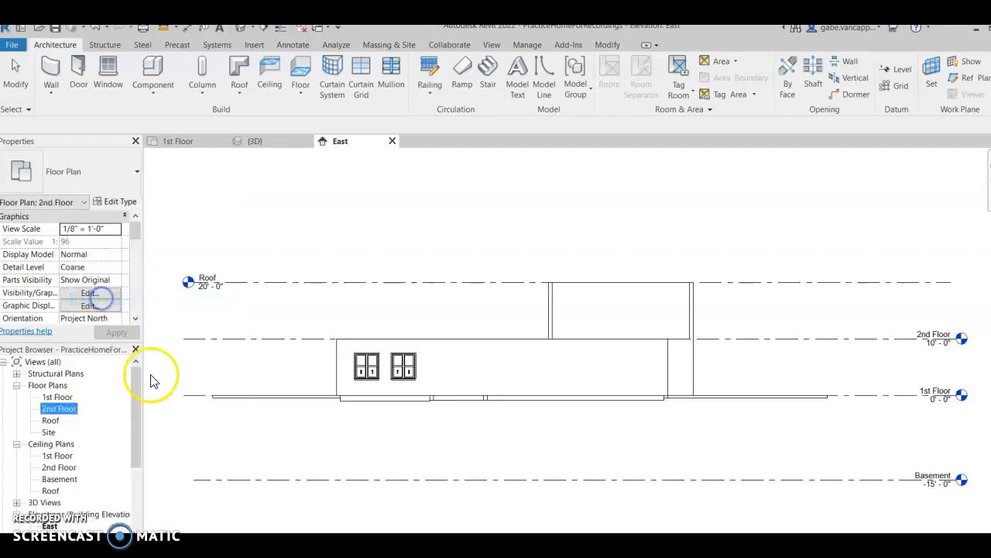
# Dismiss the invalid value message and cancel the current level operation.
pyautogui.rightClick(934, 481)
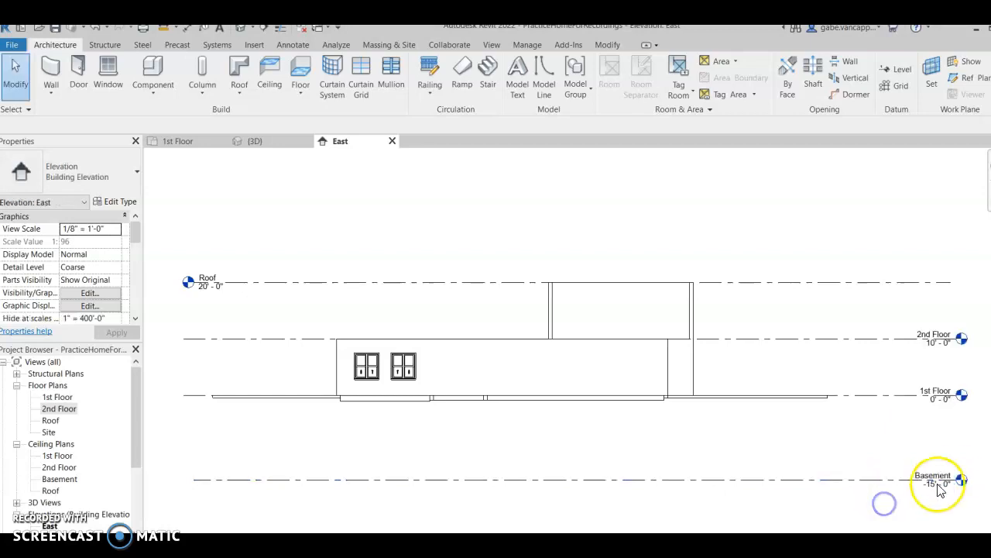
pyautogui.click(934, 486)
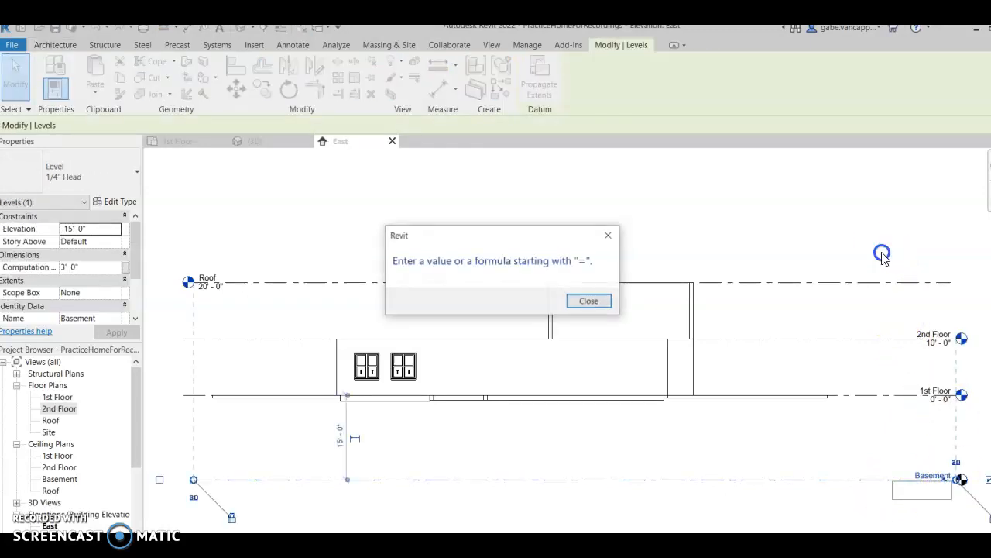
pyautogui.click(587, 301)
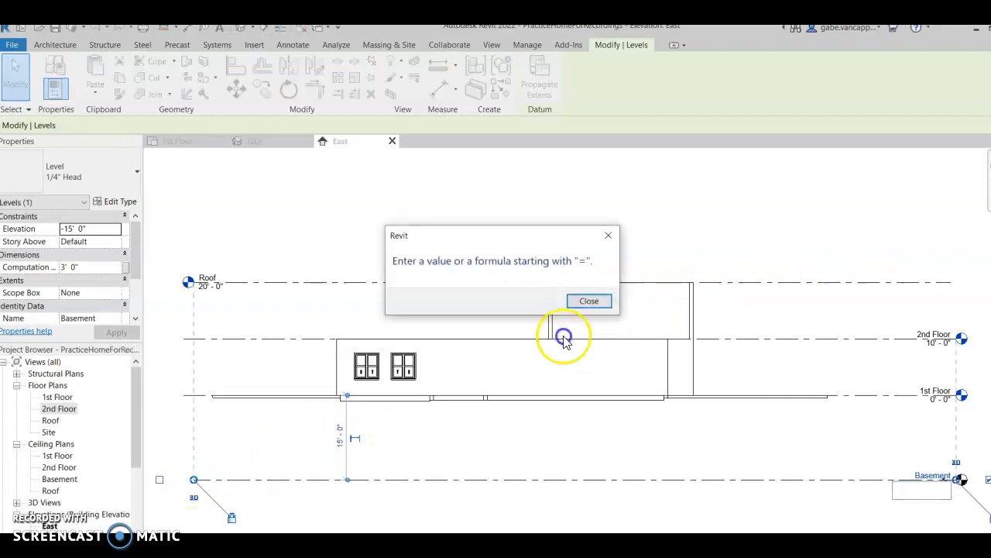
pyautogui.rightClick(519, 208)
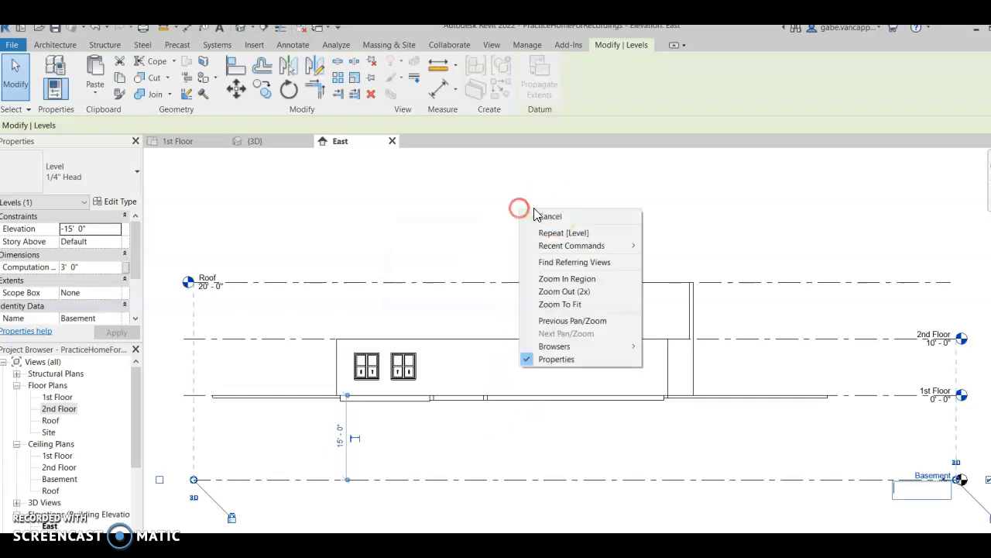
pyautogui.click(550, 216)
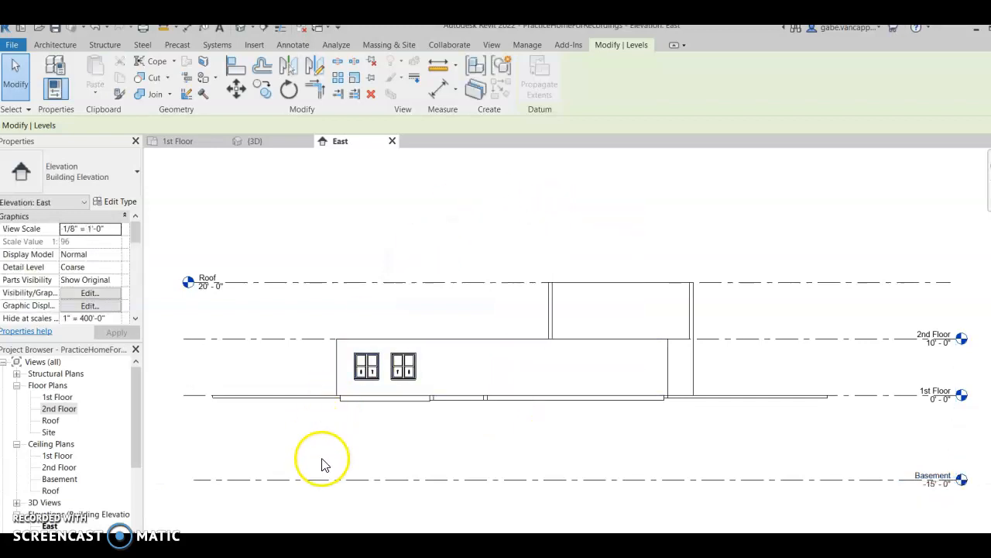
# Delete the Basement level with its plan views, then open the 2nd Floor plan.
pyautogui.click(337, 480)
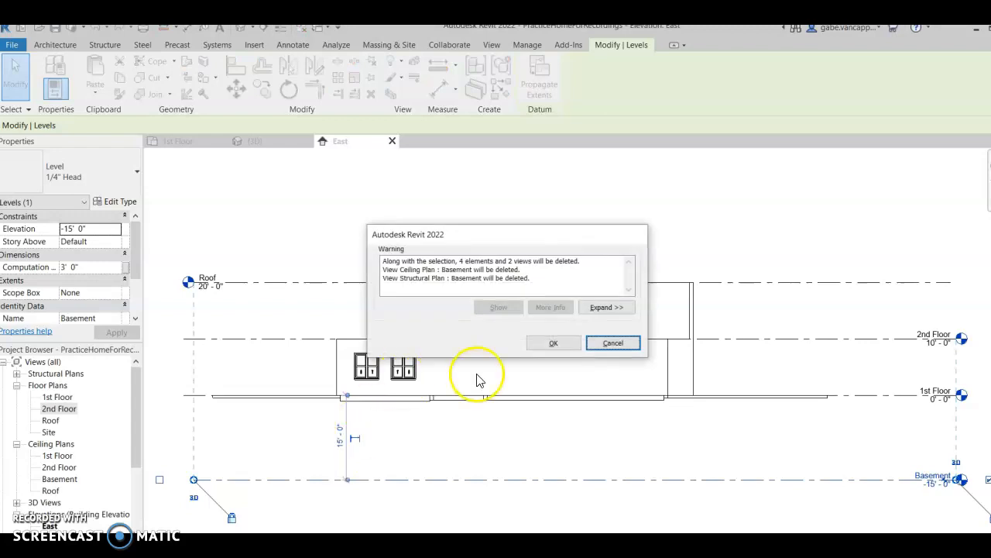
pyautogui.click(553, 342)
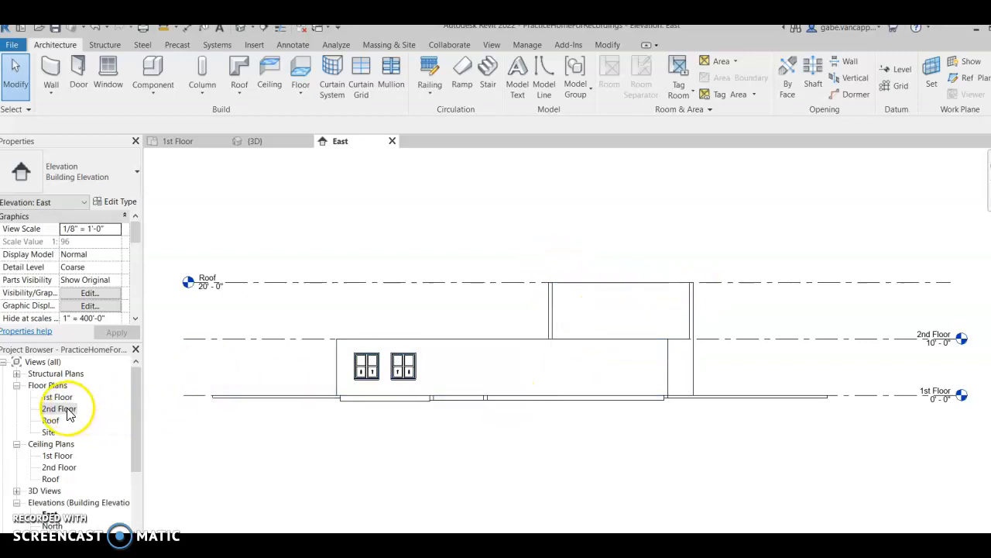
pyautogui.doubleClick(60, 409)
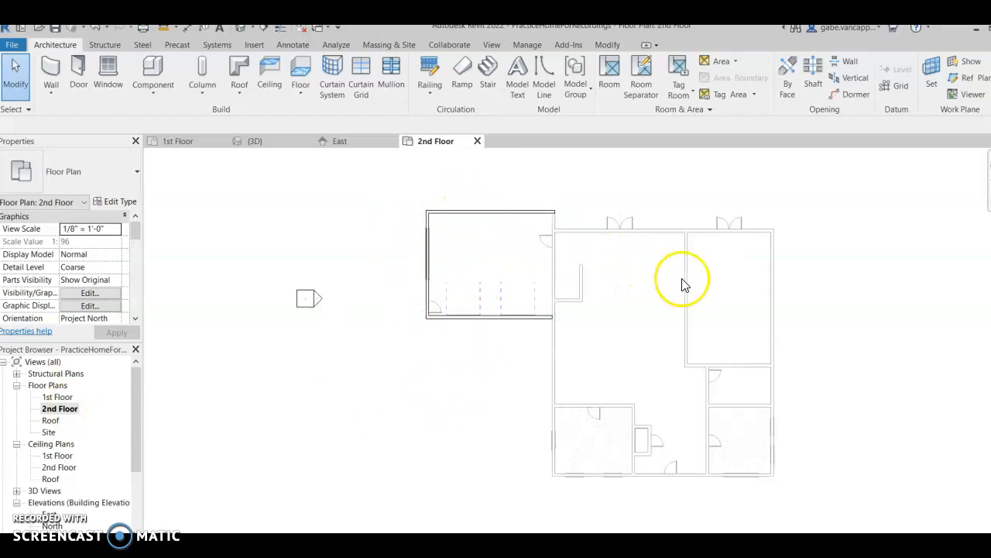
pyautogui.moveTo(845, 300)
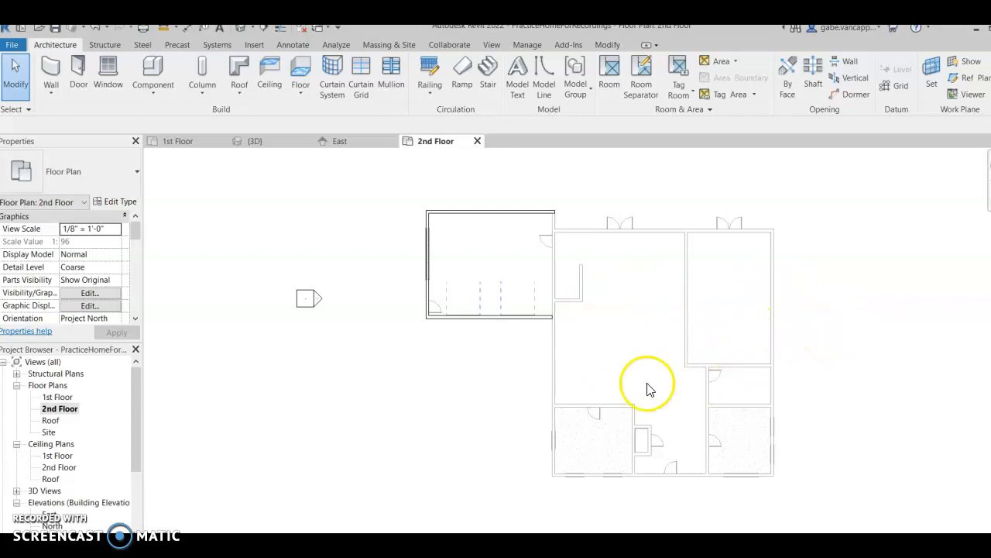
pyautogui.moveTo(409, 372)
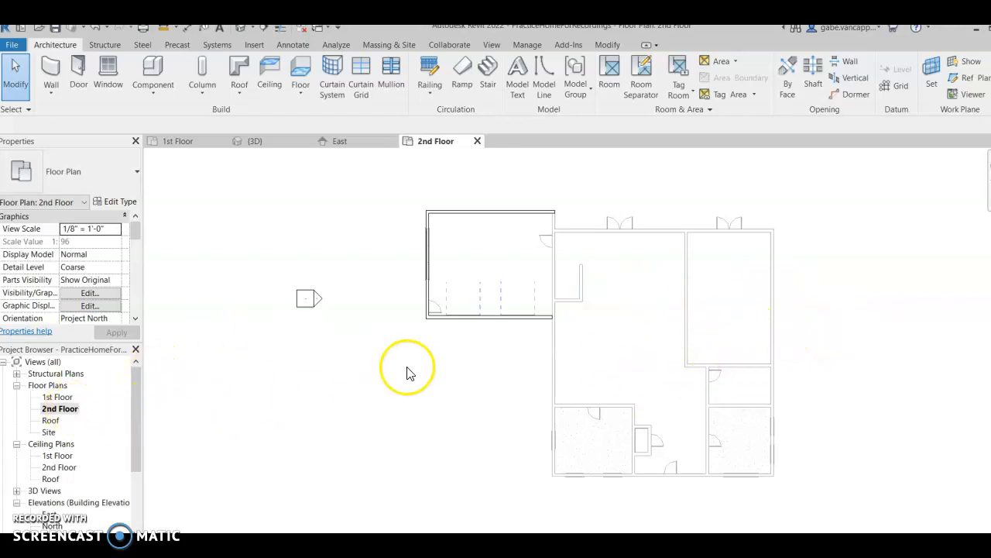
pyautogui.moveTo(615, 364)
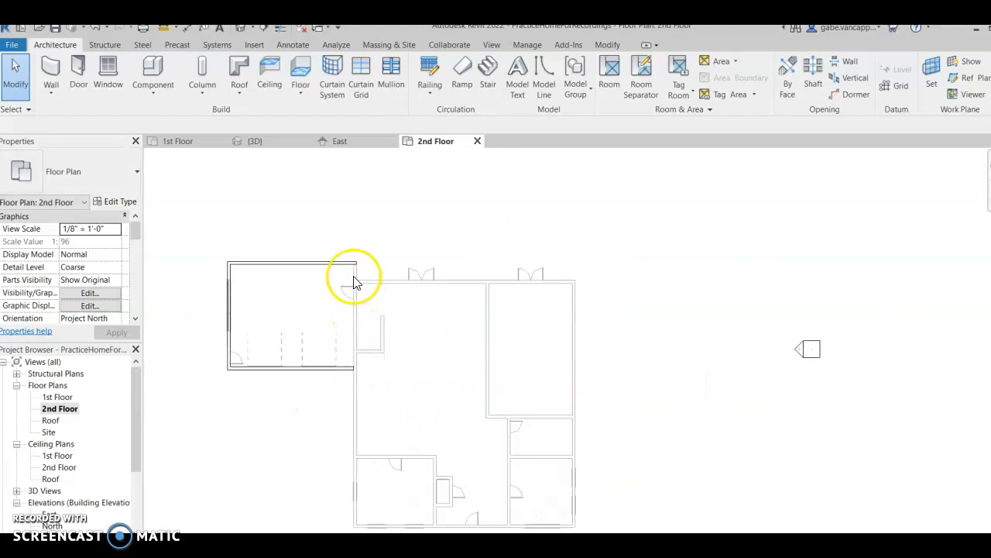
pyautogui.moveTo(546, 411)
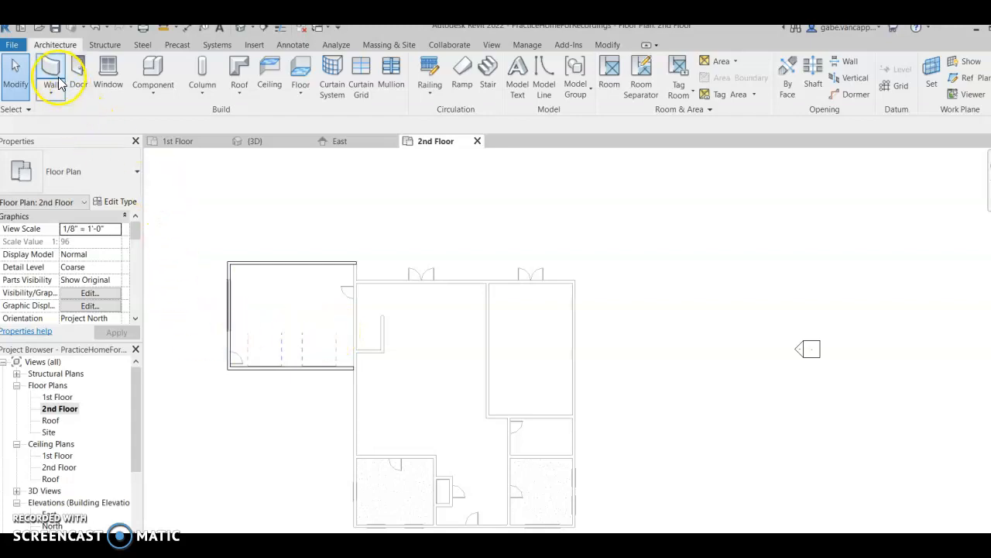
# Draw Generic 8" walls with 20-ft unconnected height along the two-story block.
pyautogui.click(53, 66)
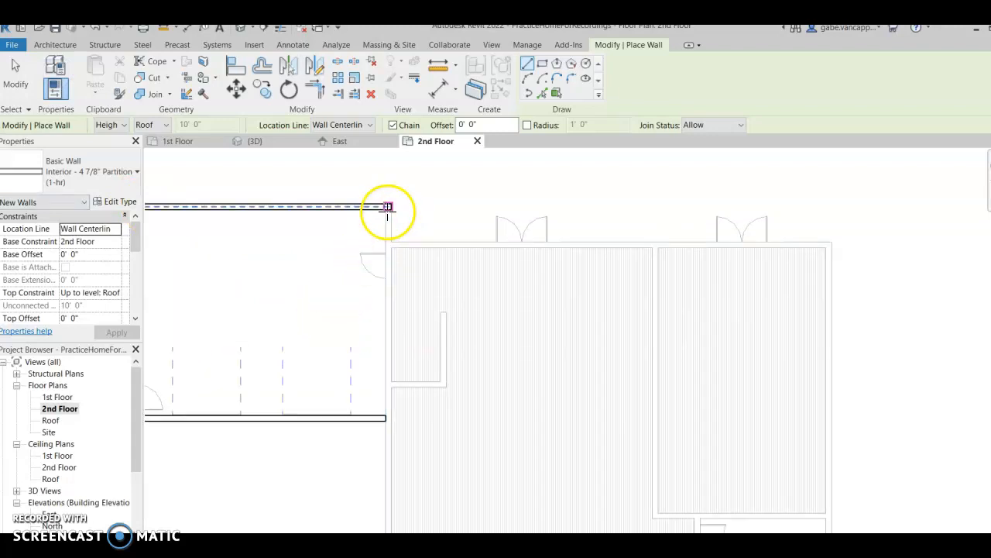
pyautogui.moveTo(387, 207); pyautogui.dragTo(387, 411)
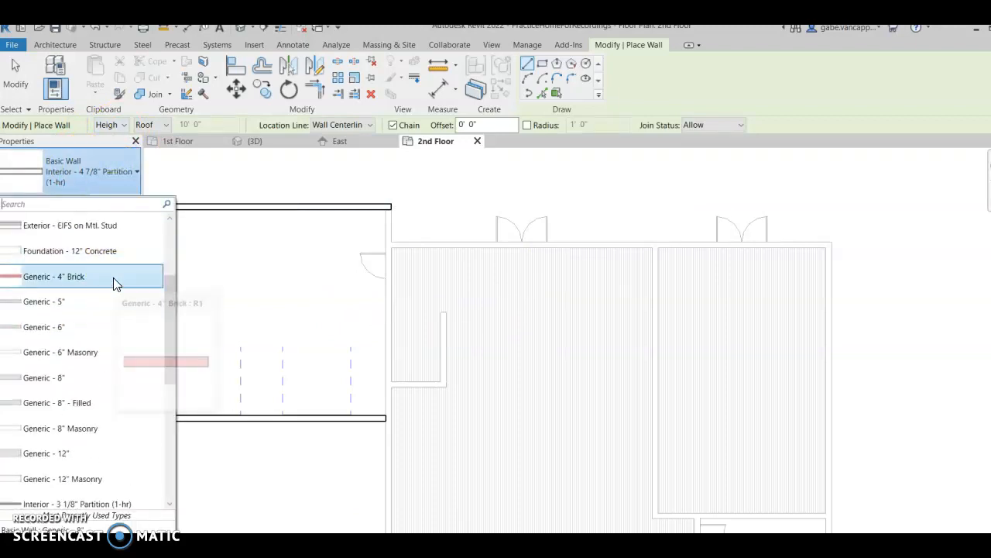
pyautogui.click(54, 276)
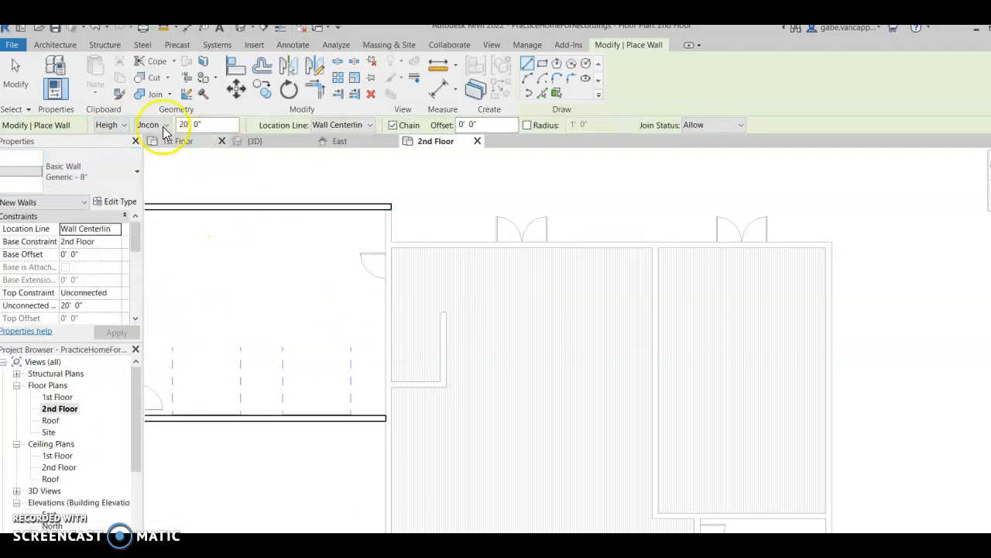
pyautogui.click(54, 44)
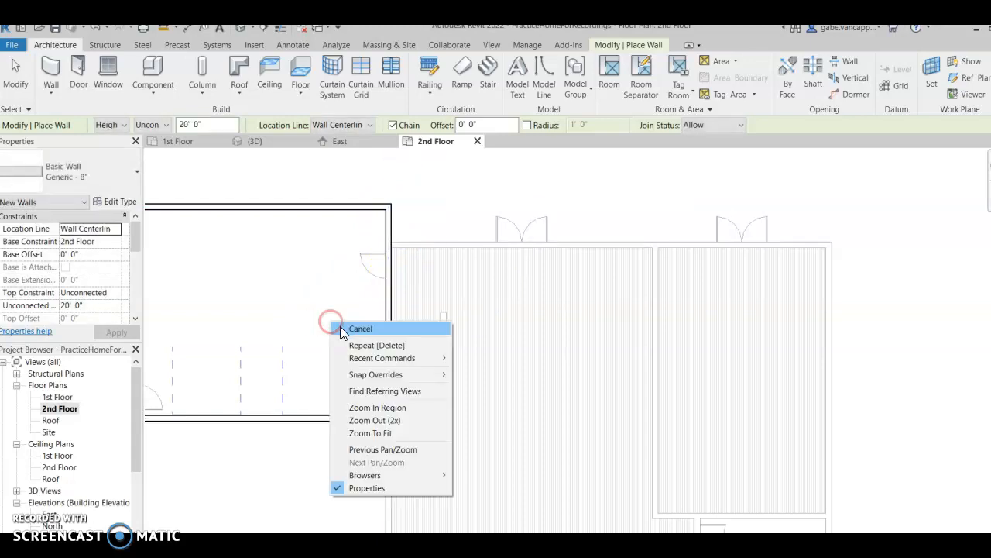
pyautogui.click(360, 328)
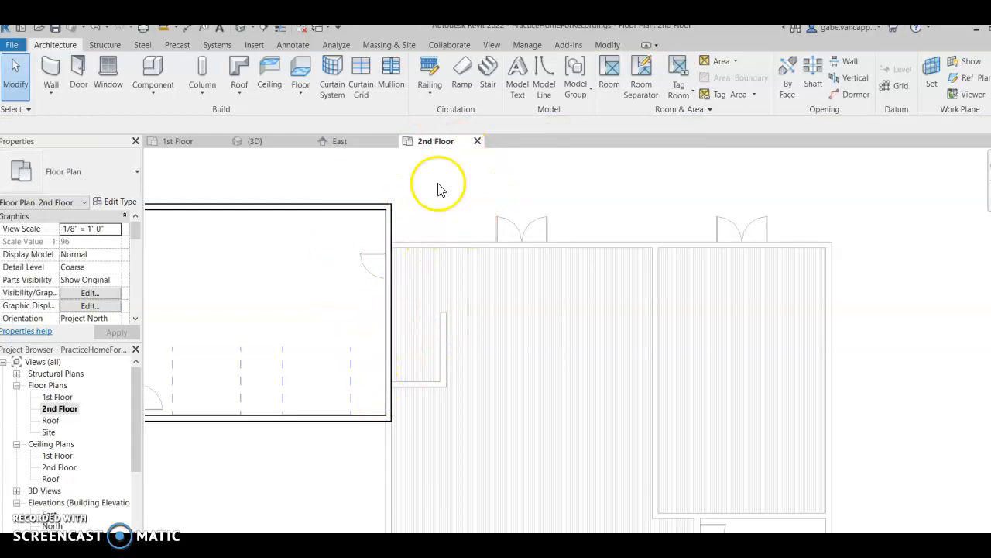
pyautogui.moveTo(171, 61)
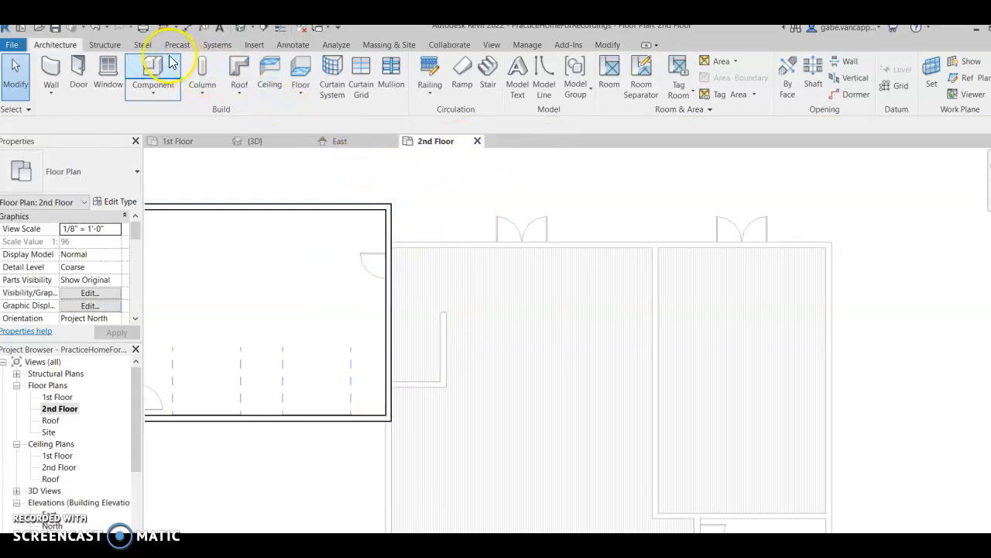
pyautogui.moveTo(361, 73)
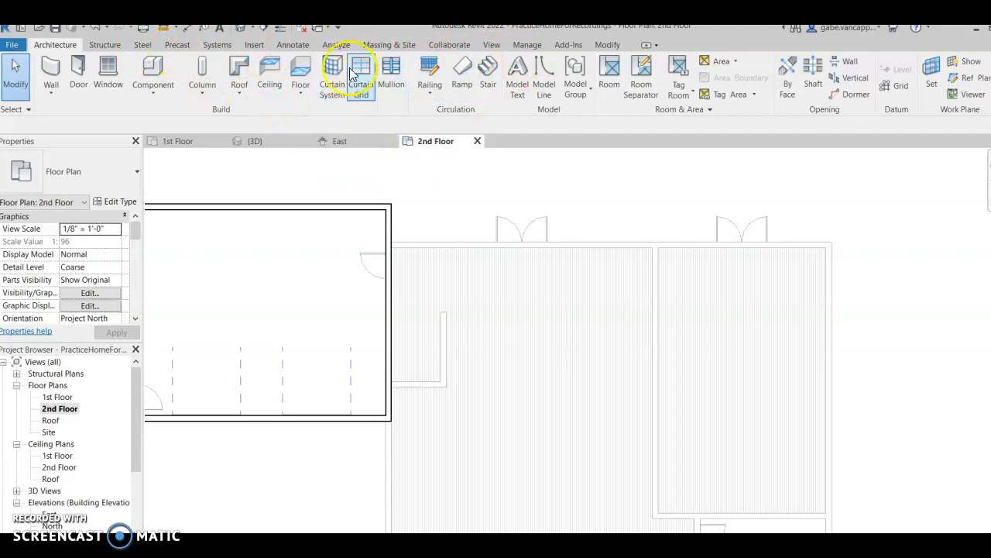
# Open the default 3D view and set the new second-floor wall's height to 10 ft.
pyautogui.click(491, 44)
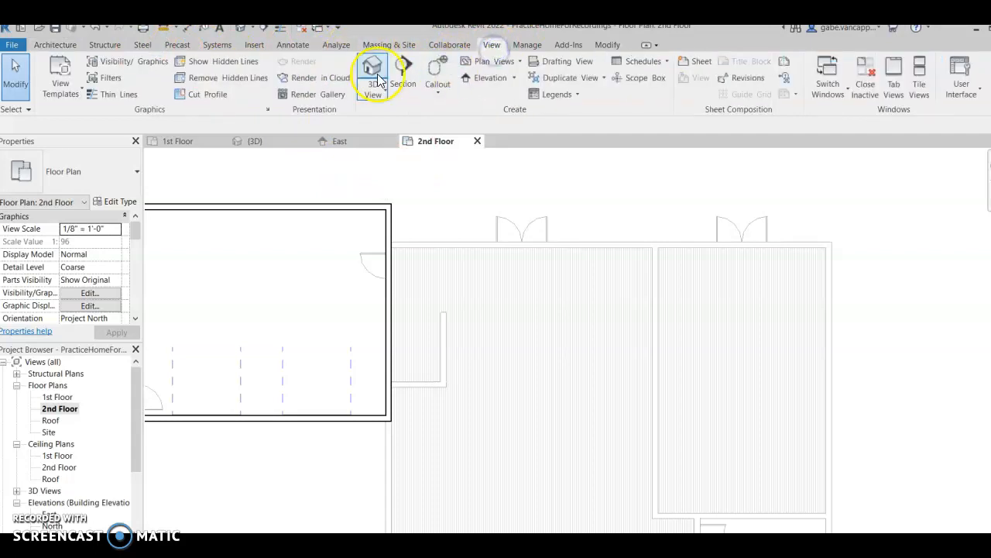
pyautogui.click(373, 69)
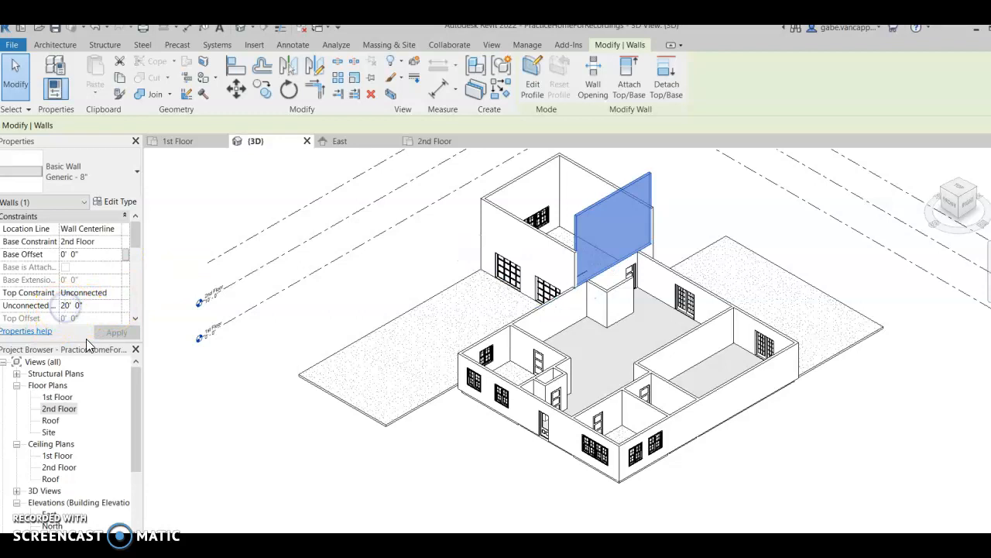
pyautogui.click(116, 331)
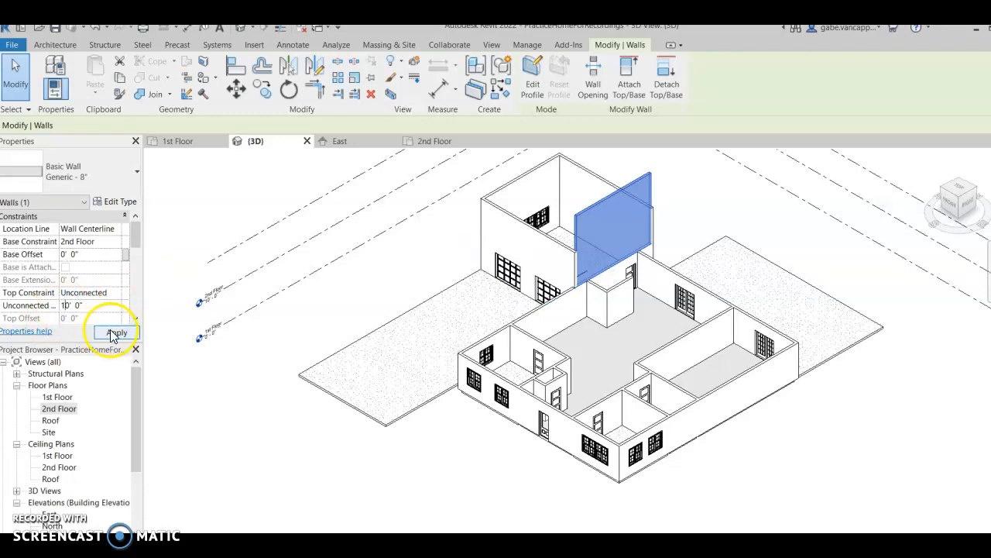
pyautogui.click(115, 332)
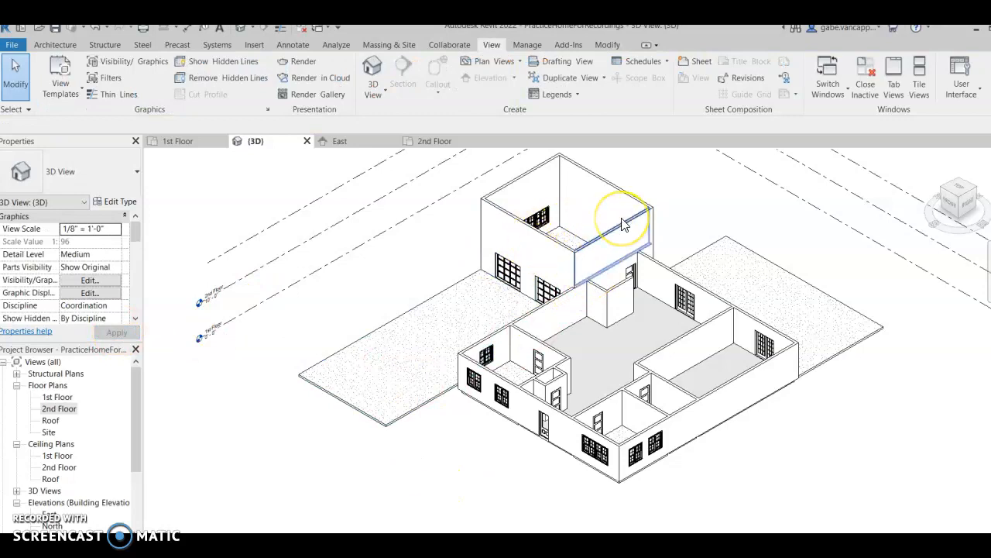
pyautogui.moveTo(623, 224)
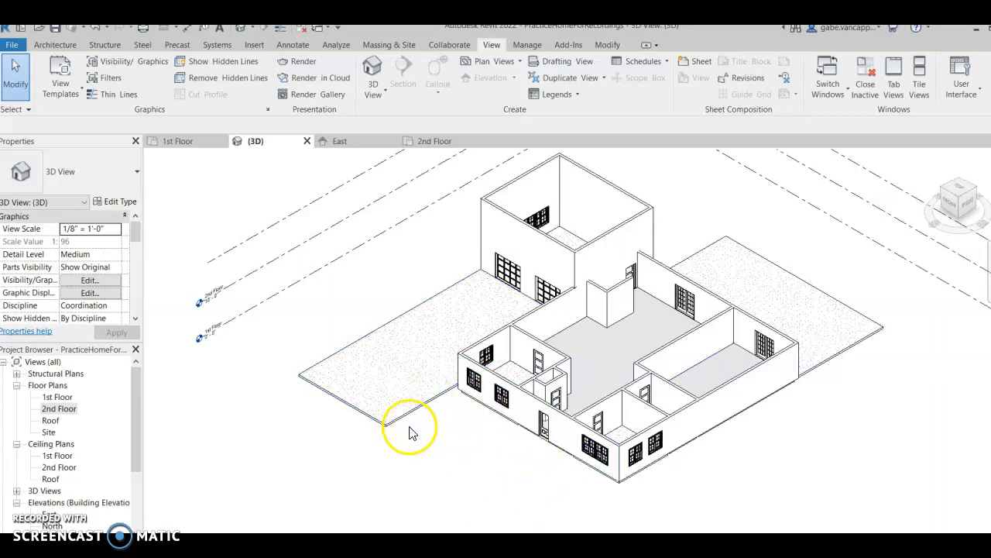
pyautogui.moveTo(486, 447)
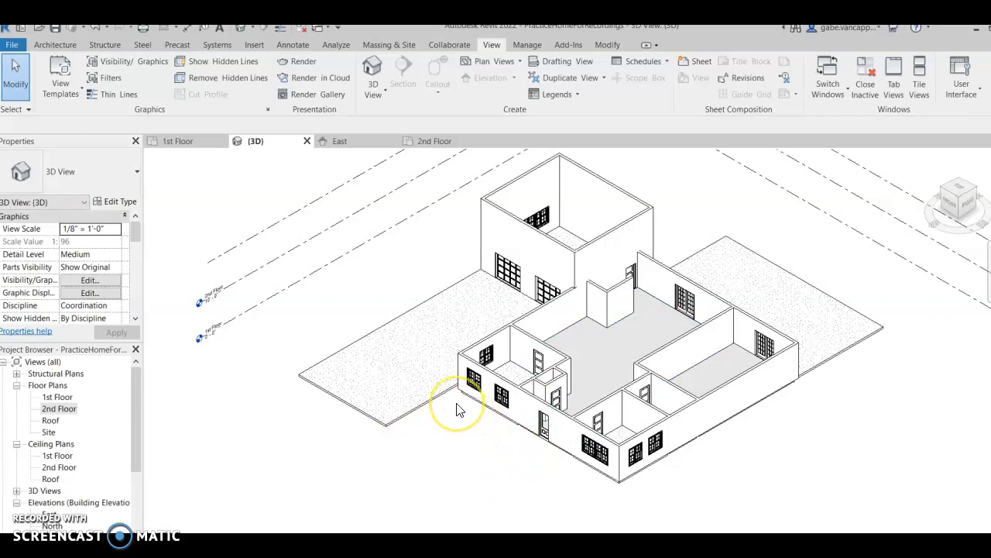
pyautogui.moveTo(56, 396)
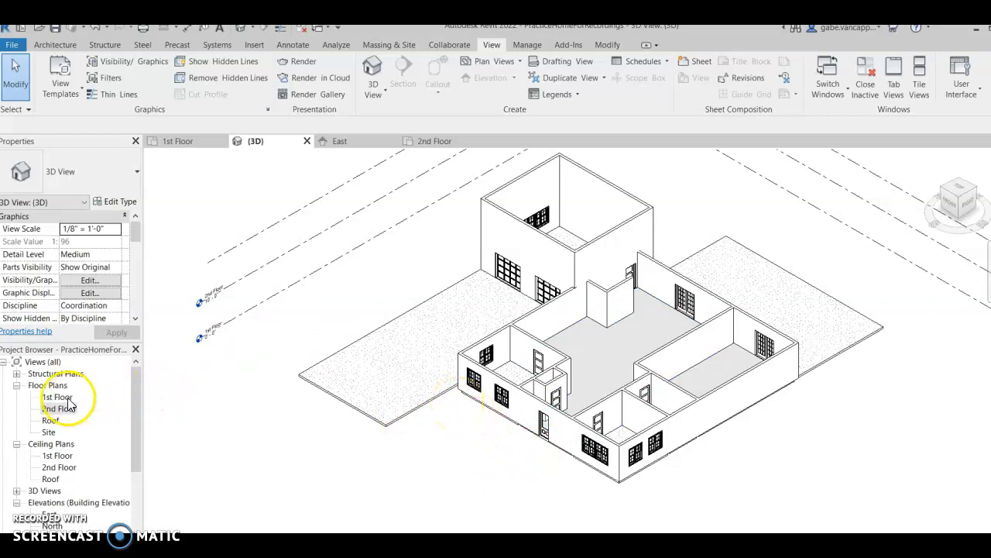
# On the 1st Floor plan, sketch and finish a rectangular 6-inch foundation slab below the entry.
pyautogui.doubleClick(55, 396)
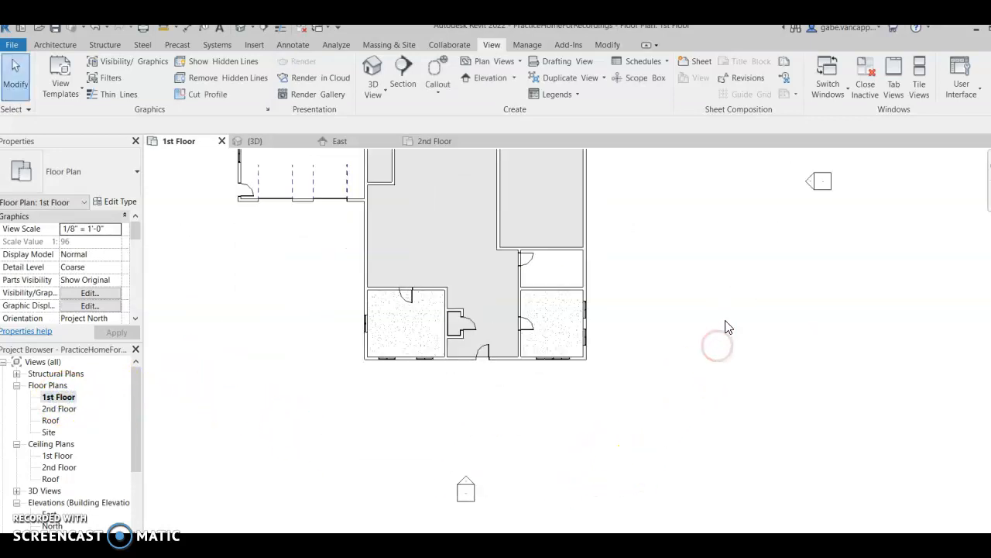
pyautogui.click(371, 177)
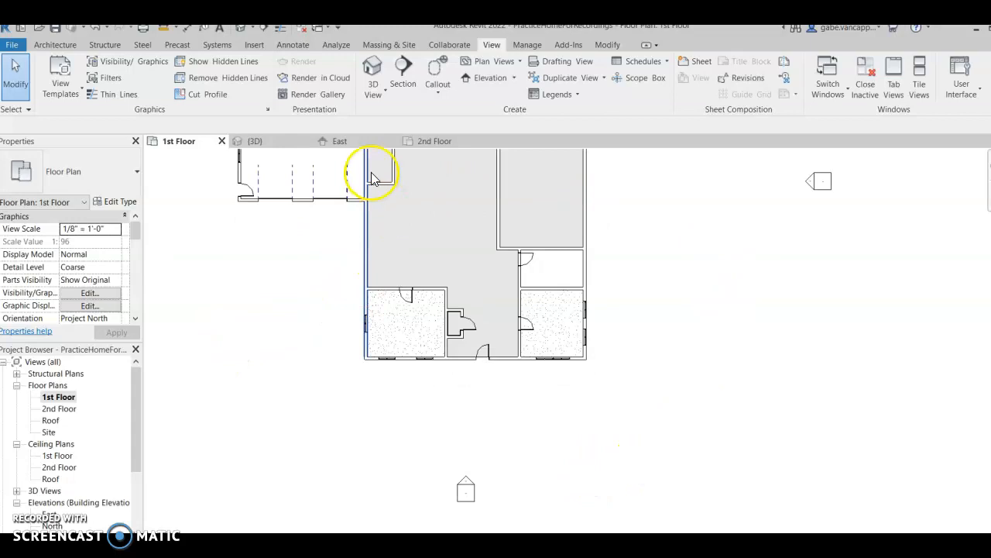
pyautogui.click(105, 44)
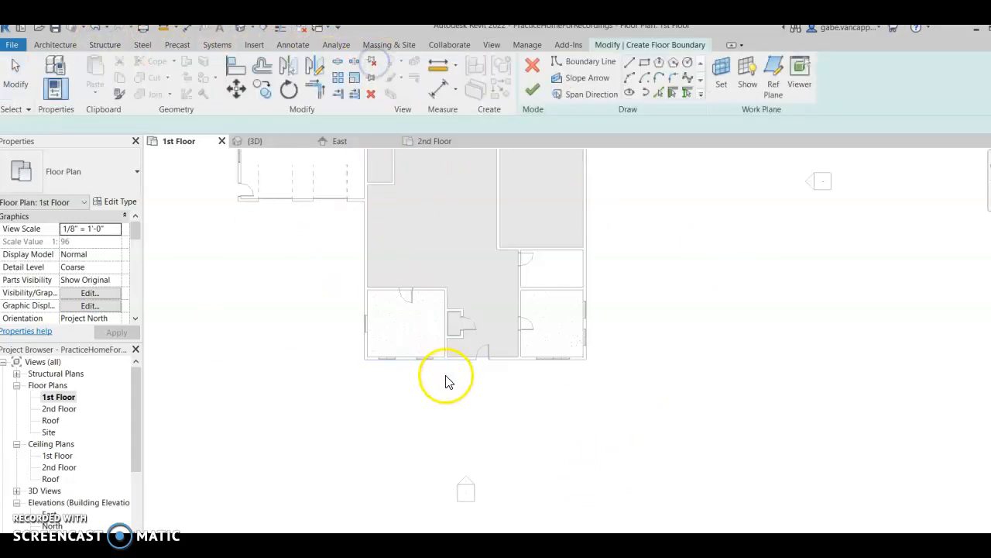
pyautogui.click(645, 62)
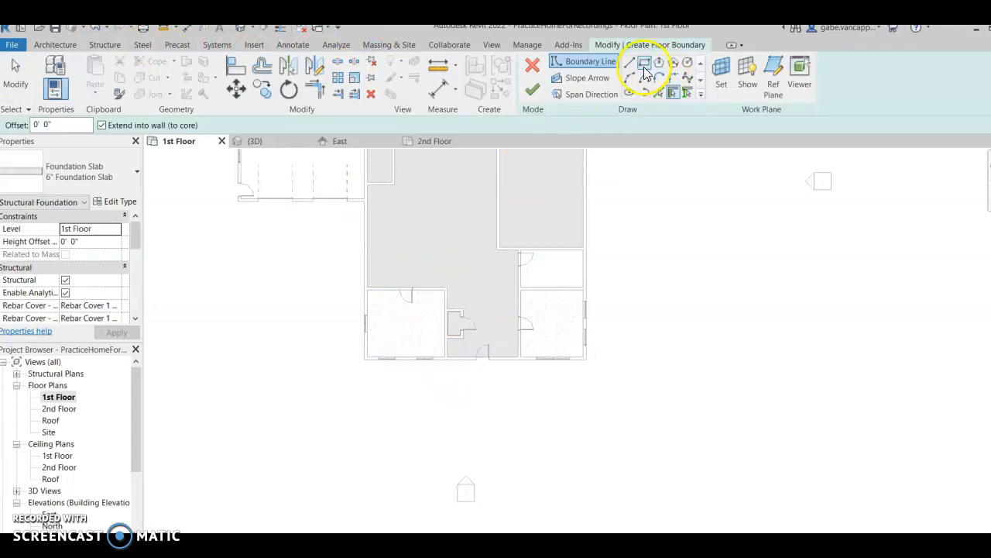
pyautogui.click(656, 61)
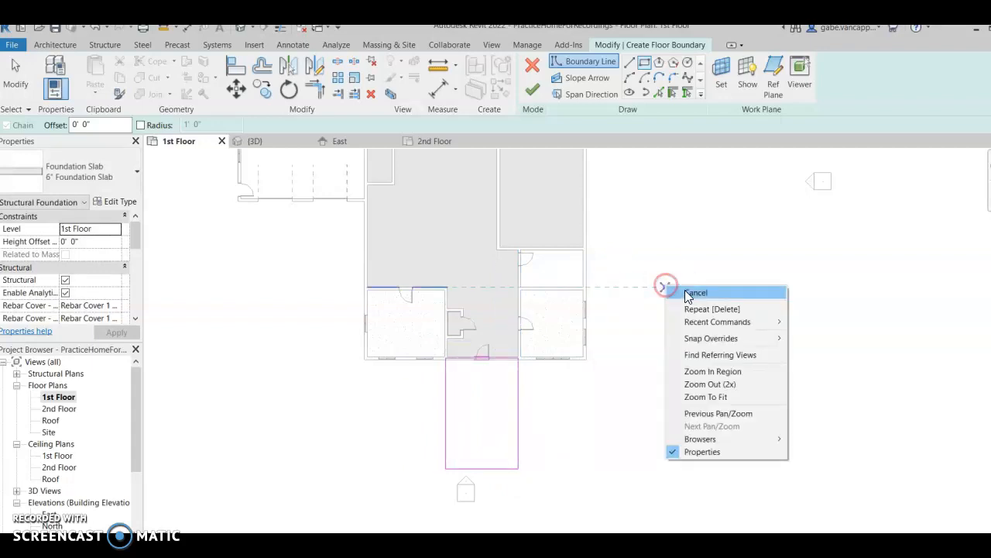
pyautogui.moveTo(532, 89)
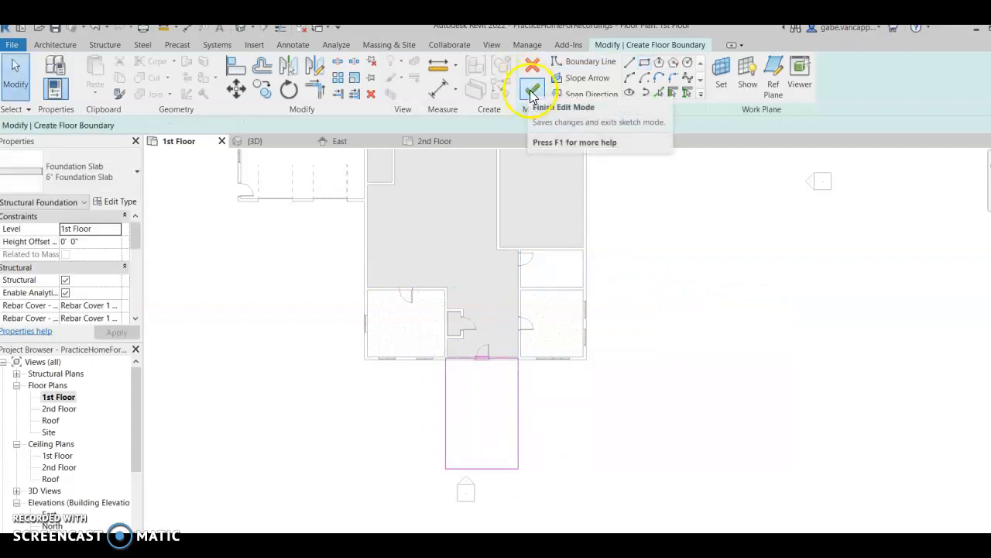
pyautogui.click(532, 83)
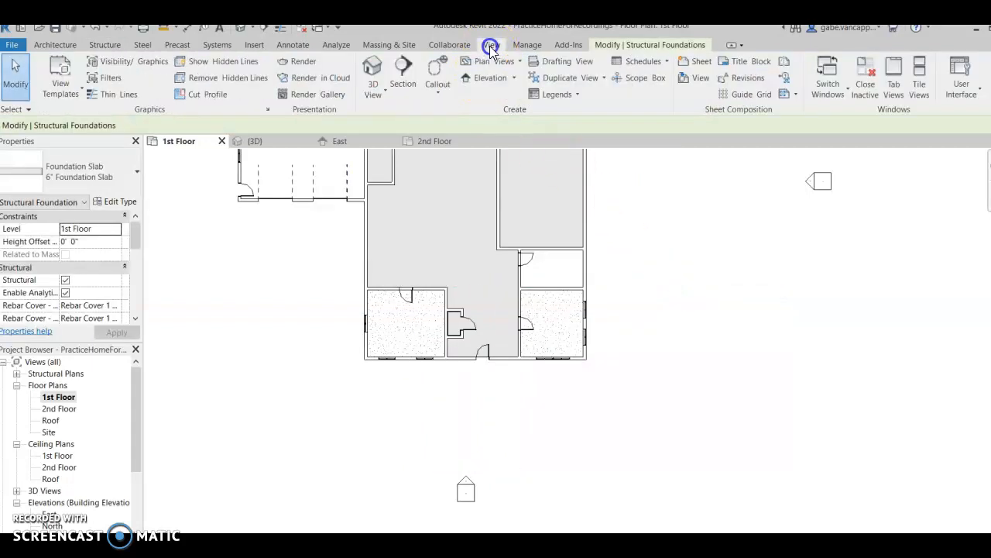
# Inspect the entry walkway foundation slab from the Structure tools, then cancel the slab command.
pyautogui.click(255, 140)
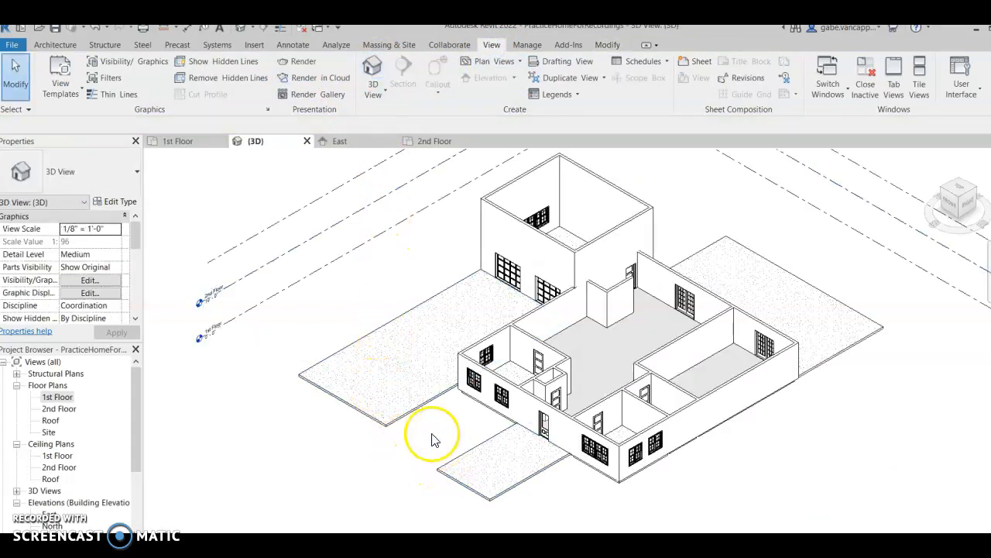
pyautogui.moveTo(103, 52)
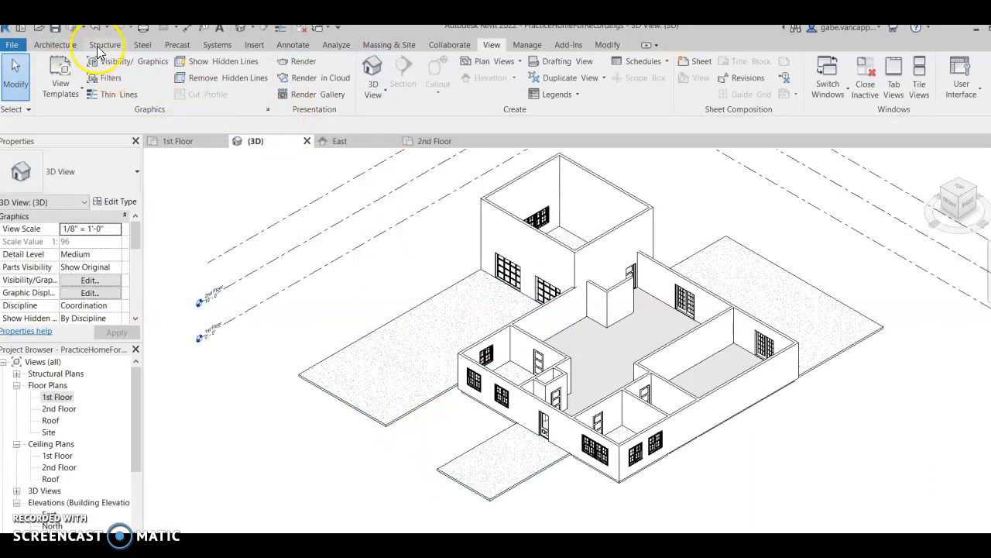
pyautogui.click(104, 44)
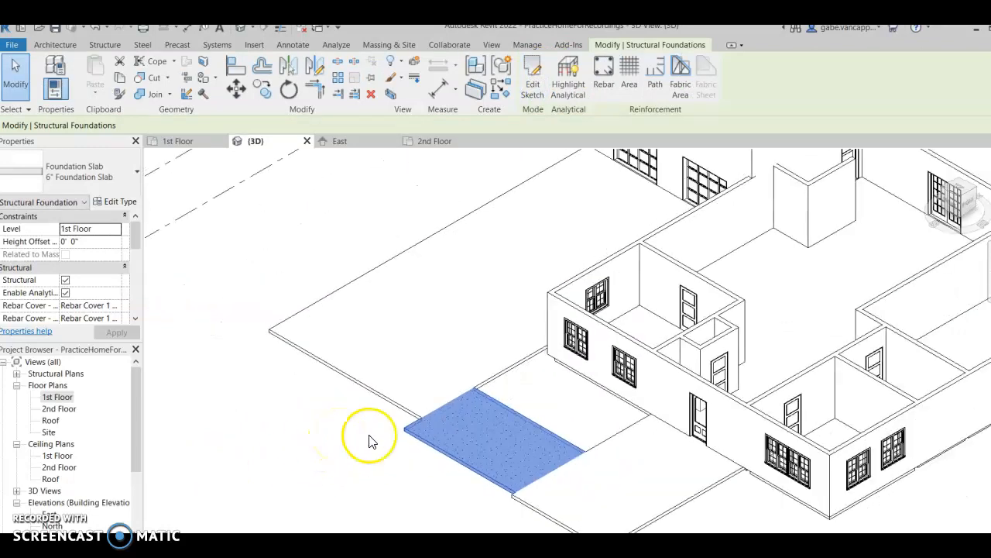
pyautogui.rightClick(371, 434)
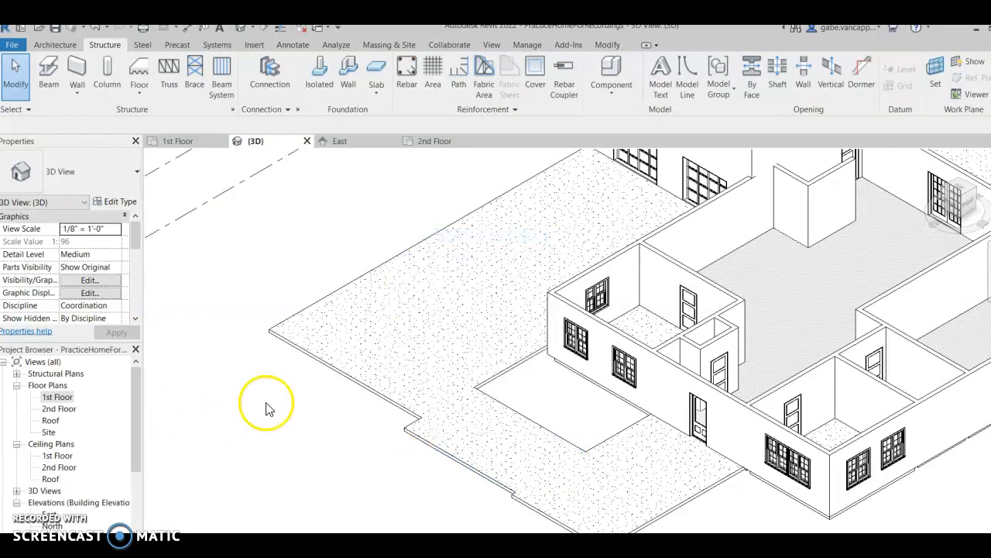
pyautogui.rightClick(267, 407)
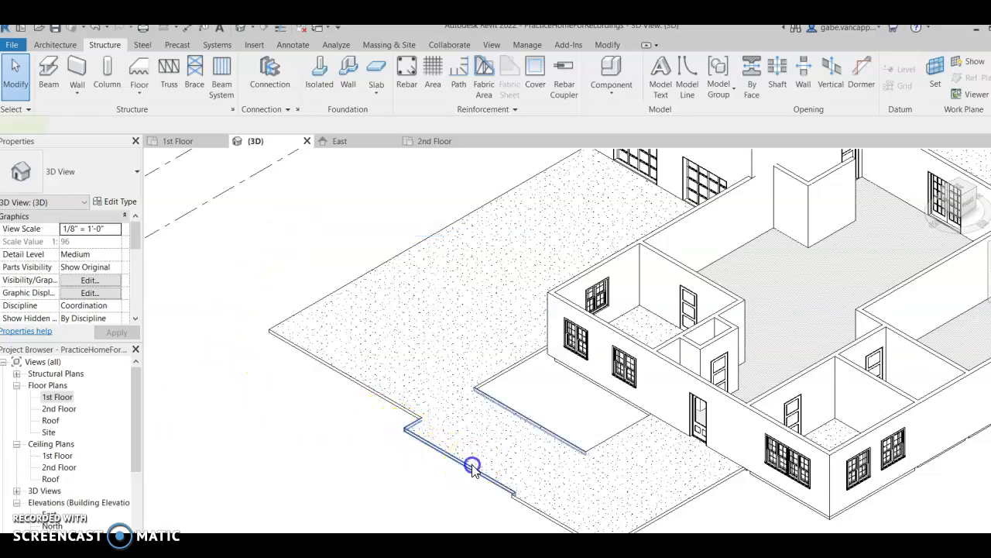
# Orbit the 3D view and reorient it with the ViewCube to check the walkway.
pyautogui.click(473, 467)
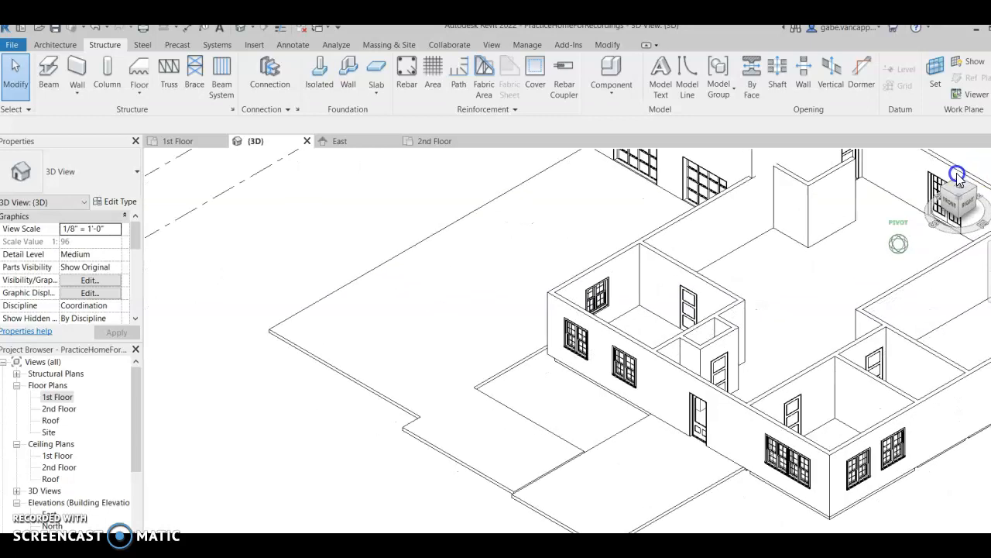
pyautogui.moveTo(956, 174); pyautogui.dragTo(511, 352)
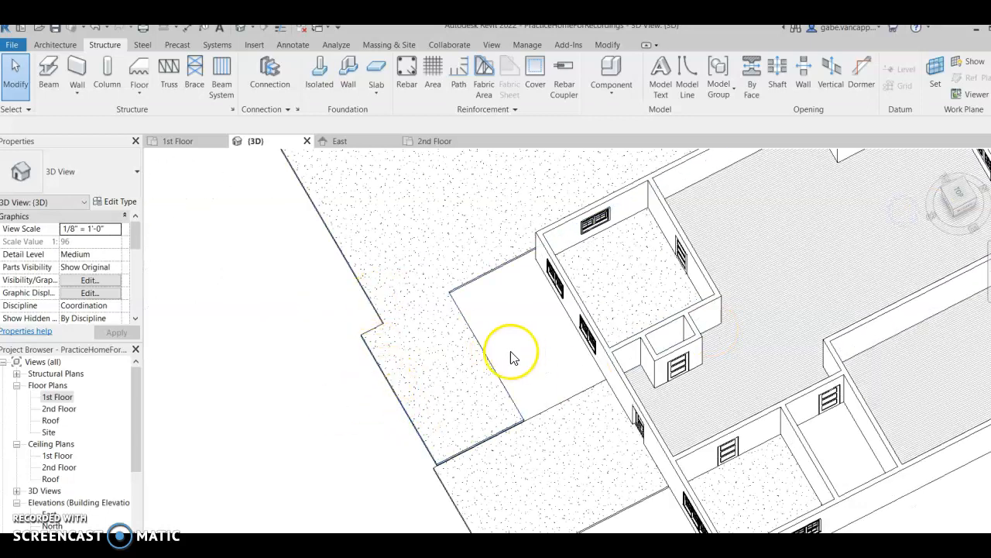
pyautogui.moveTo(463, 358)
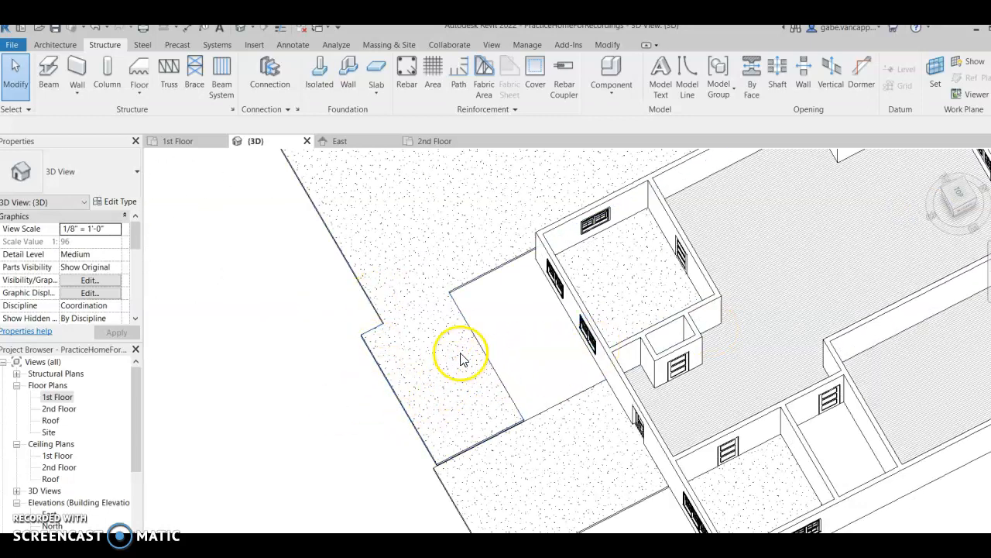
pyautogui.click(461, 356)
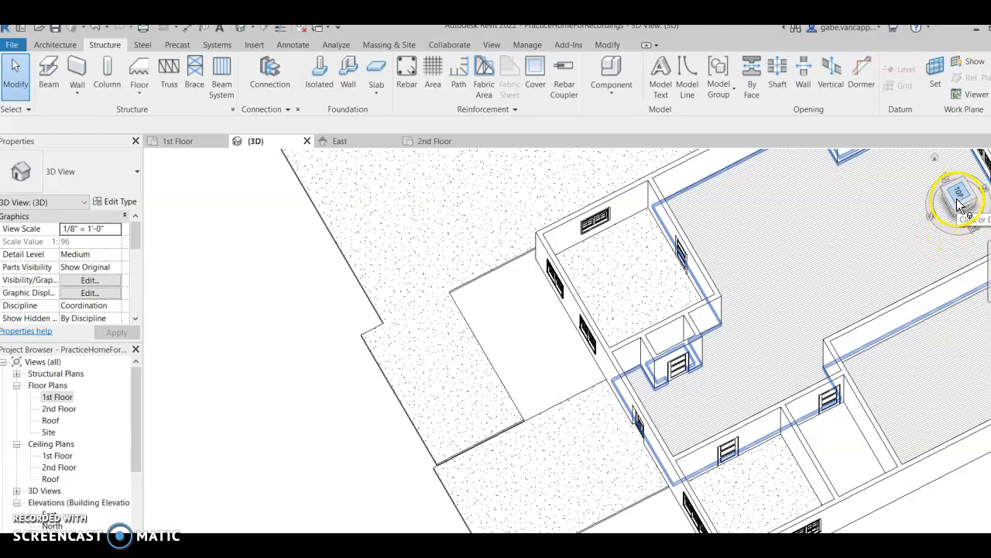
pyautogui.click(958, 192)
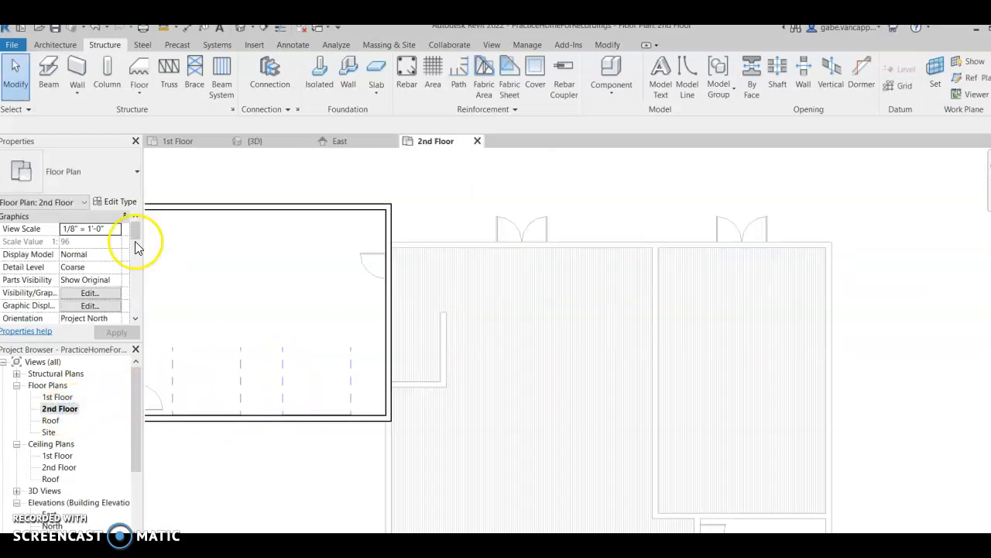
# Draw a 20-foot-tall wall about 51'-4" long along the back edge of the 2nd Floor.
pyautogui.click(63, 48)
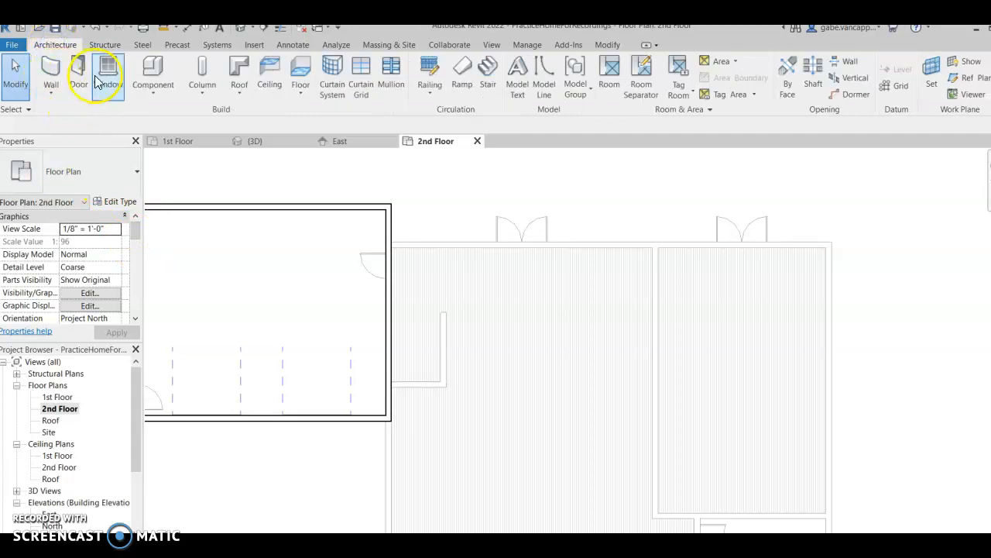
pyautogui.moveTo(171, 97)
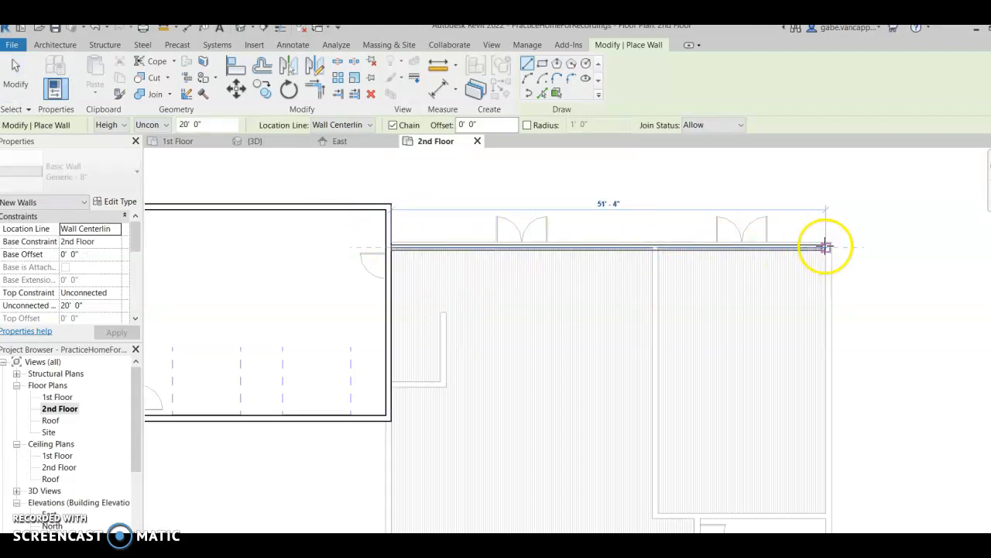
pyautogui.click(828, 247)
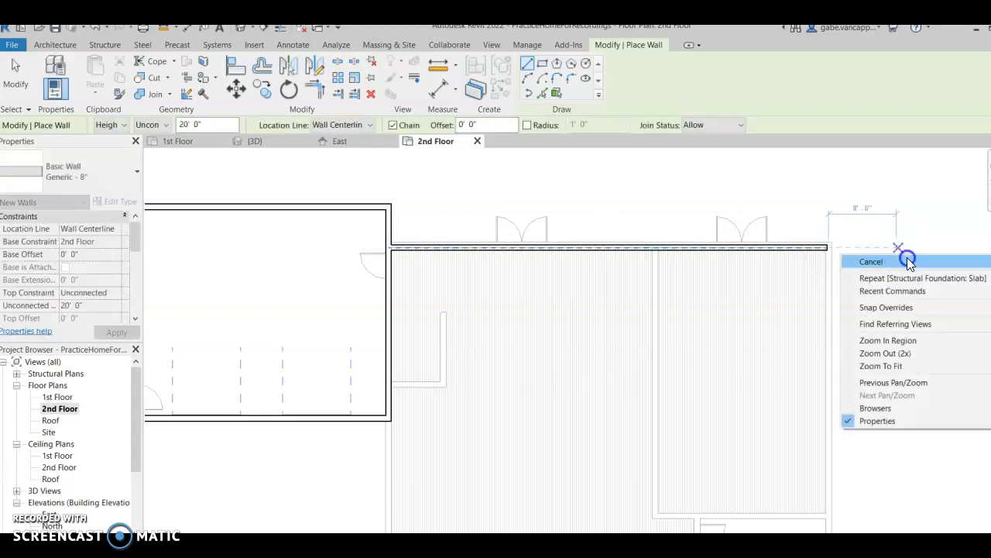
pyautogui.click(870, 261)
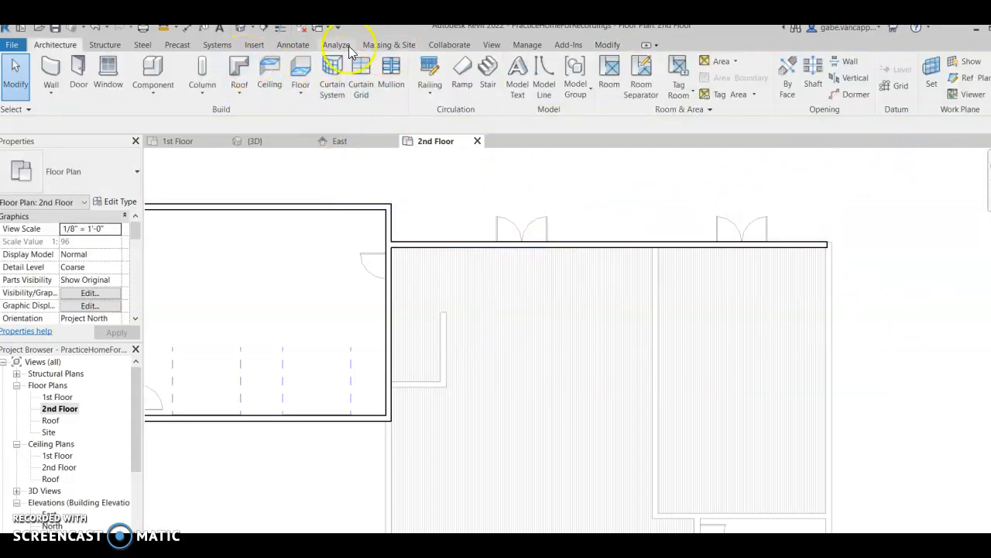
# Open the default 3D view to see the new rear wall and clear the selection.
pyautogui.click(491, 44)
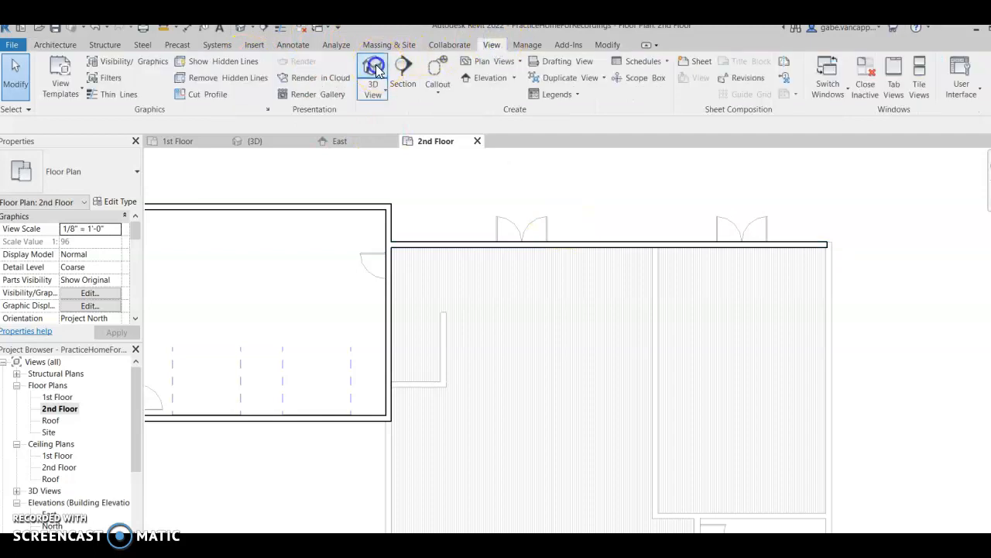
pyautogui.click(372, 69)
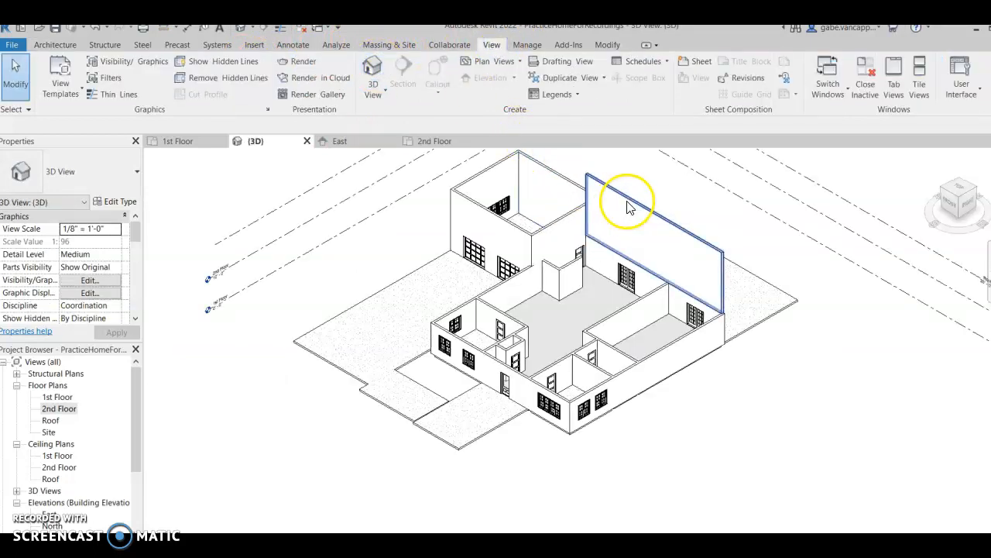
pyautogui.moveTo(638, 217)
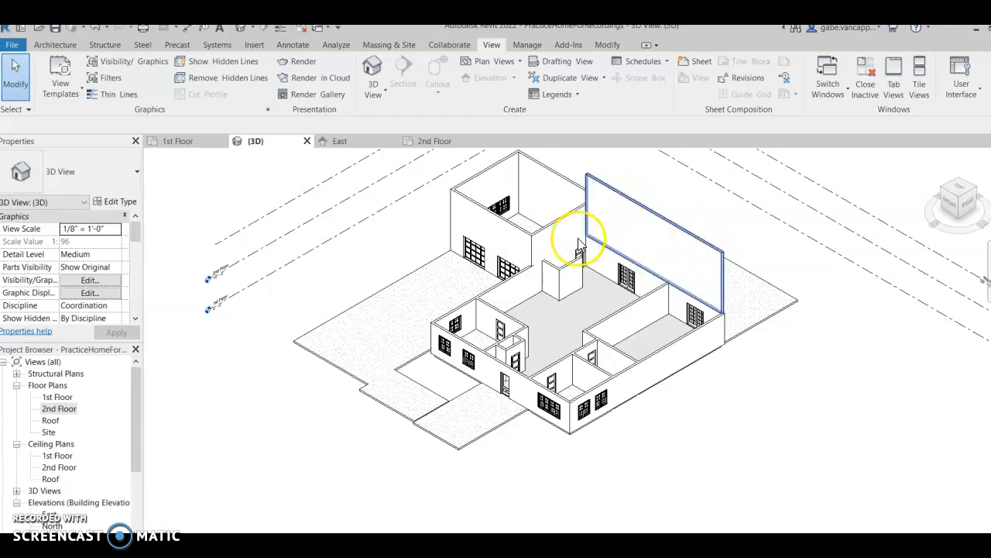
pyautogui.click(49, 396)
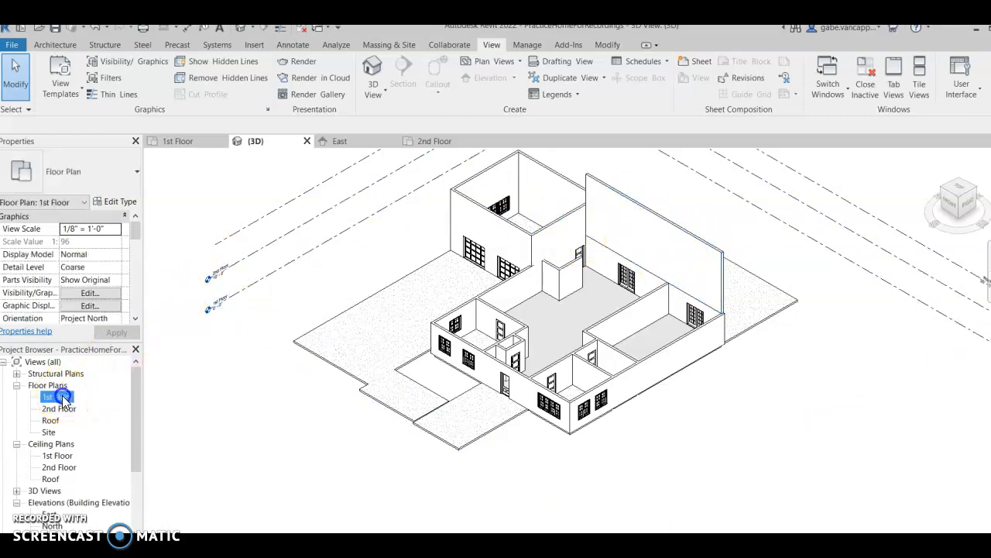
# On the 1st Floor plan, place a straight 18-riser stair run in the central hall.
pyautogui.doubleClick(48, 397)
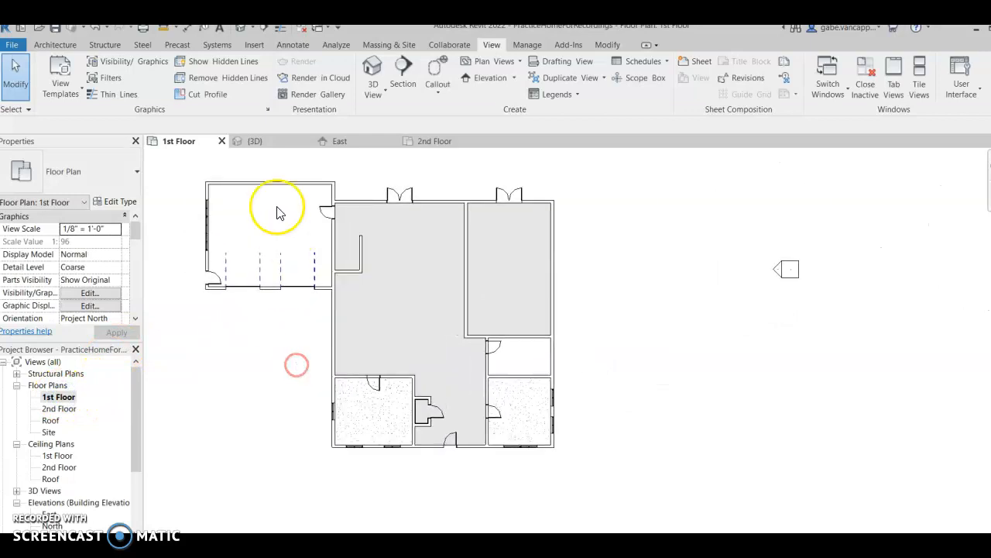
pyautogui.click(54, 44)
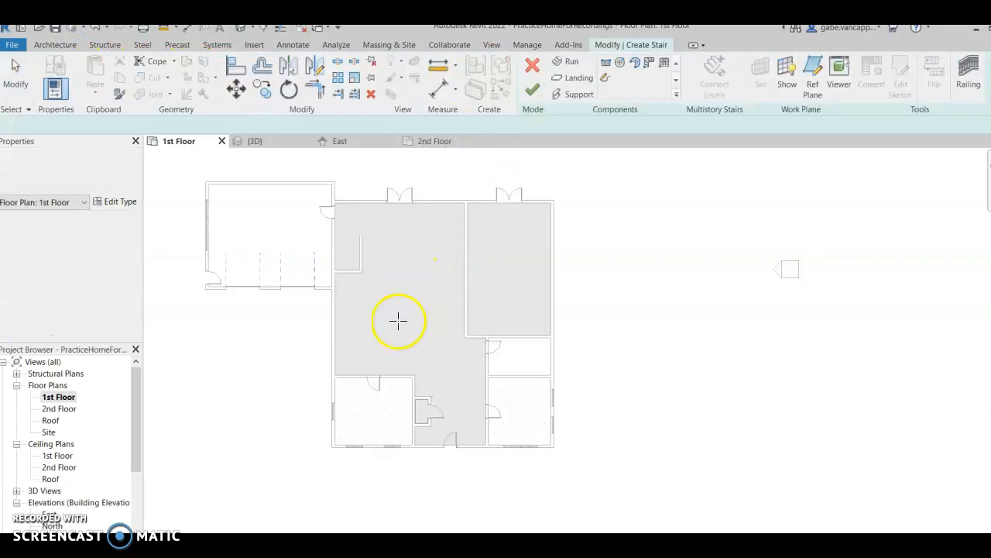
pyautogui.click(571, 61)
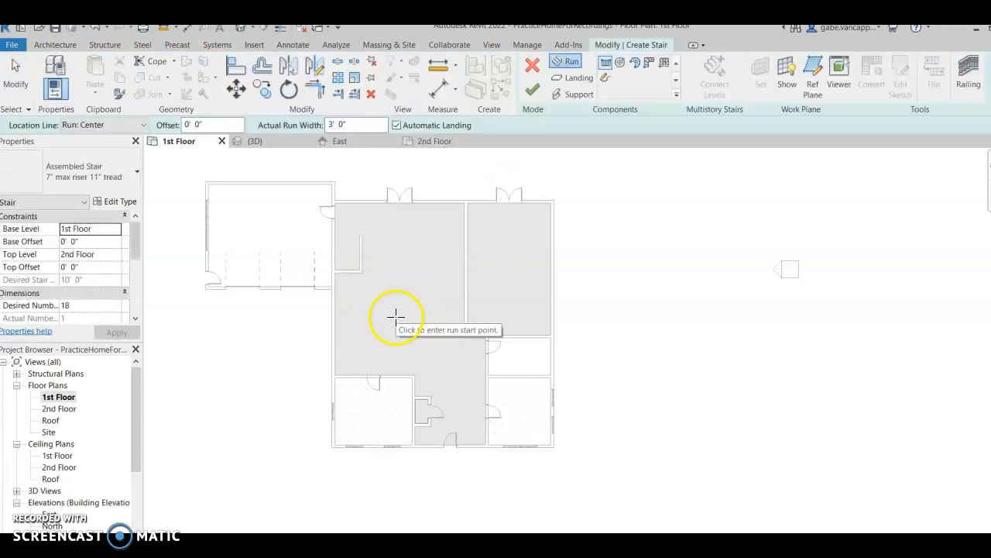
pyautogui.moveTo(620, 64)
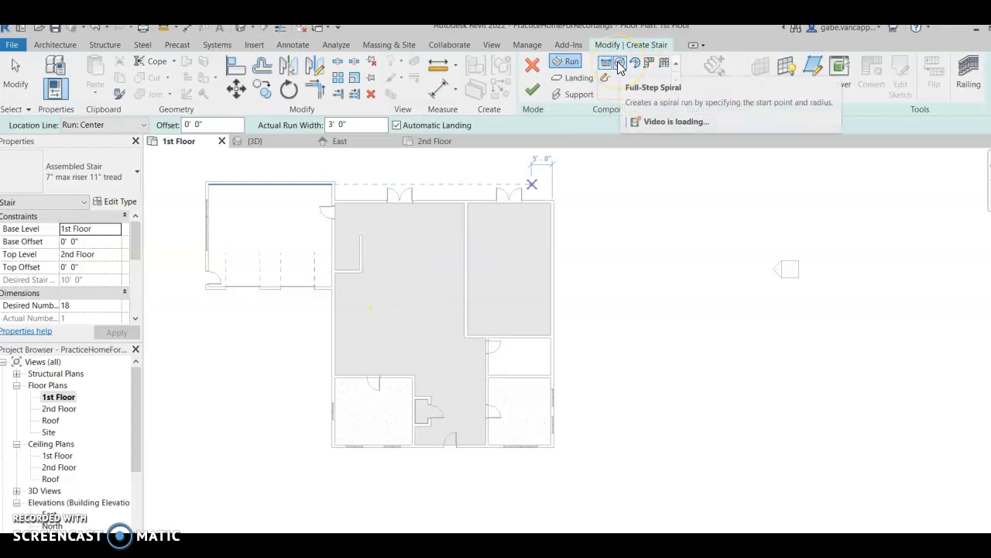
pyautogui.moveTo(634, 63)
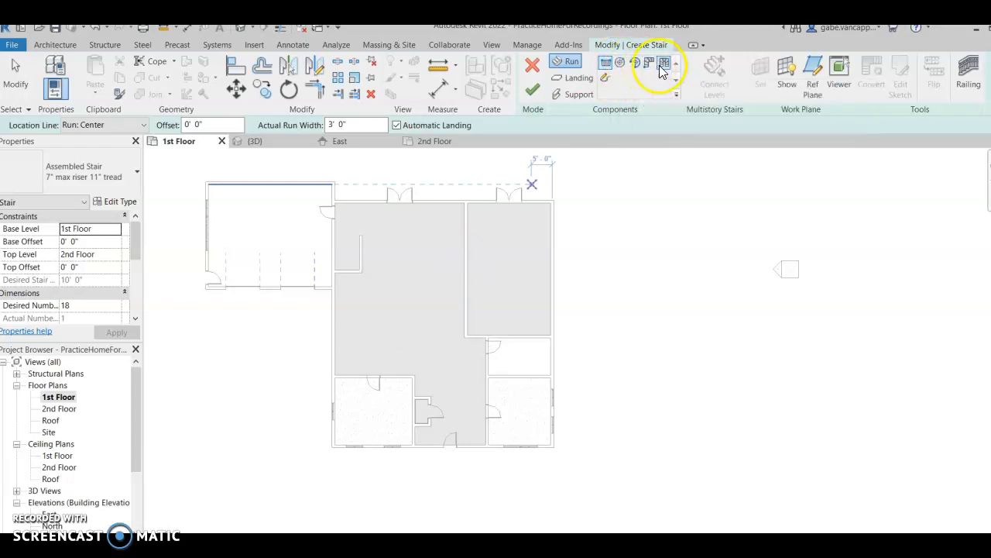
pyautogui.moveTo(604, 70)
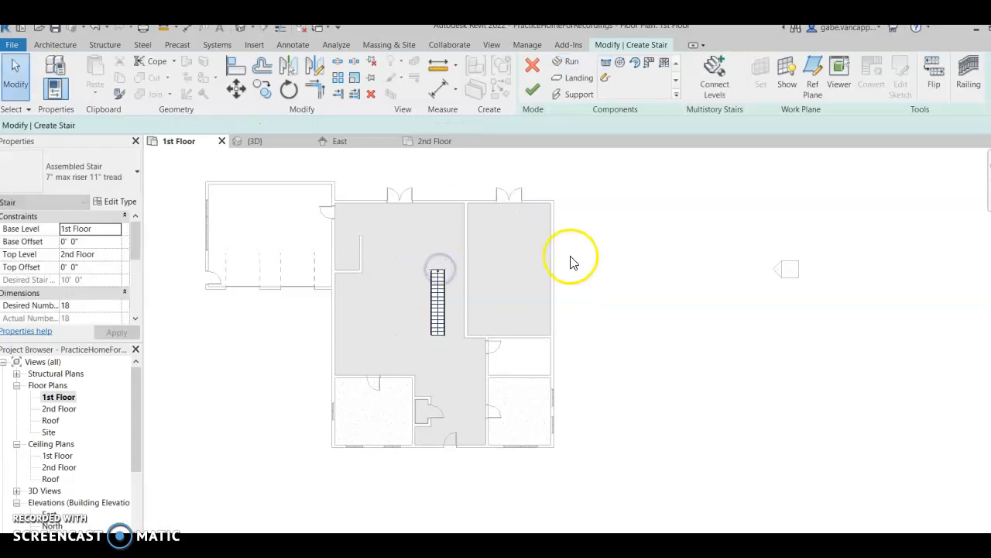
pyautogui.click(532, 89)
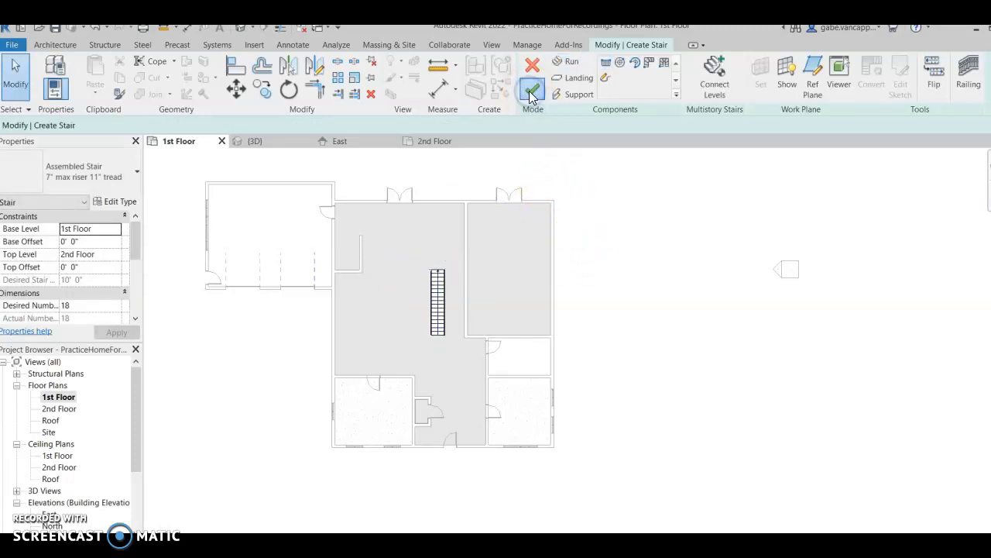
pyautogui.click(531, 89)
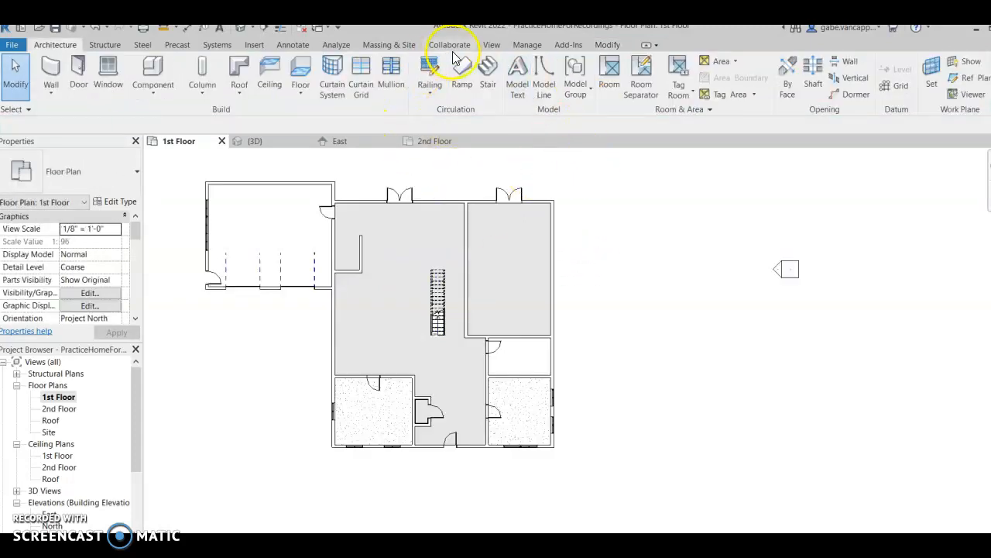
# Open the default 3D view to inspect the new straight stair.
pyautogui.click(491, 44)
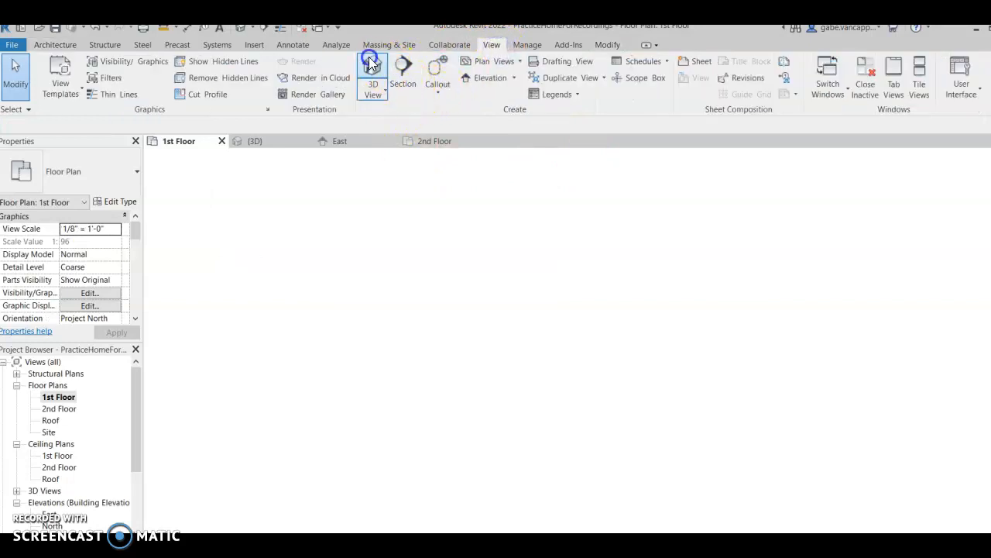
pyautogui.click(371, 70)
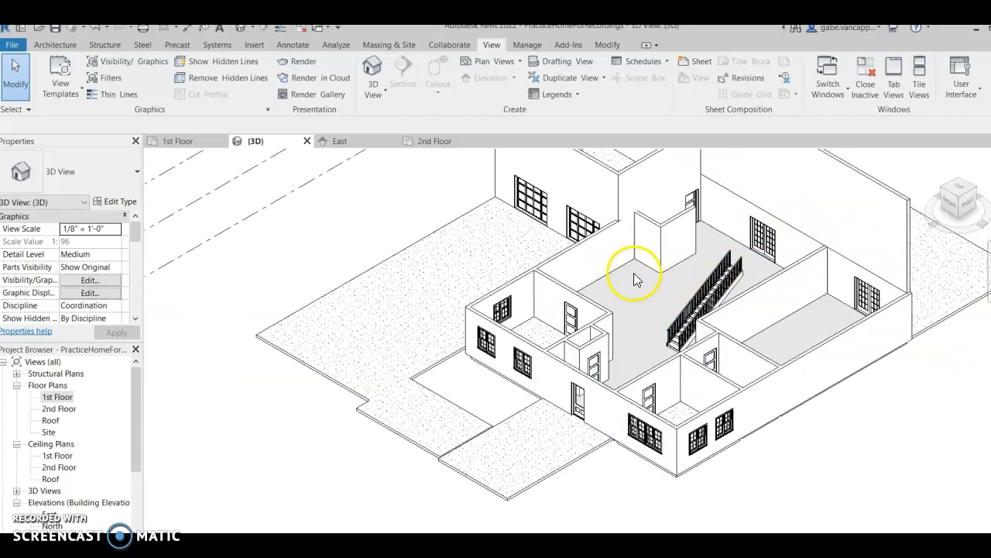
pyautogui.moveTo(602, 252)
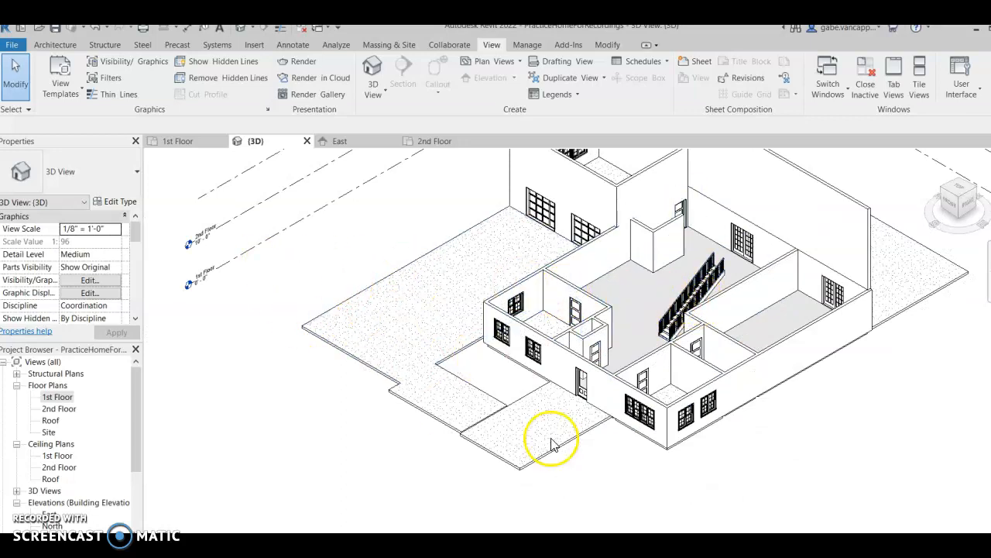
pyautogui.moveTo(569, 349)
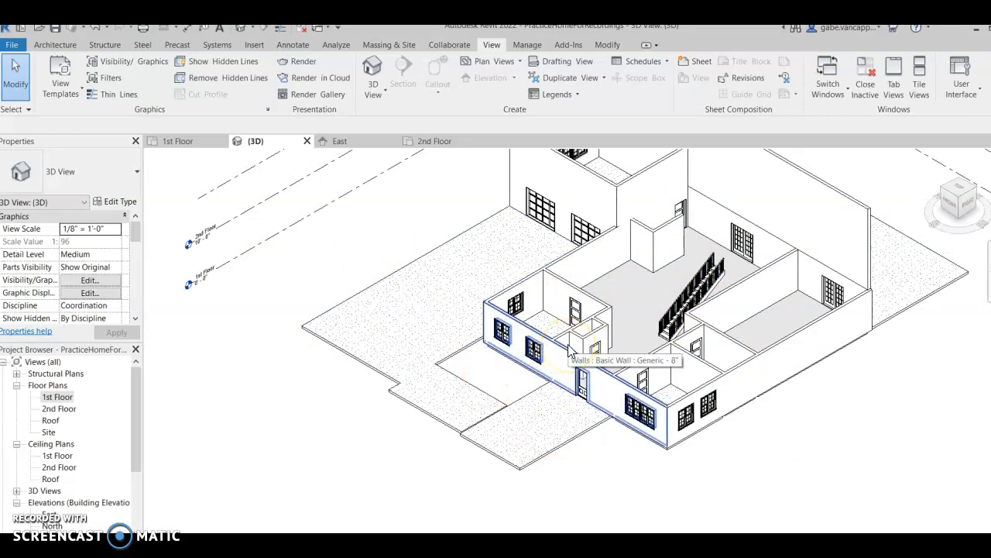